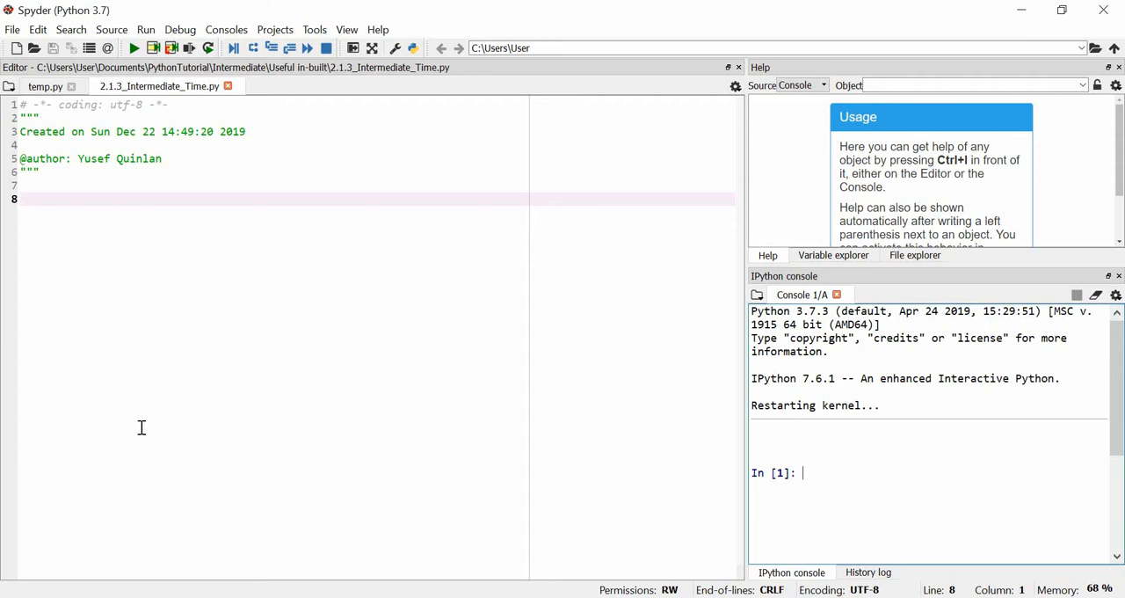
mouse_move(81, 355)
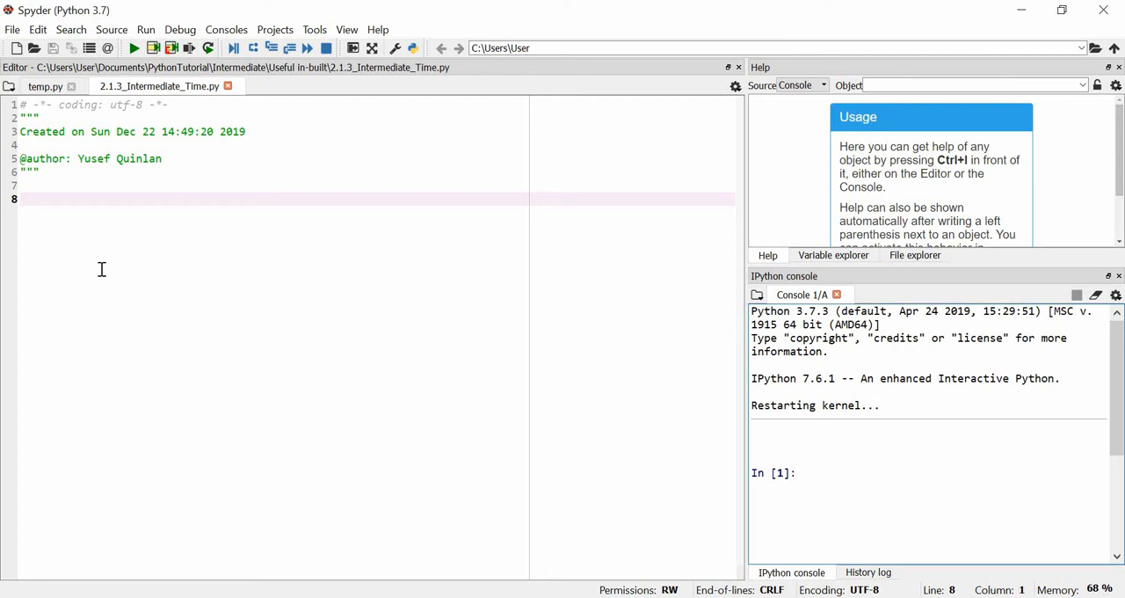
mouse_move(106, 285)
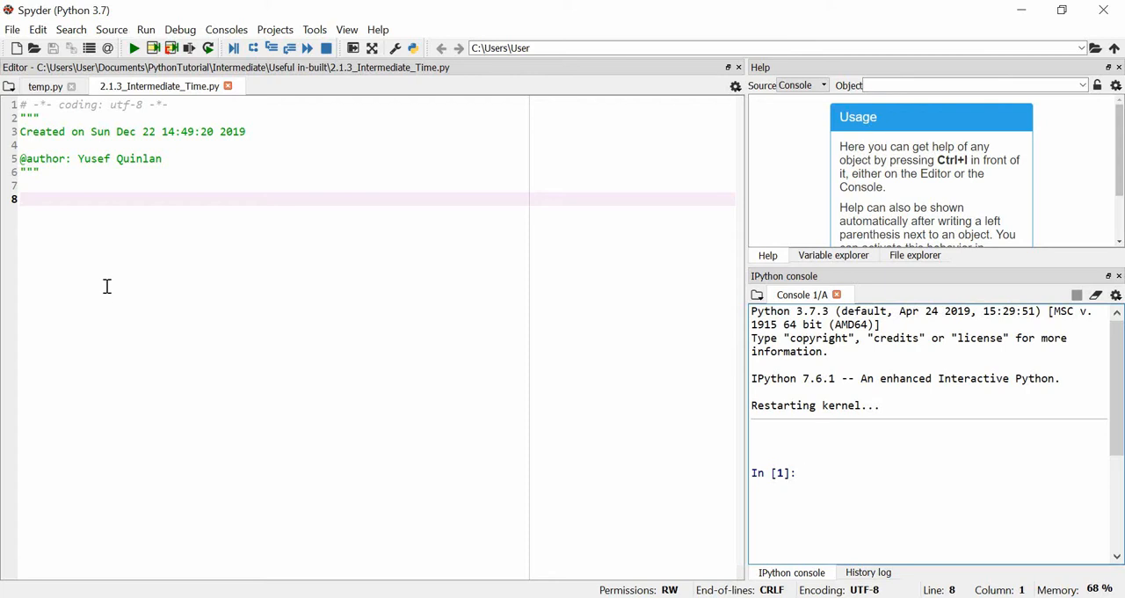
mouse_move(113, 299)
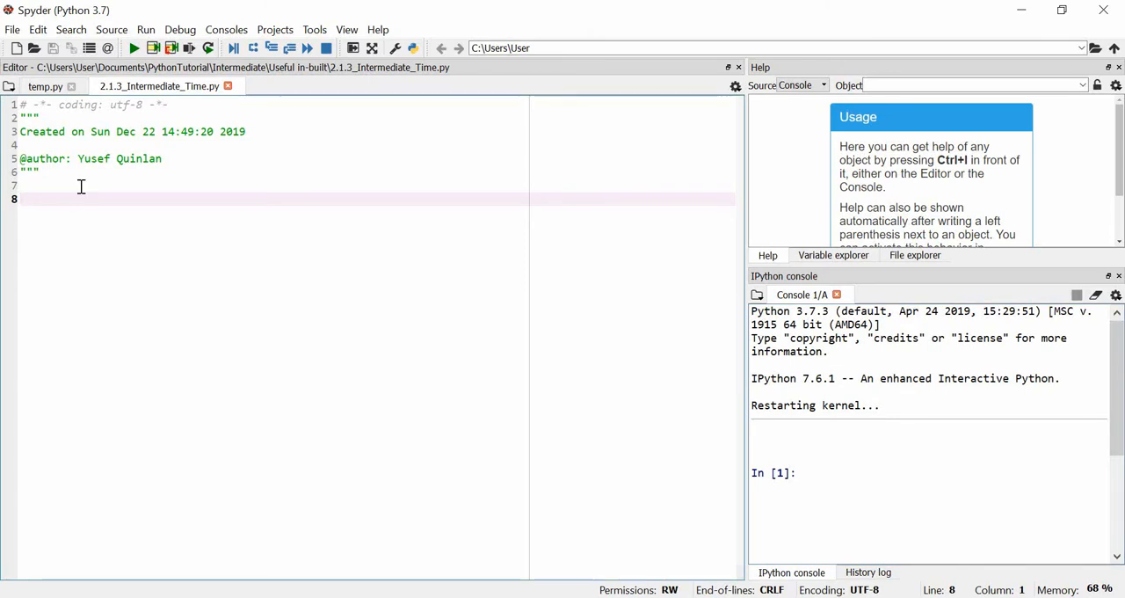
- Write the loop header for i in range(0, 25): below the script header
text(for i in pro)
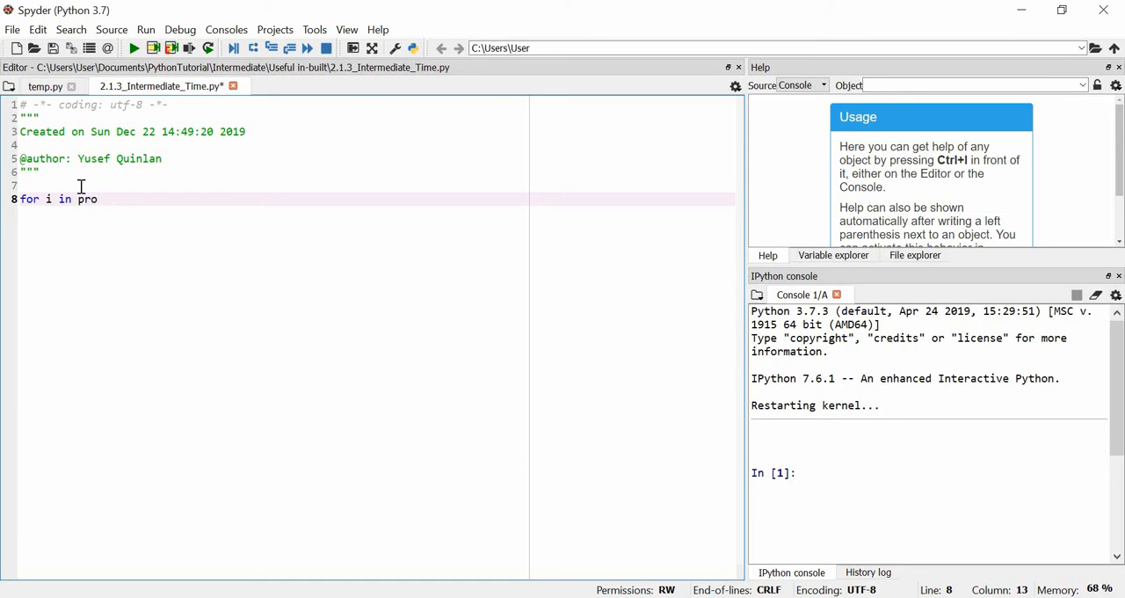
key(BackSpace)
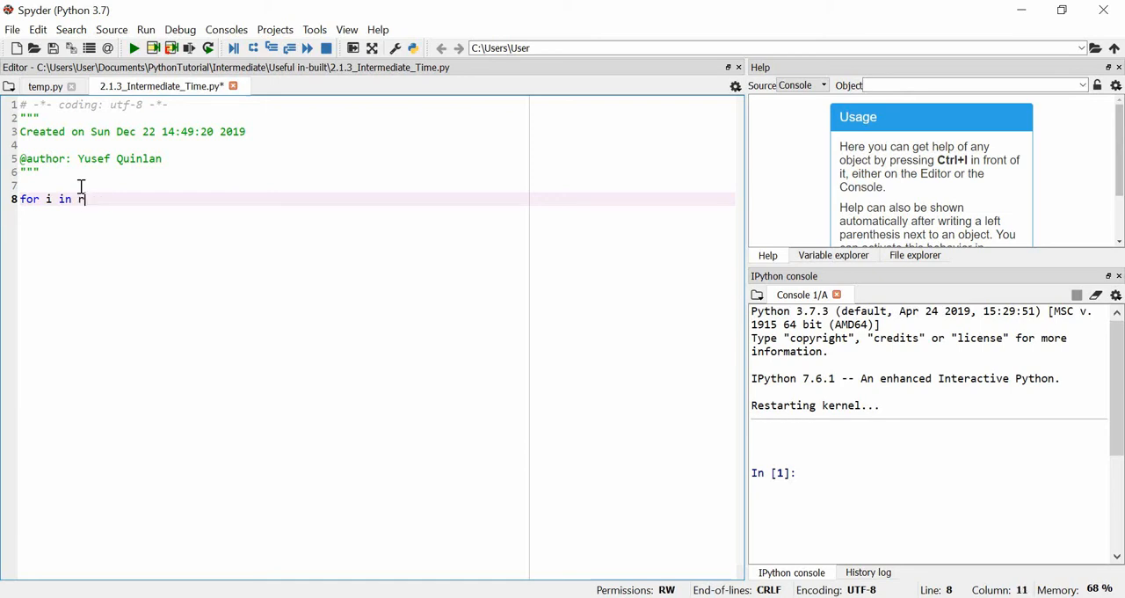
text(ange()
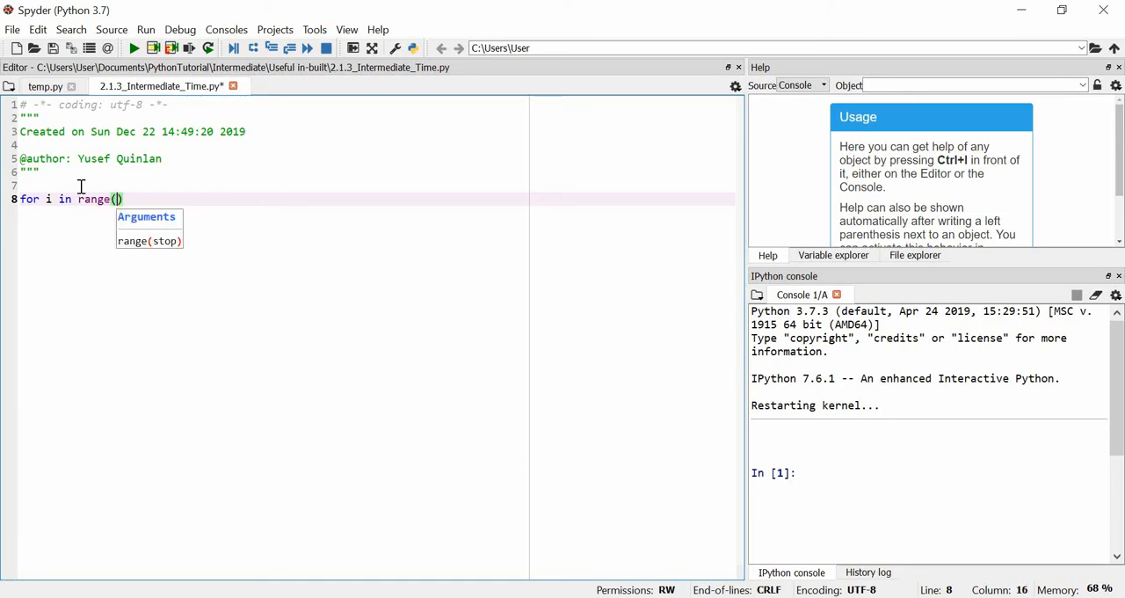
text(0,)
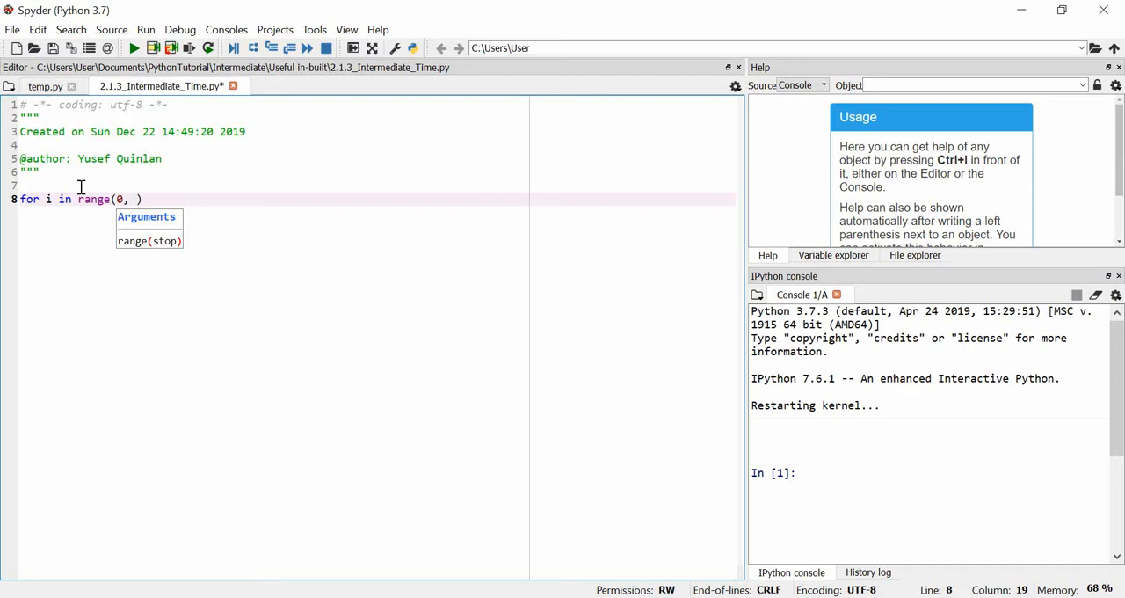
text(25))
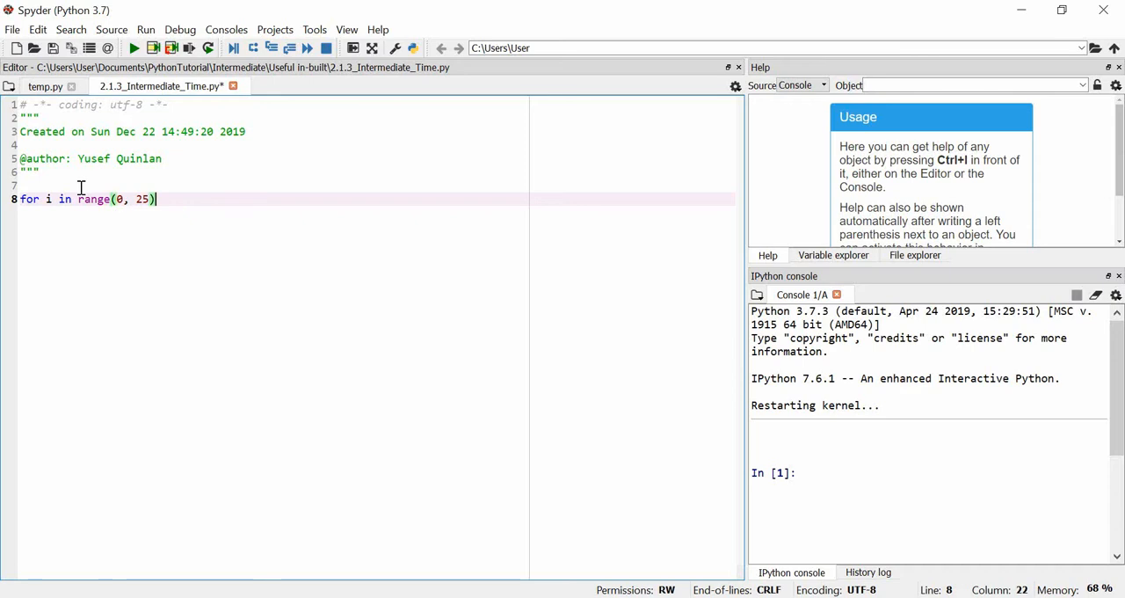
text(:)
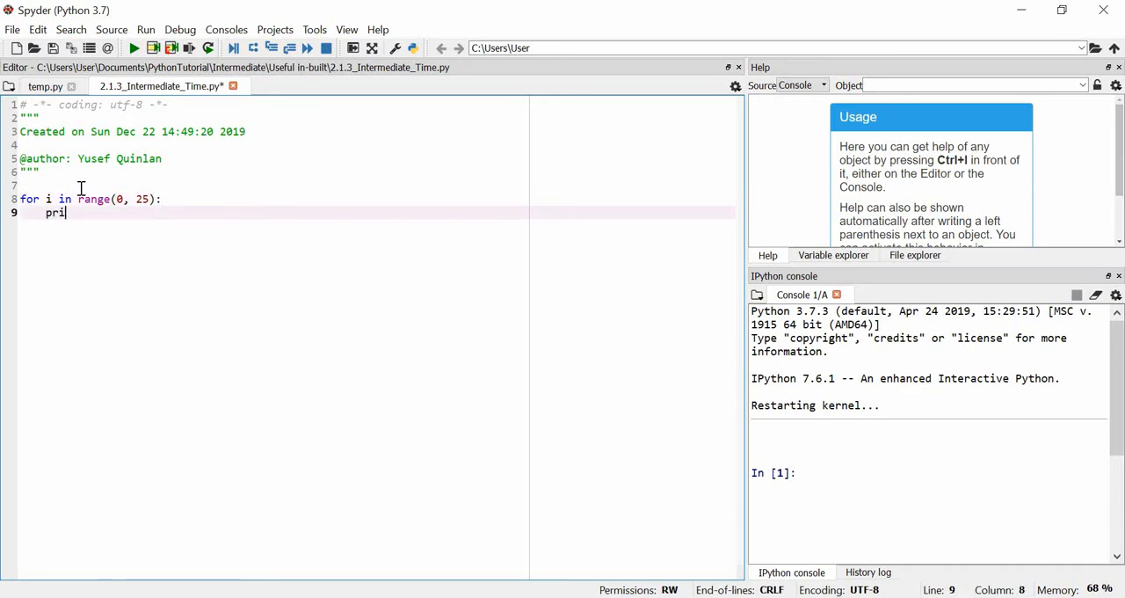
- Add the indented body print("Process in progress!") inside the loop
text(nt()
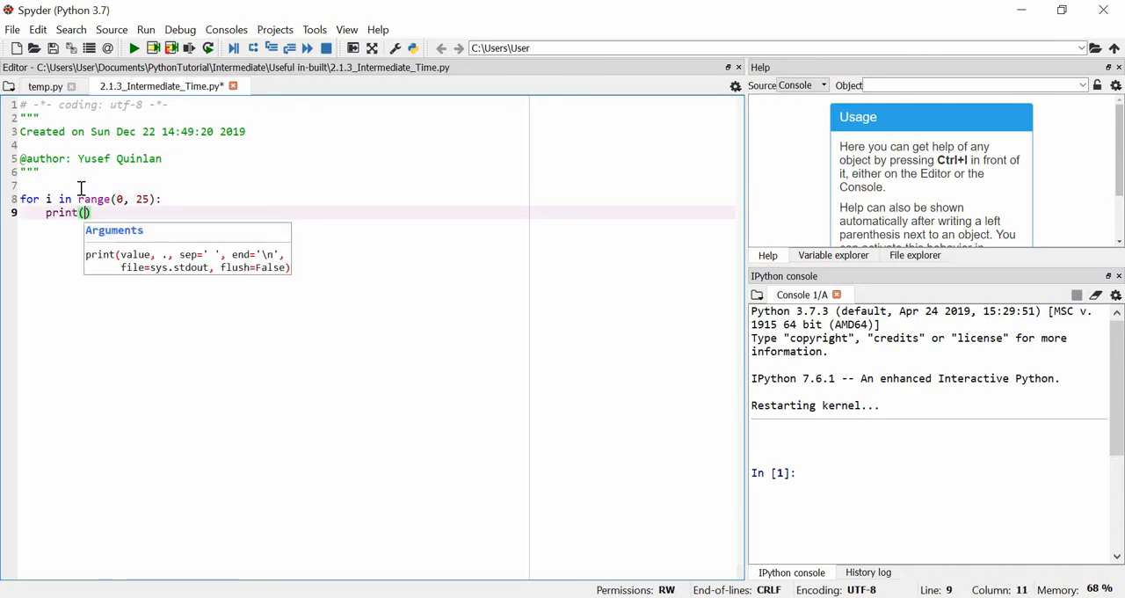
text(")
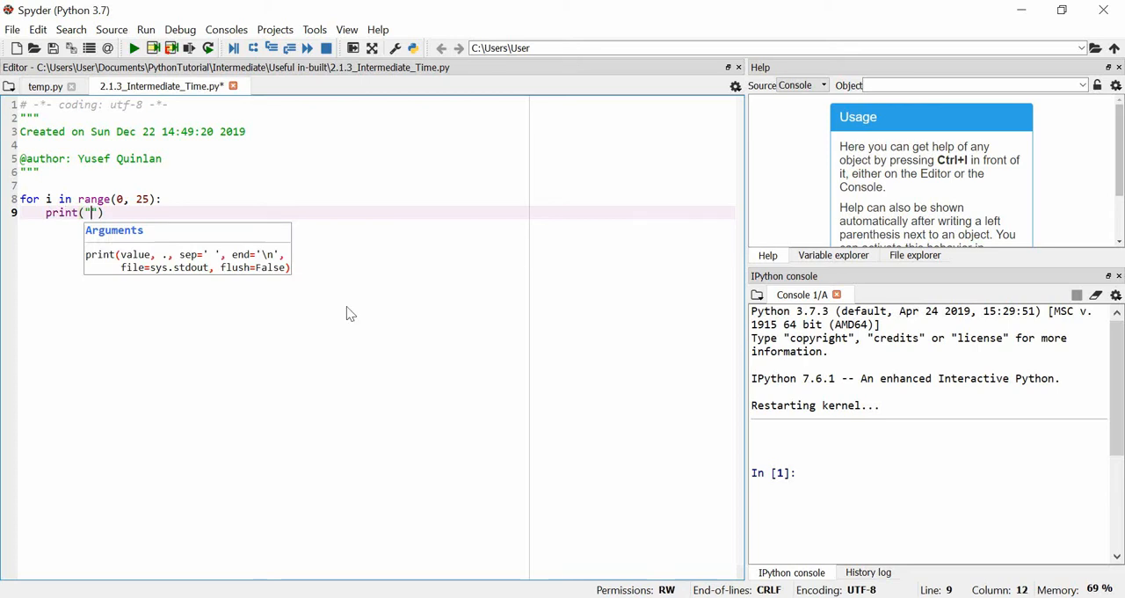
mouse_move(104, 281)
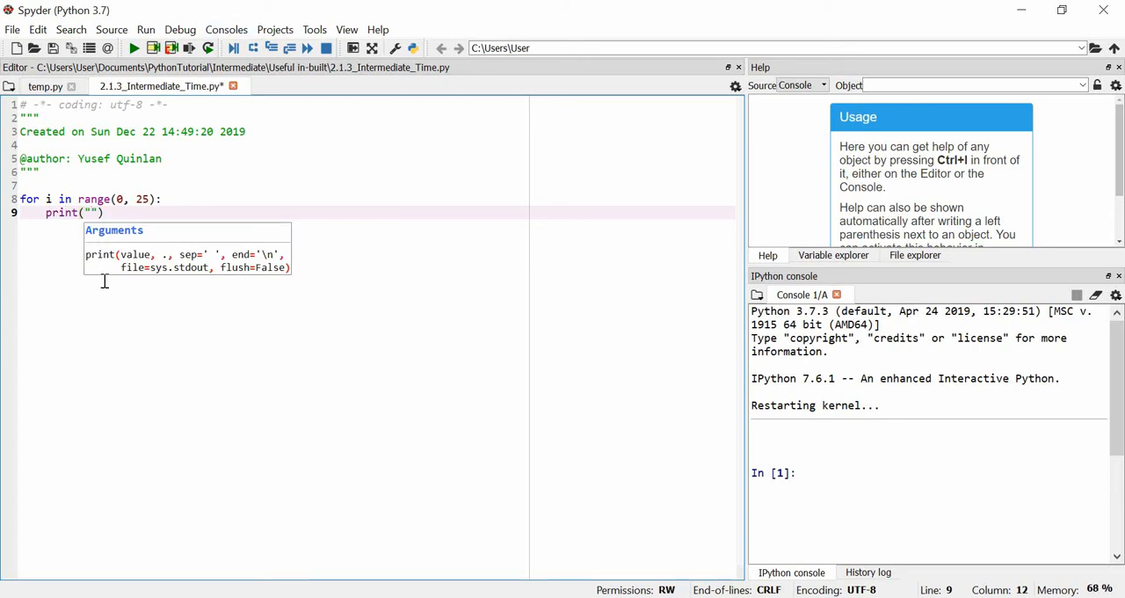
text(Process in pro)
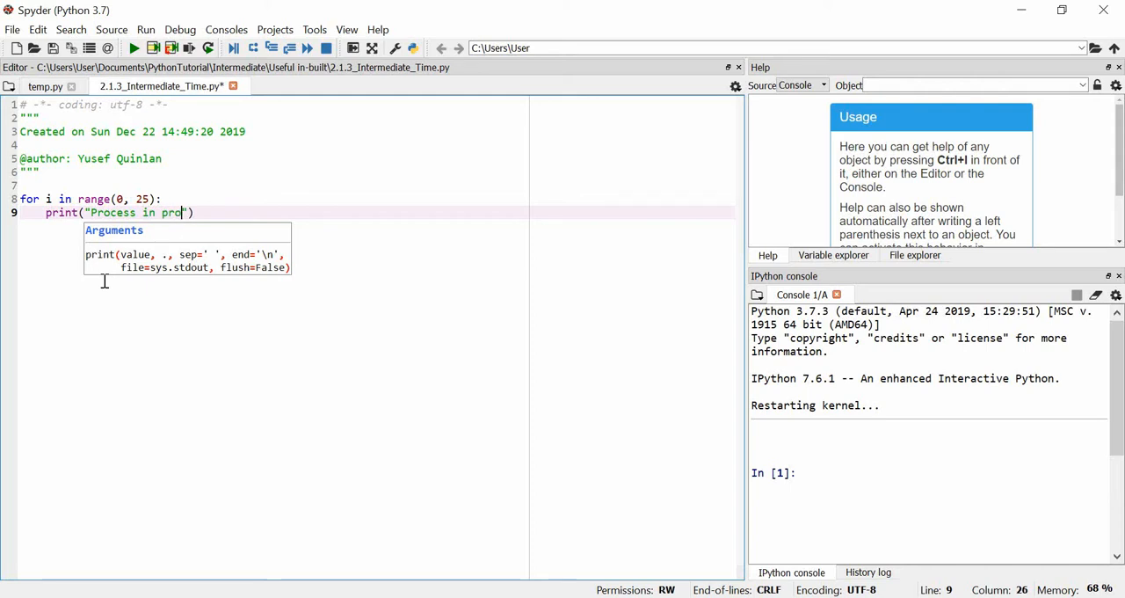
text(gress)
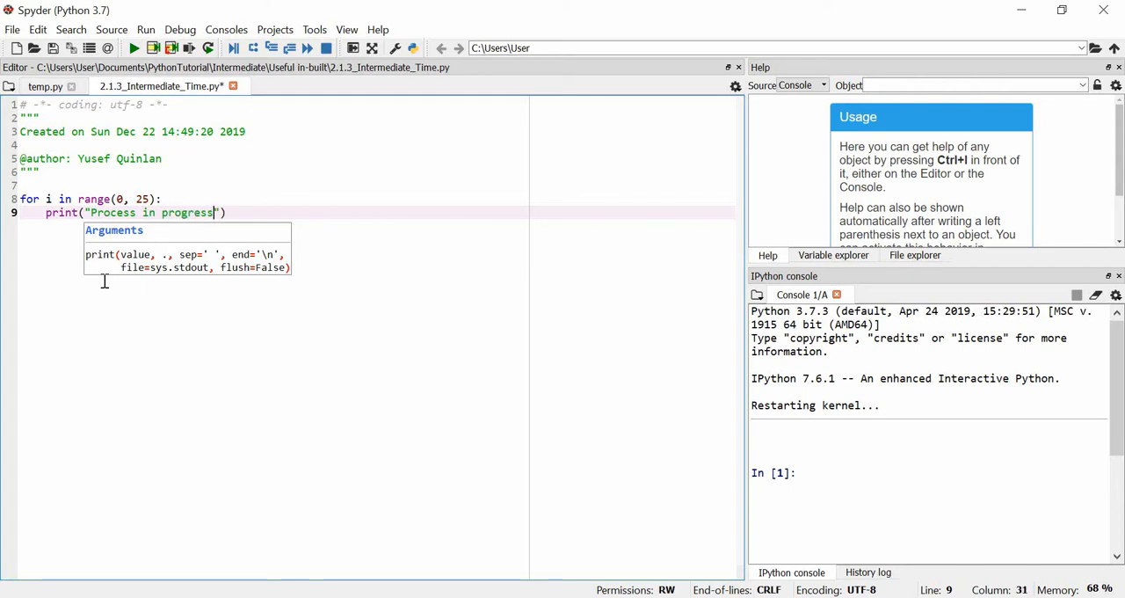
text(!)
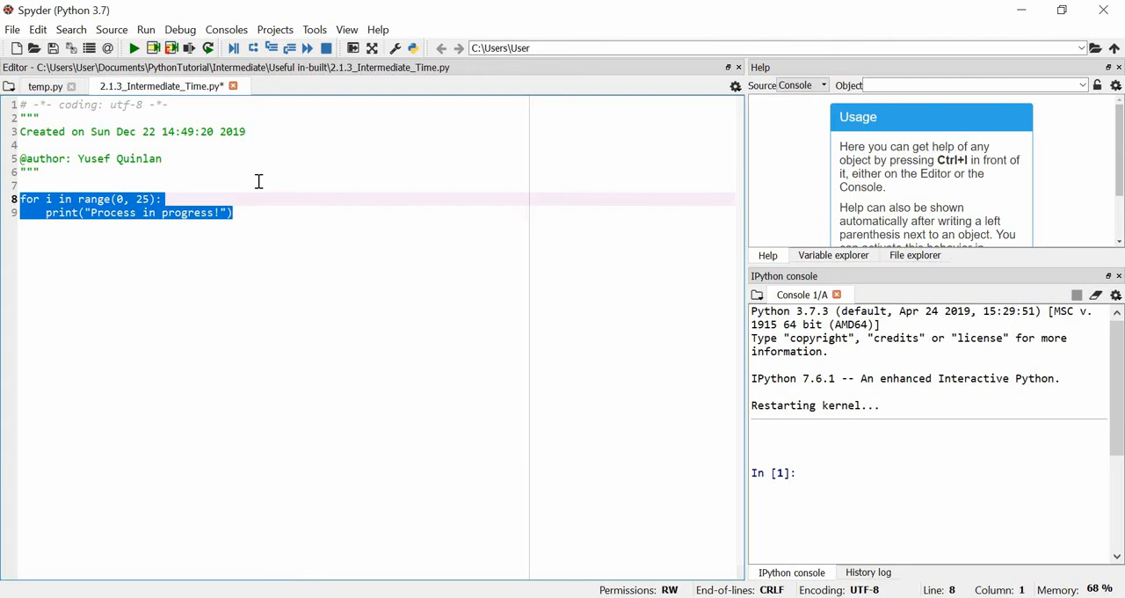
- Run the 25-pass loop so the console fills with "Process in progress!" lines
click(133, 49)
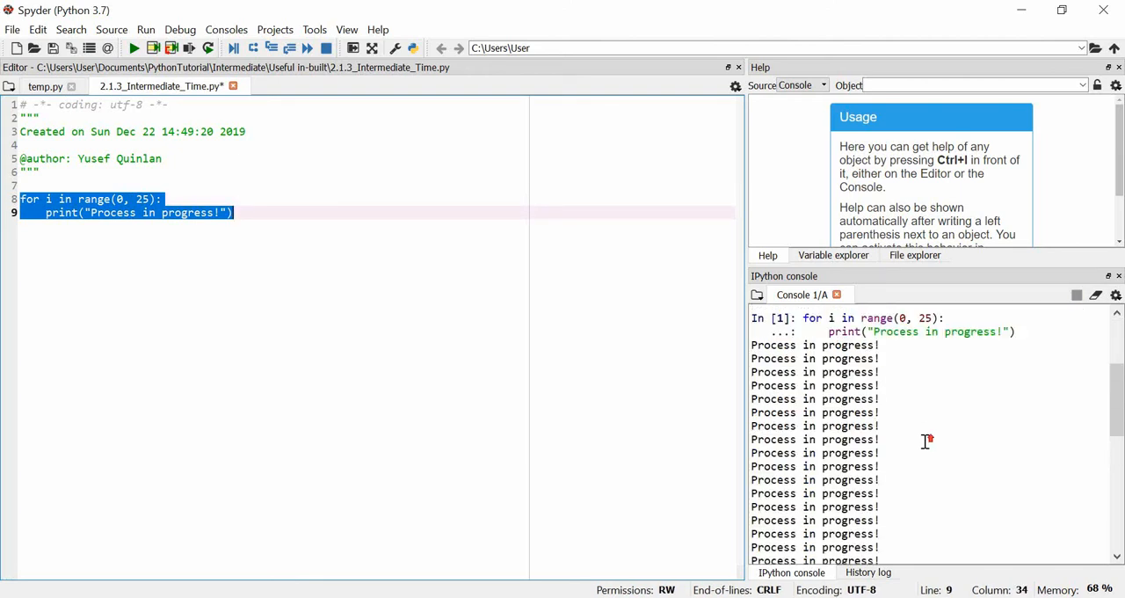
scroll(down, 3)
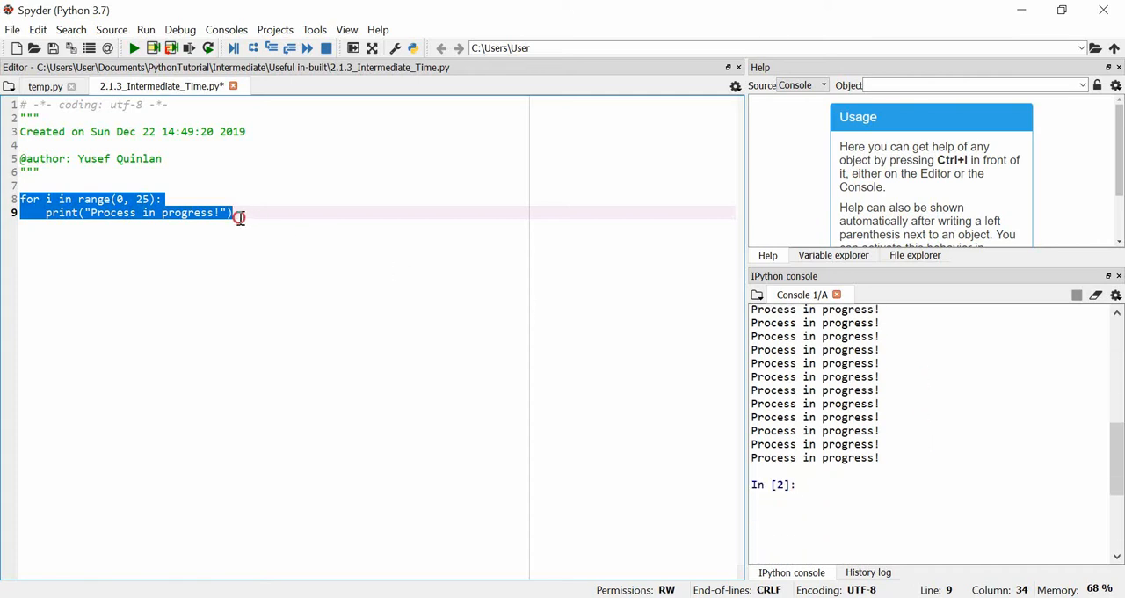
click(239, 215)
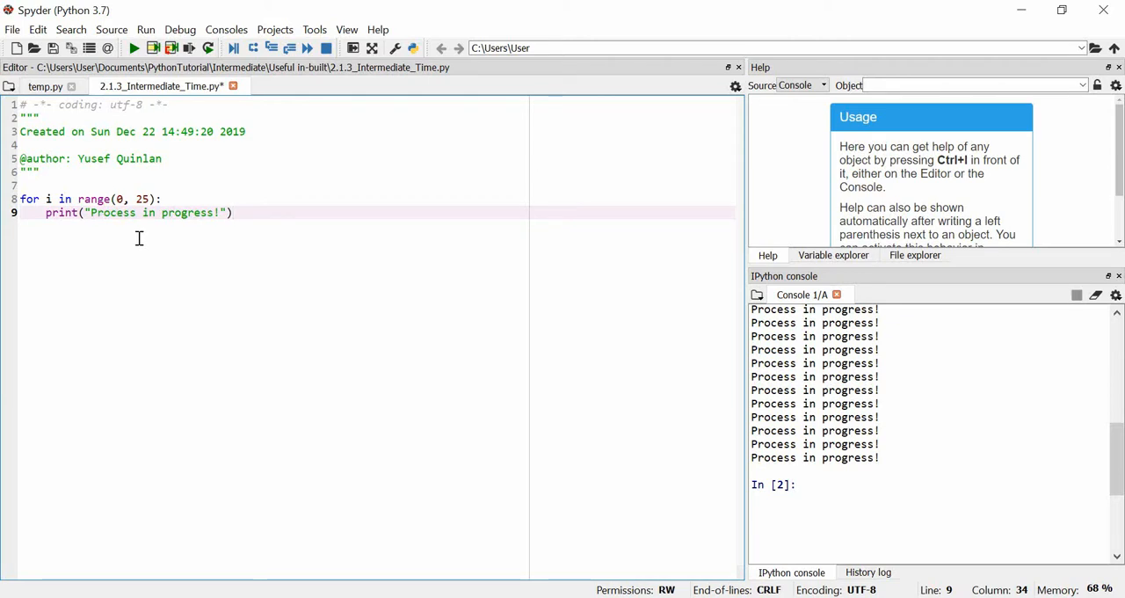
mouse_move(981, 434)
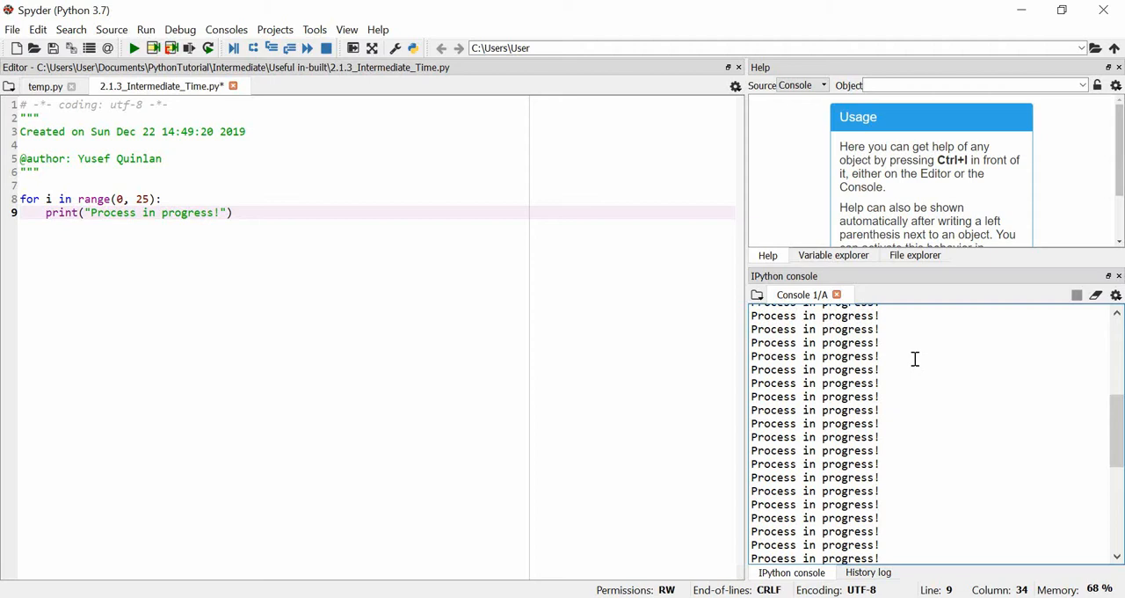
mouse_move(815, 422)
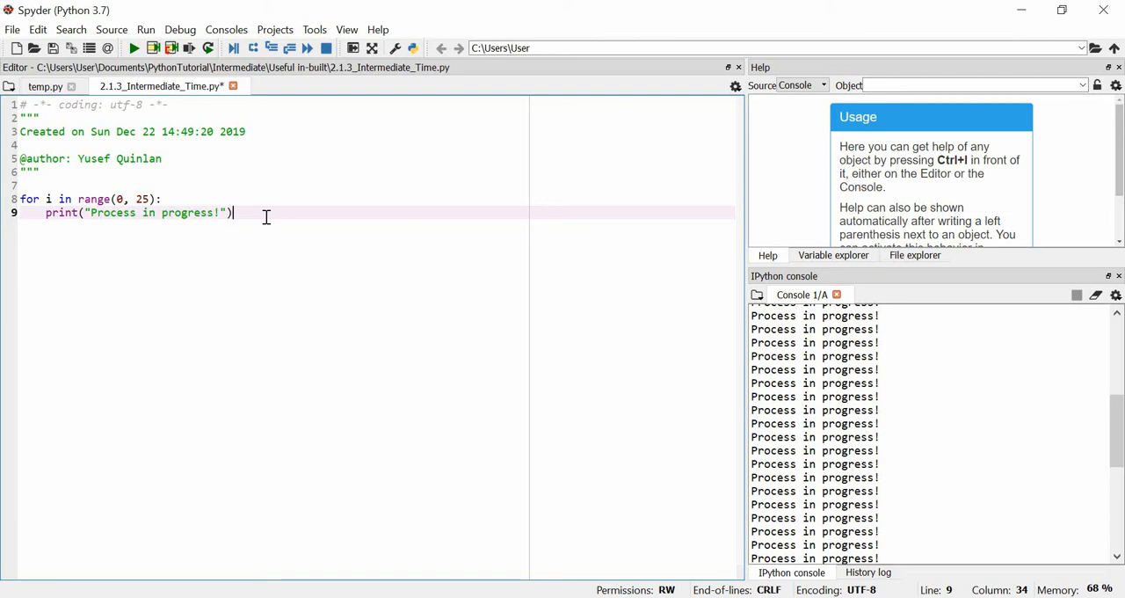
mouse_move(258, 348)
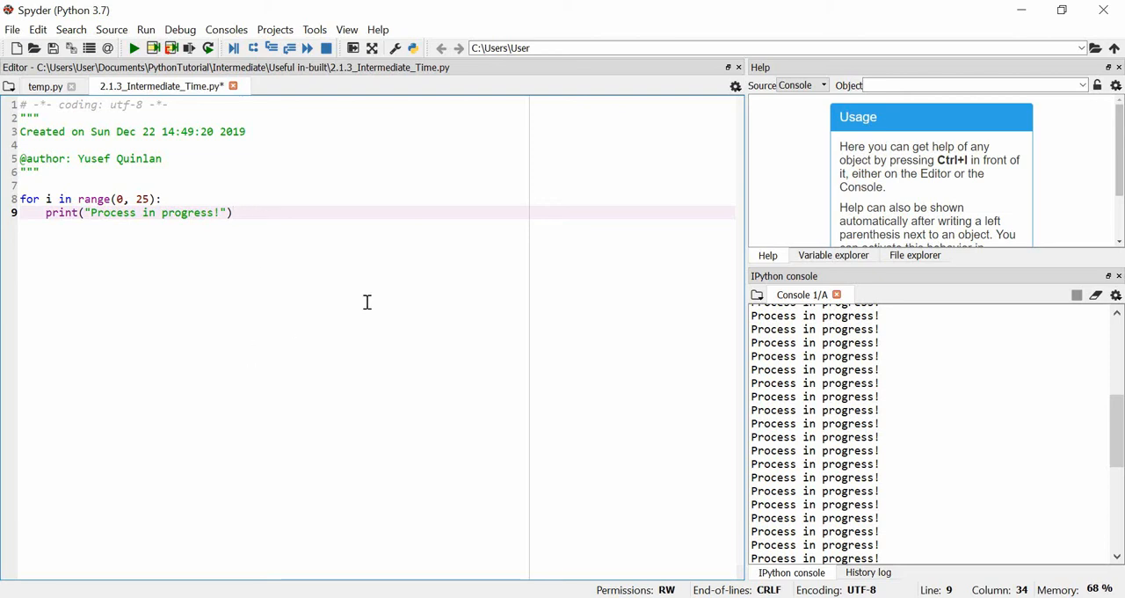
mouse_move(475, 285)
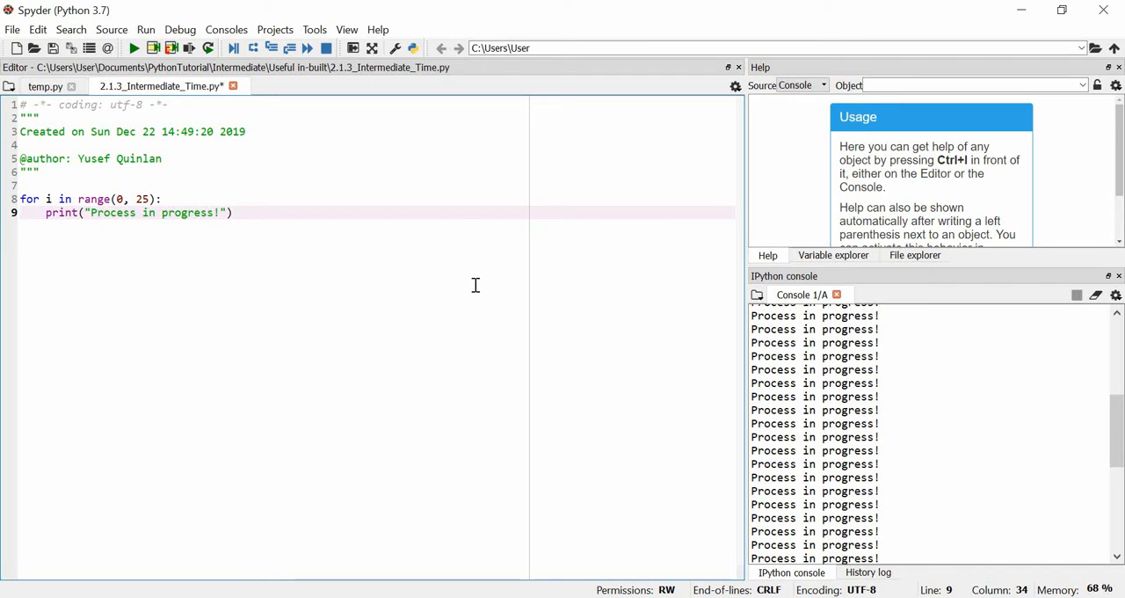
mouse_move(417, 381)
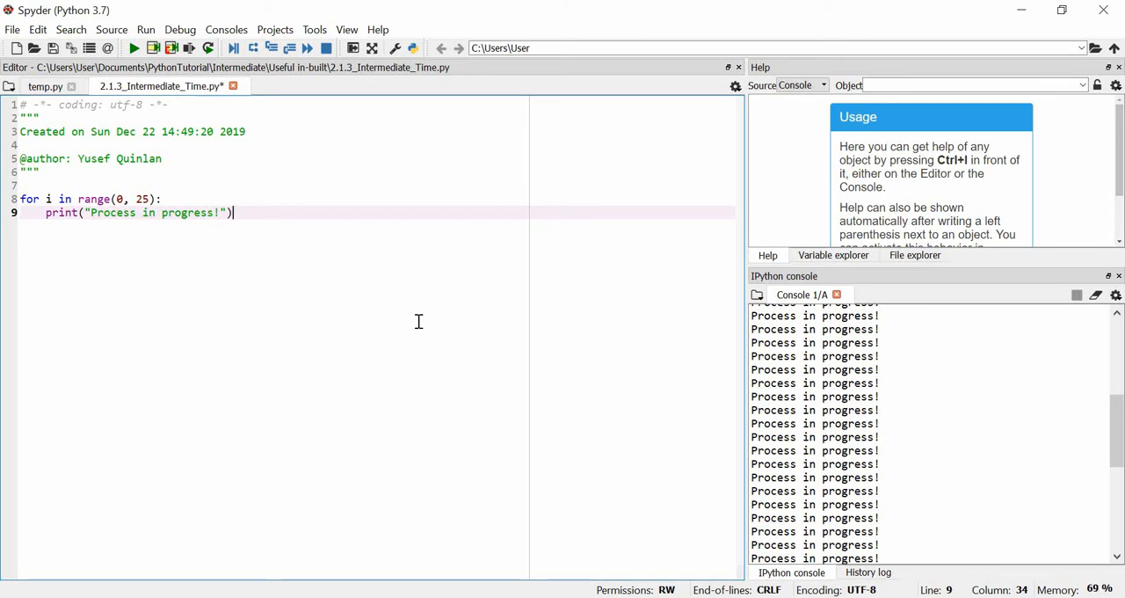
mouse_move(302, 288)
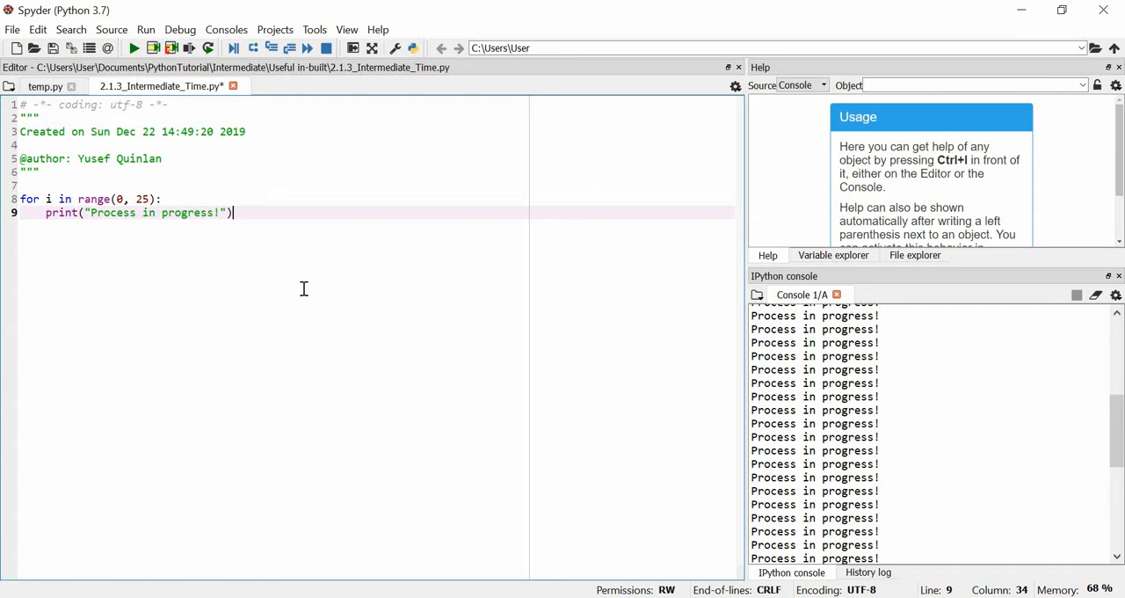
mouse_move(319, 313)
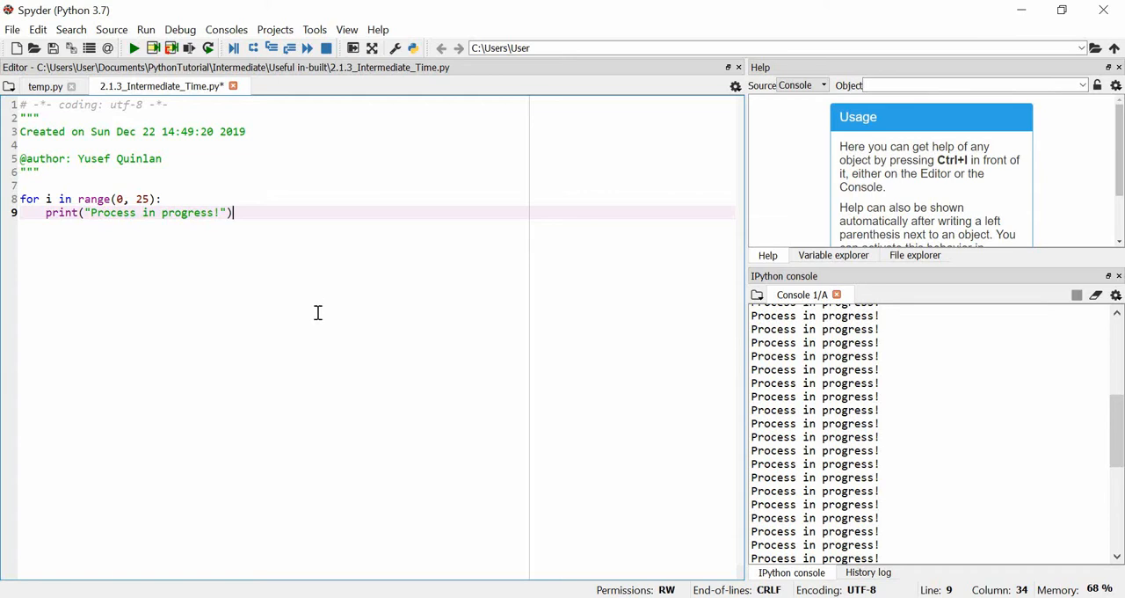
mouse_move(227, 190)
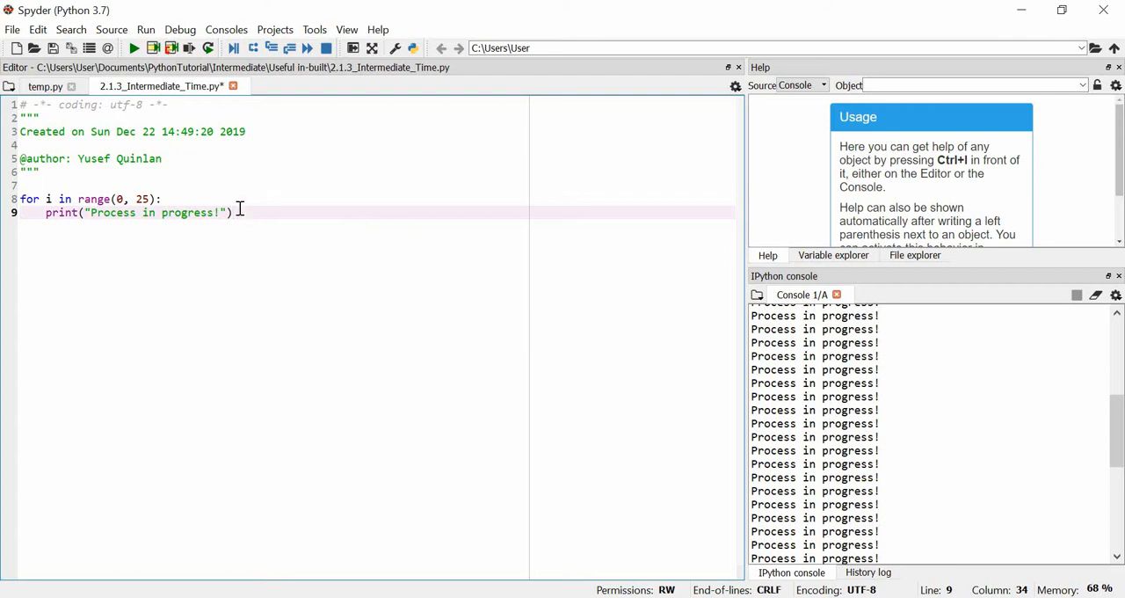
mouse_move(246, 243)
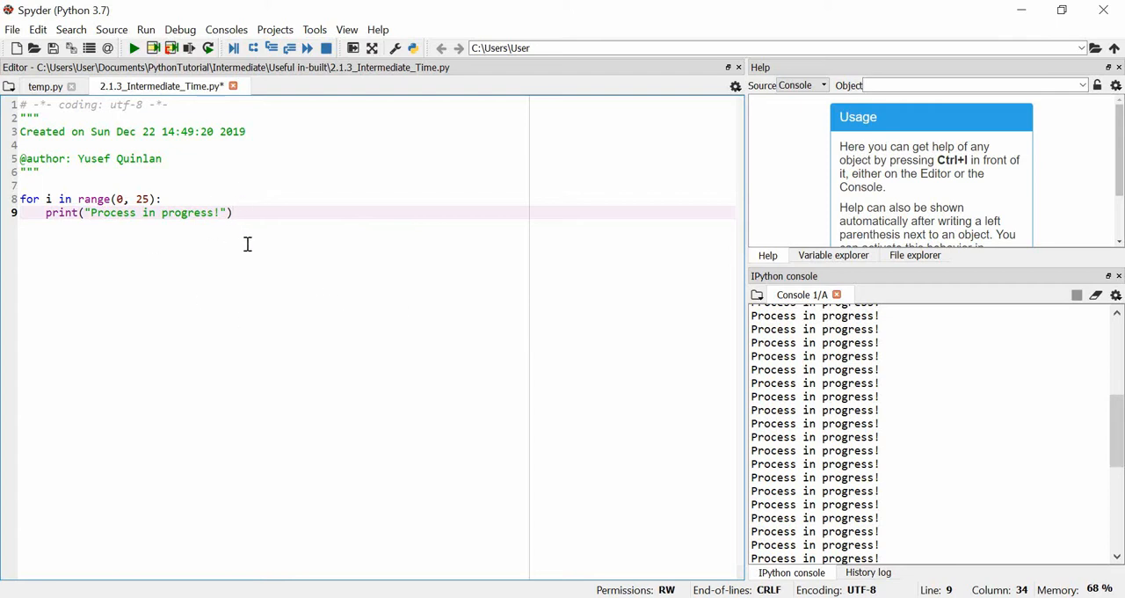
mouse_move(283, 239)
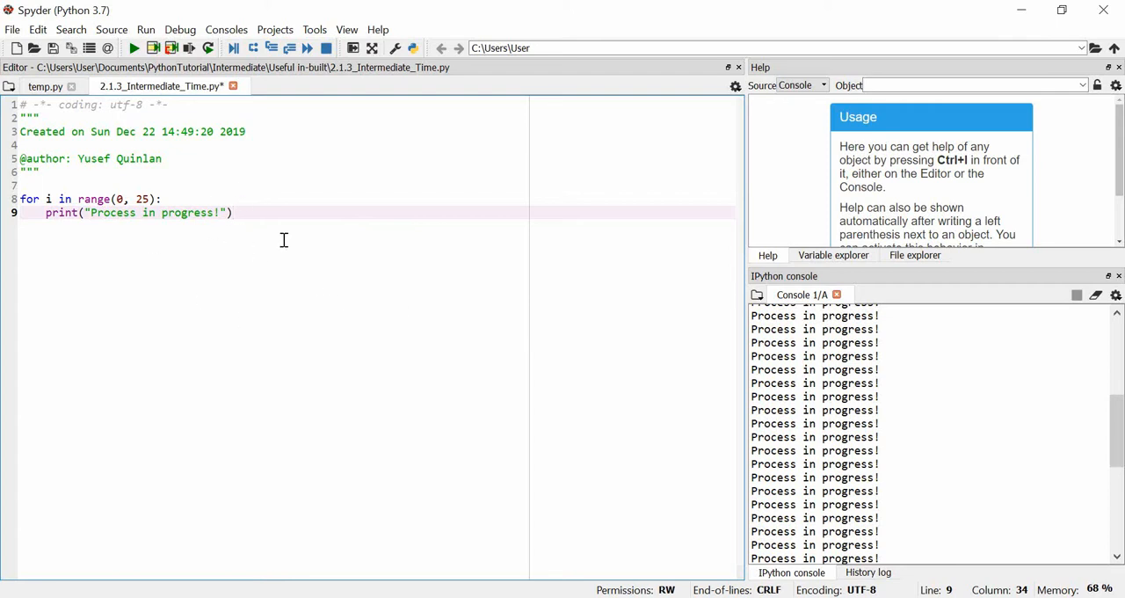
- Add import time and a second loop header for i in range(0, 25):
key(Enter)
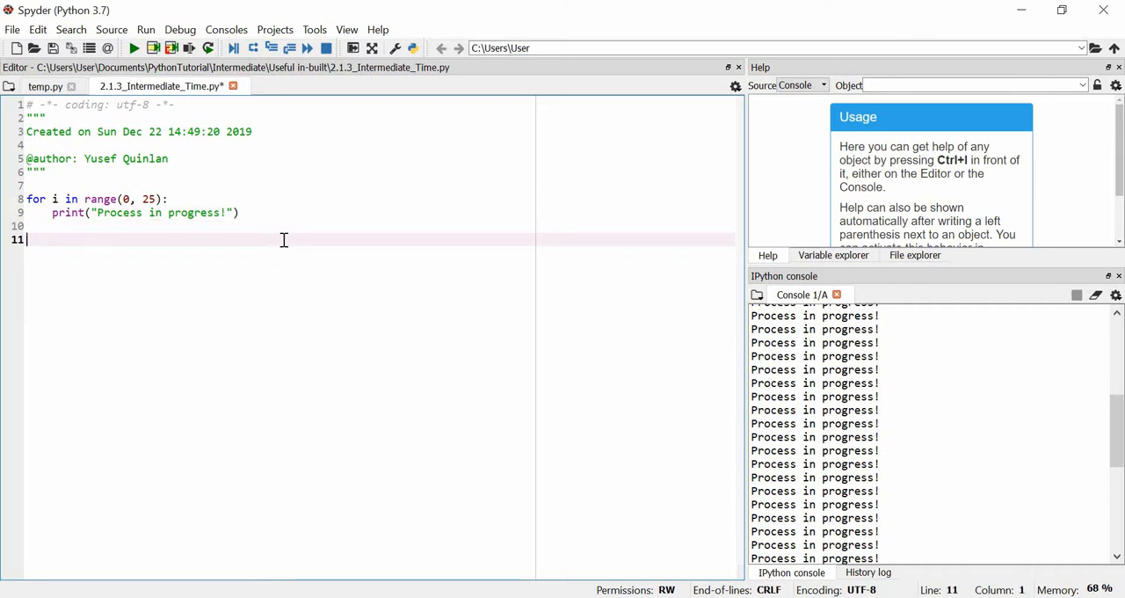
text(import ti)
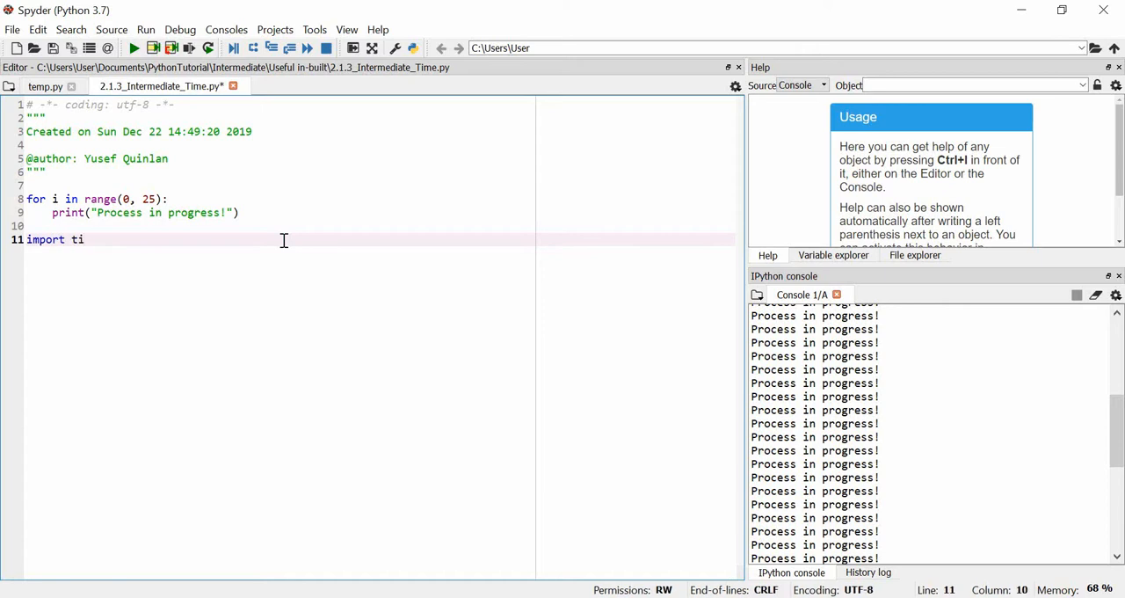
key(enter)
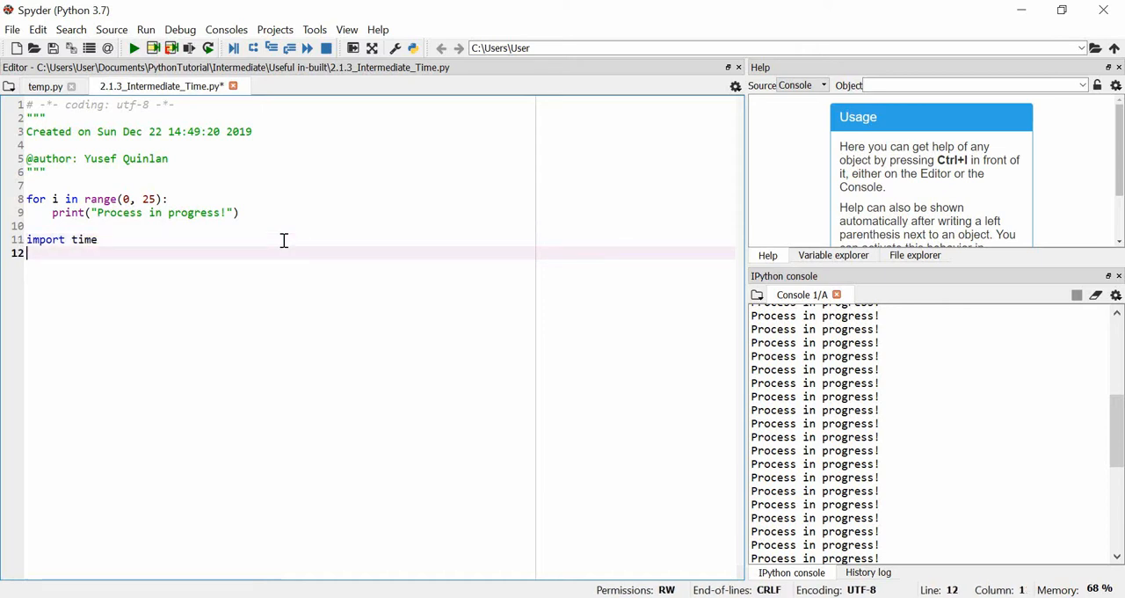
text(for i in rang)
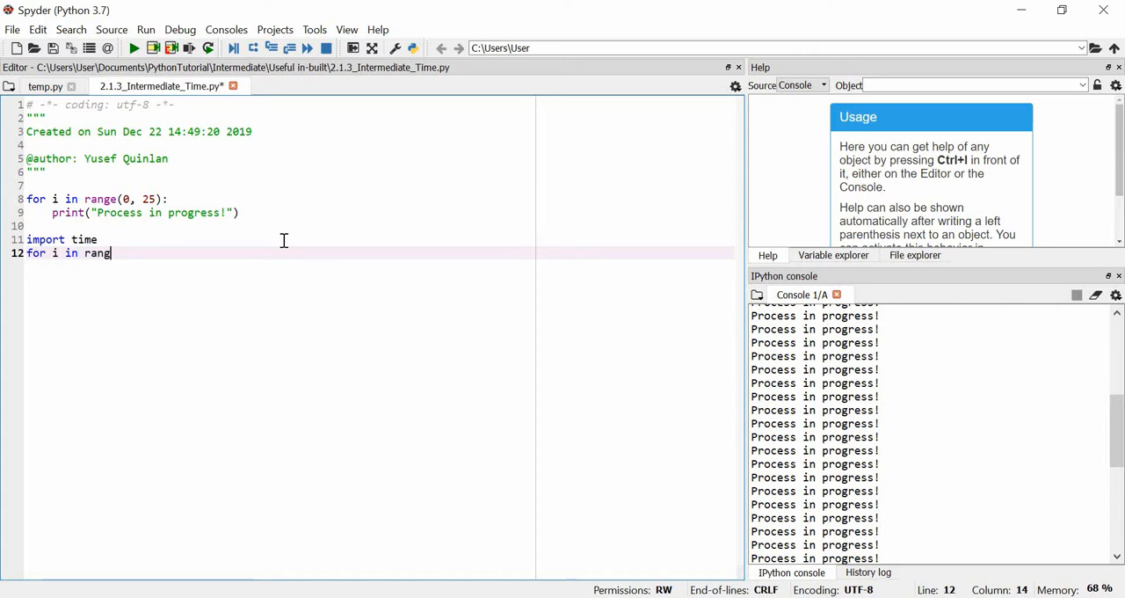
text(e(0, ))
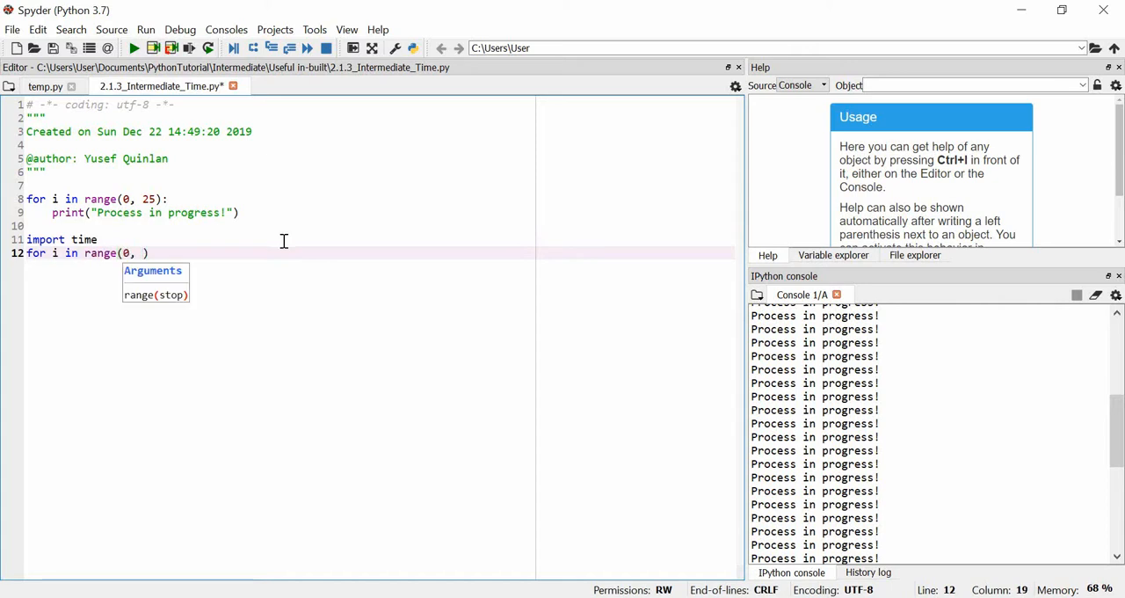
text(25)
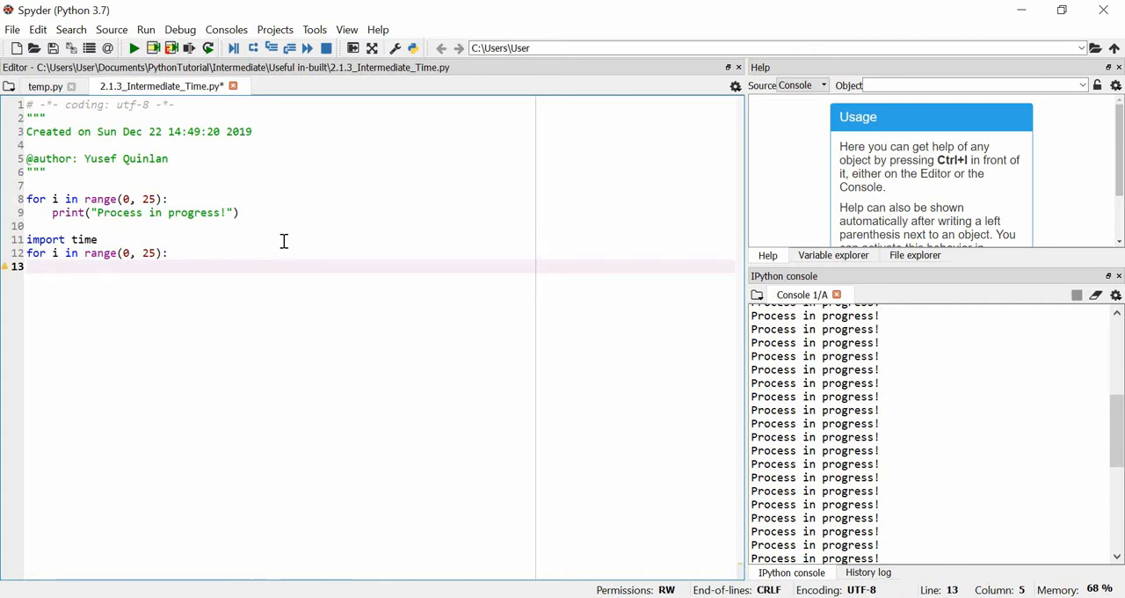
- Give the loop a time.sleep(1) pause and print("Pressing some material!!!")
text(time)
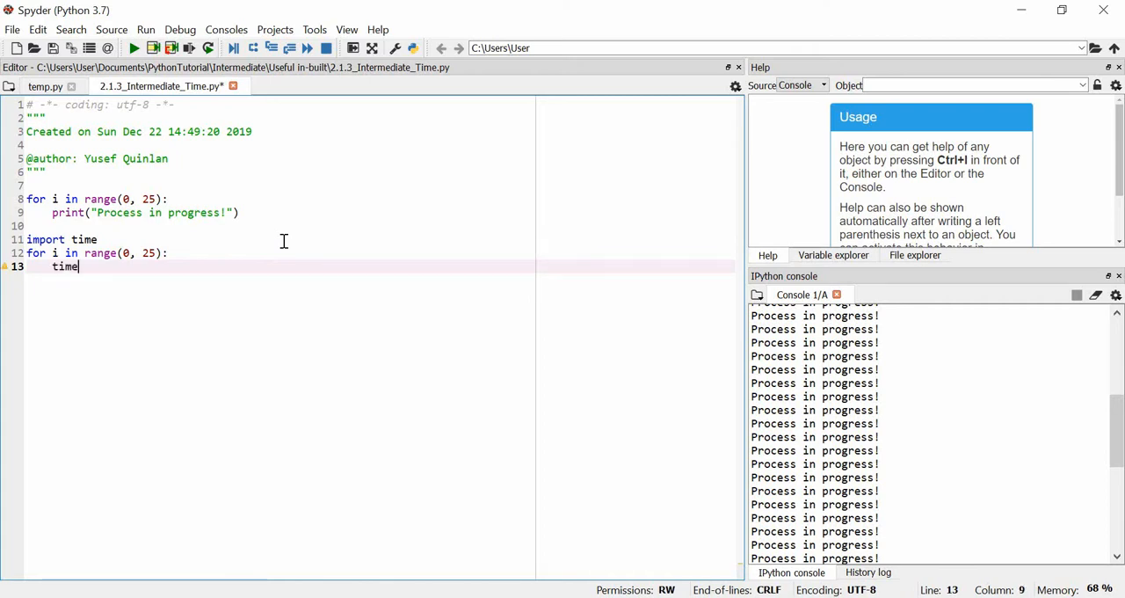
text(.sleep)
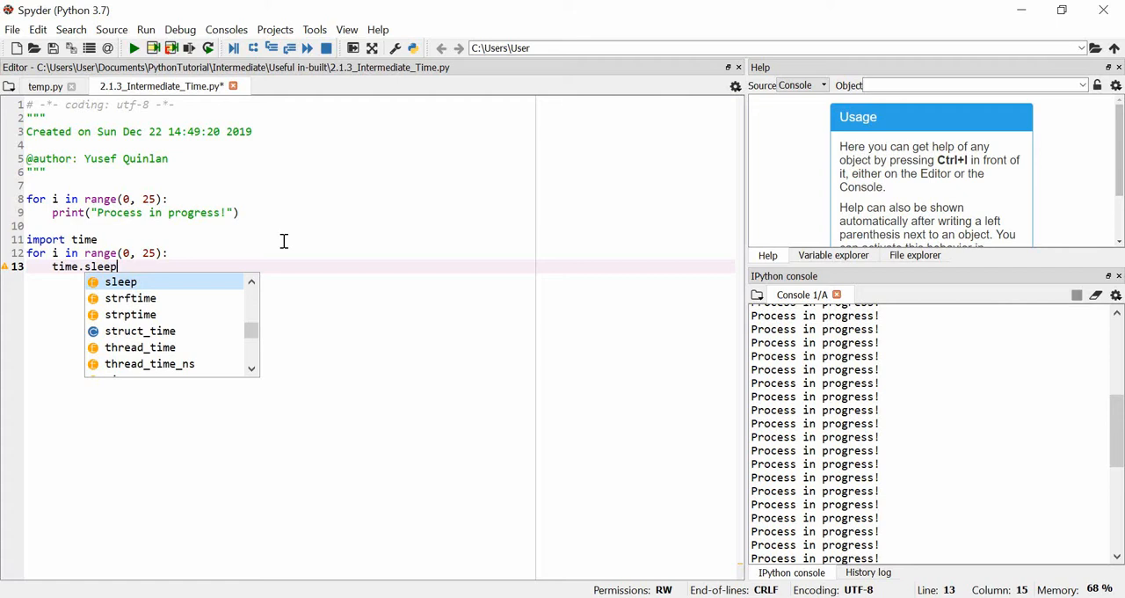
text((1)
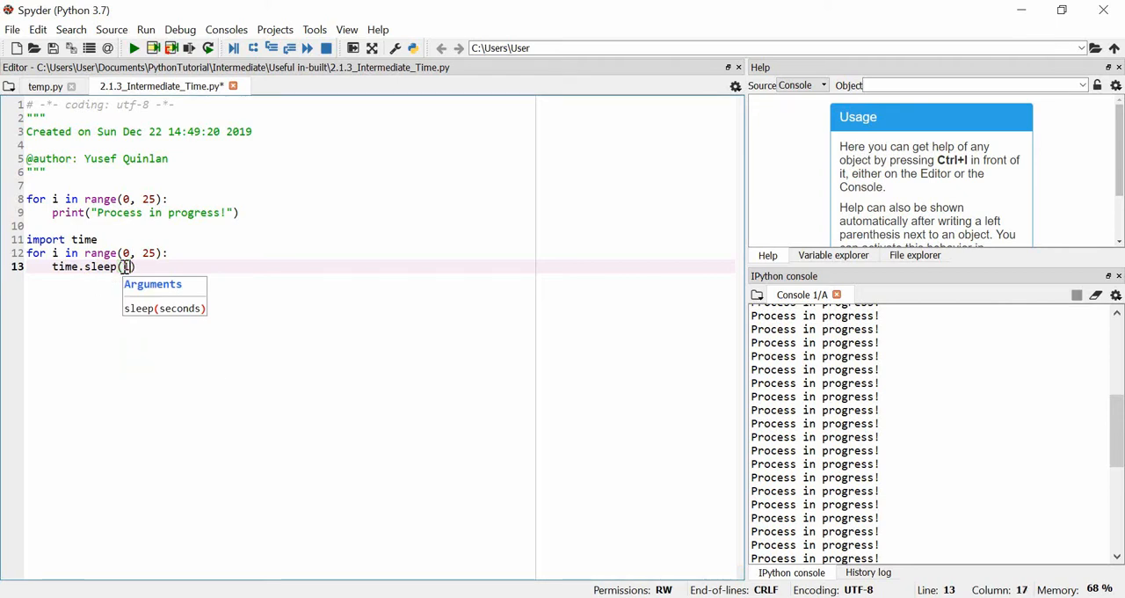
text(1)
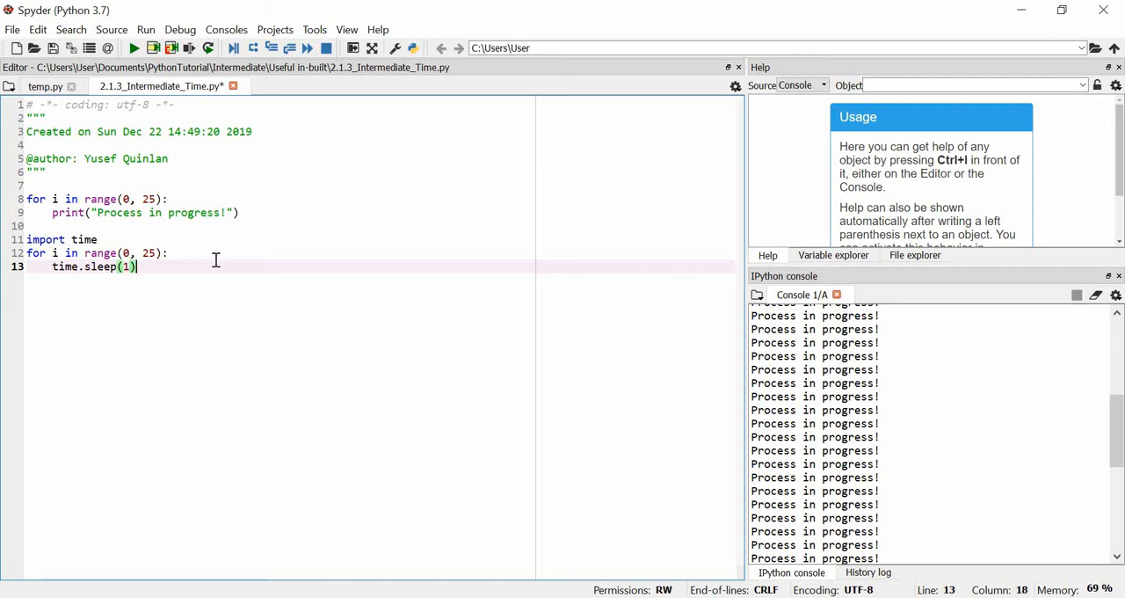
text(print(")
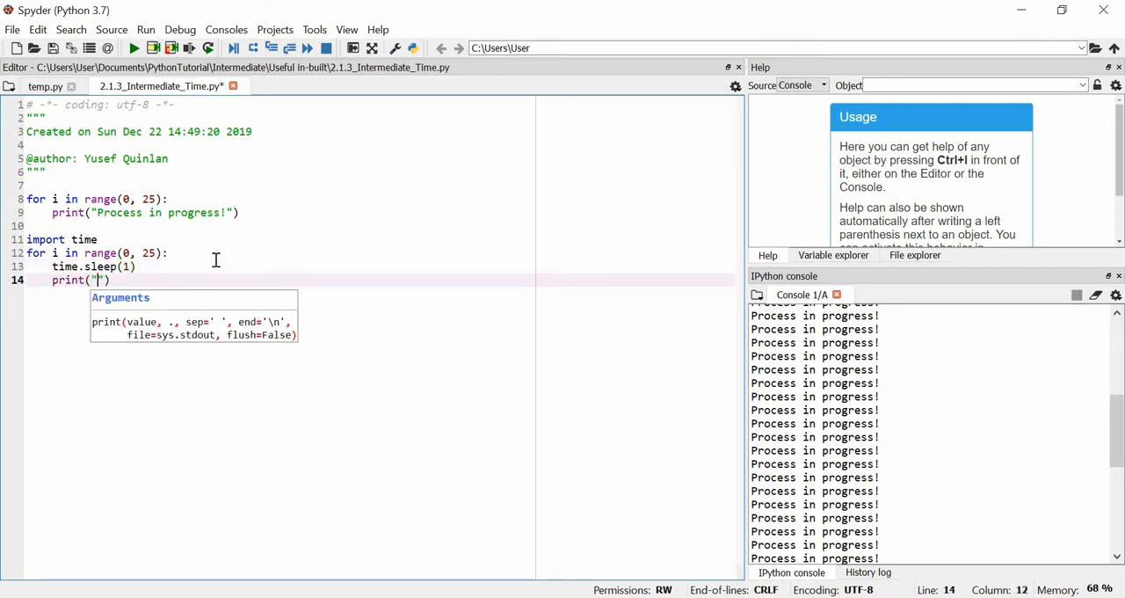
text(Pressing)
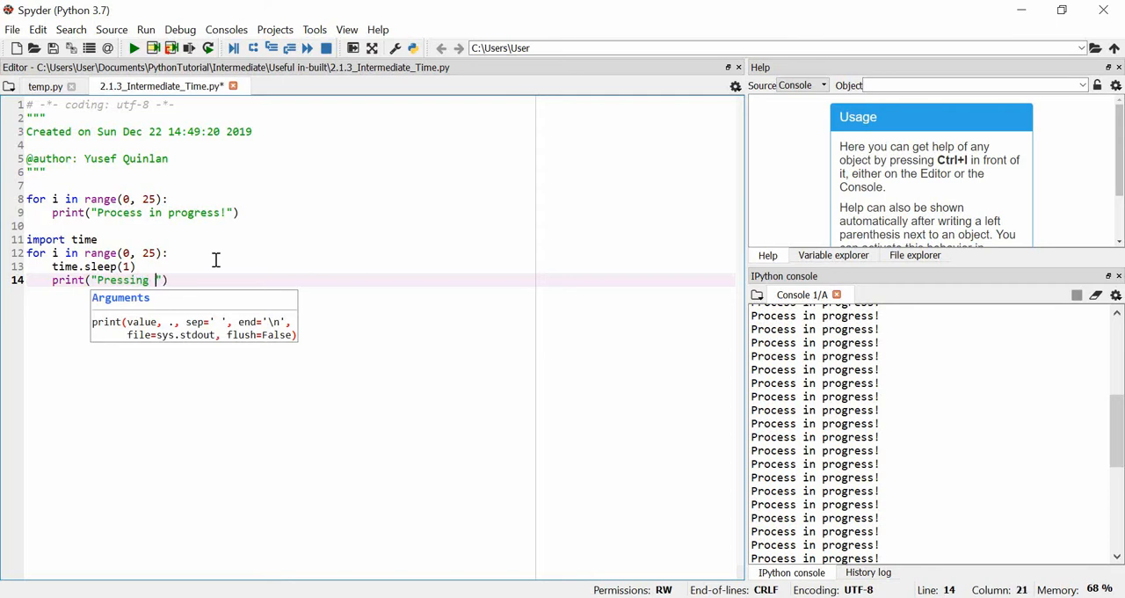
text(some material!!!)
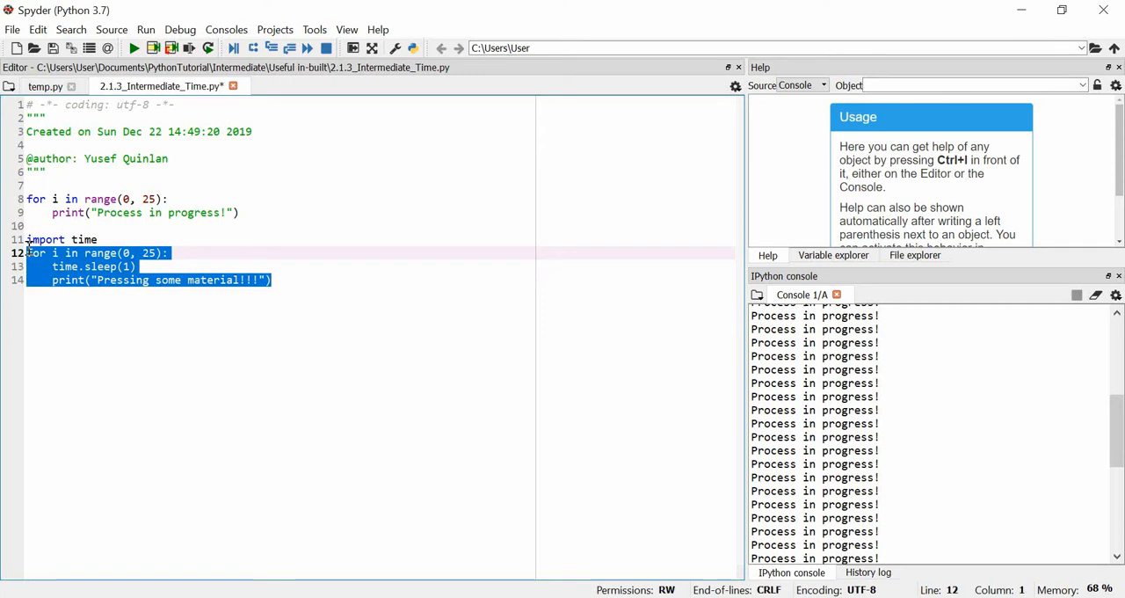
- Run the one-second loop in the console, then re-enter 1 as the sleep duration
key(F9)
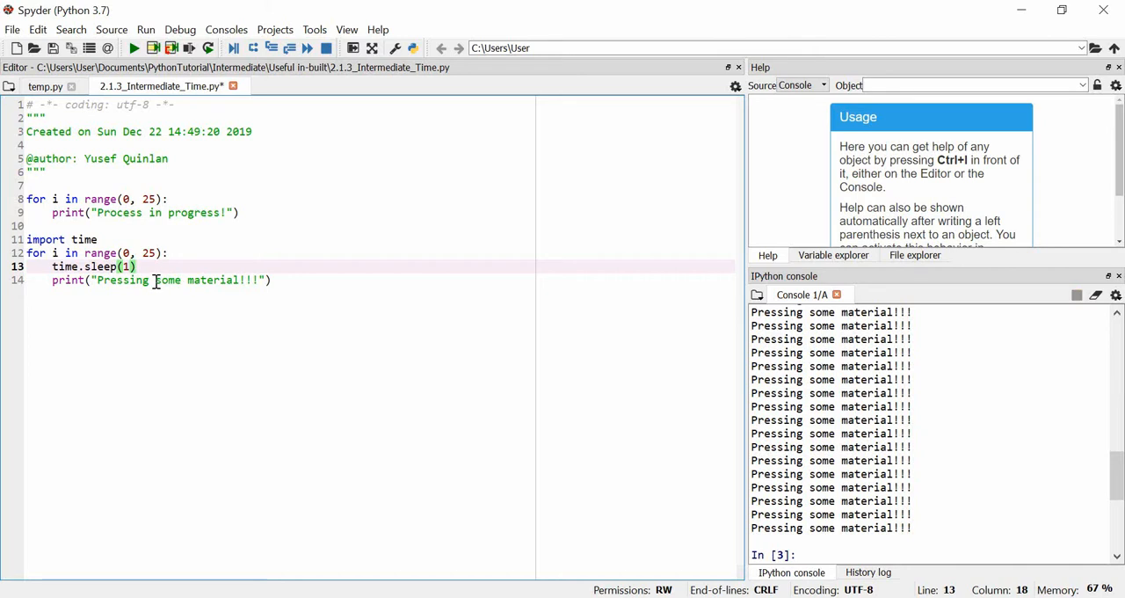
mouse_move(188, 281)
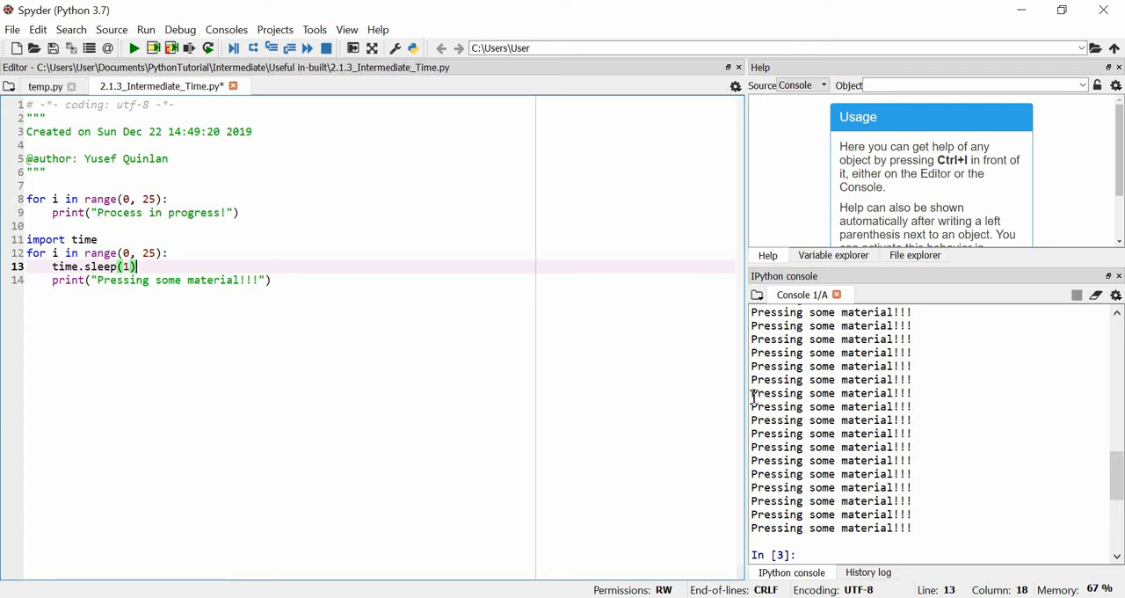
mouse_move(241, 385)
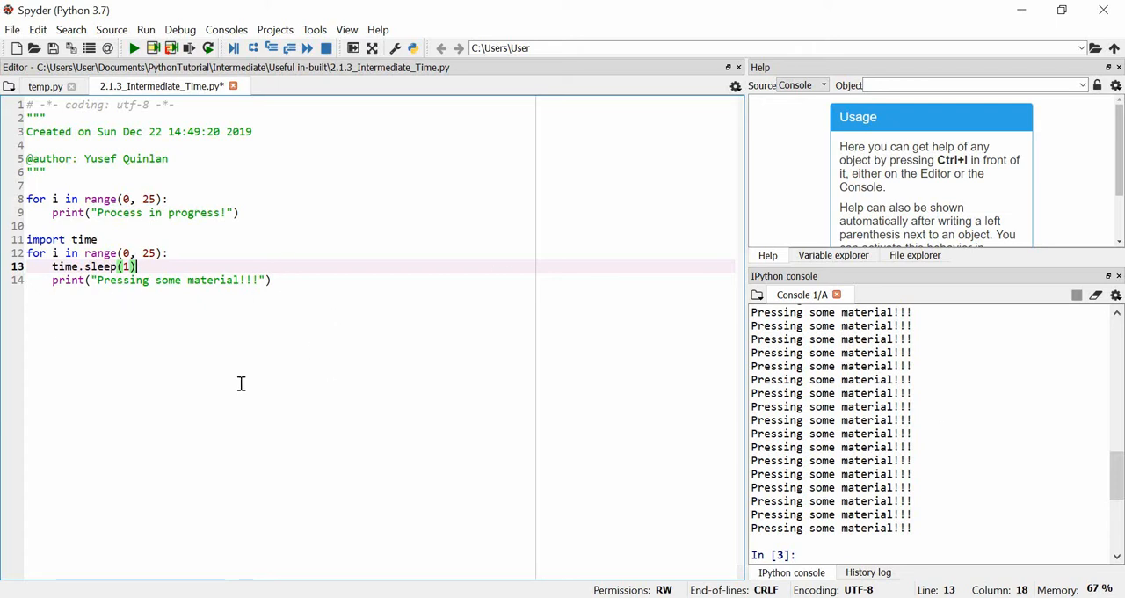
mouse_move(151, 267)
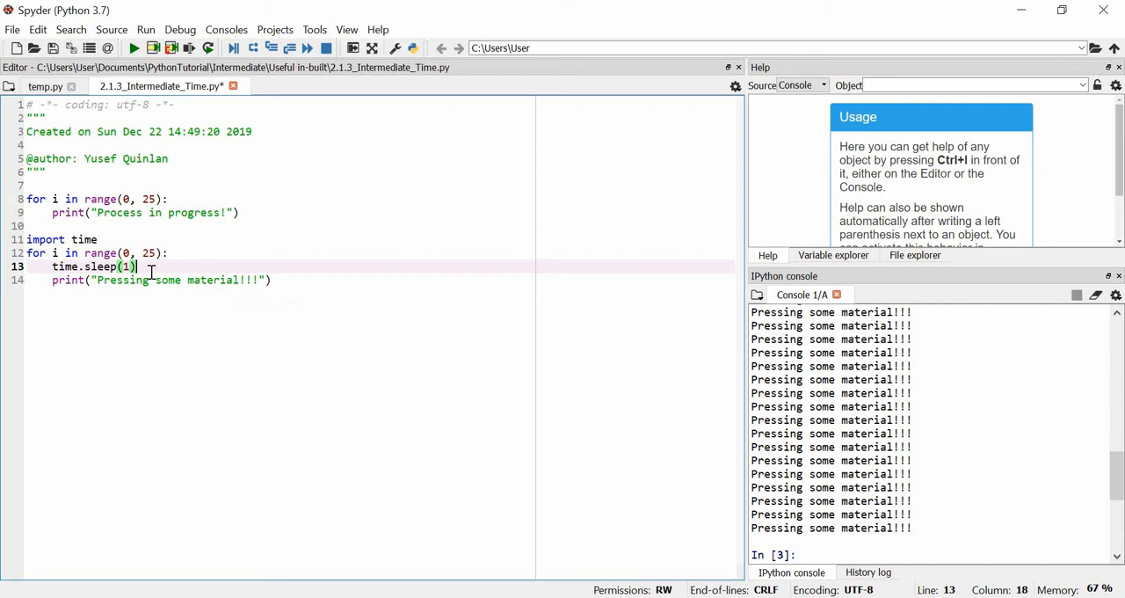
double_click(65, 267)
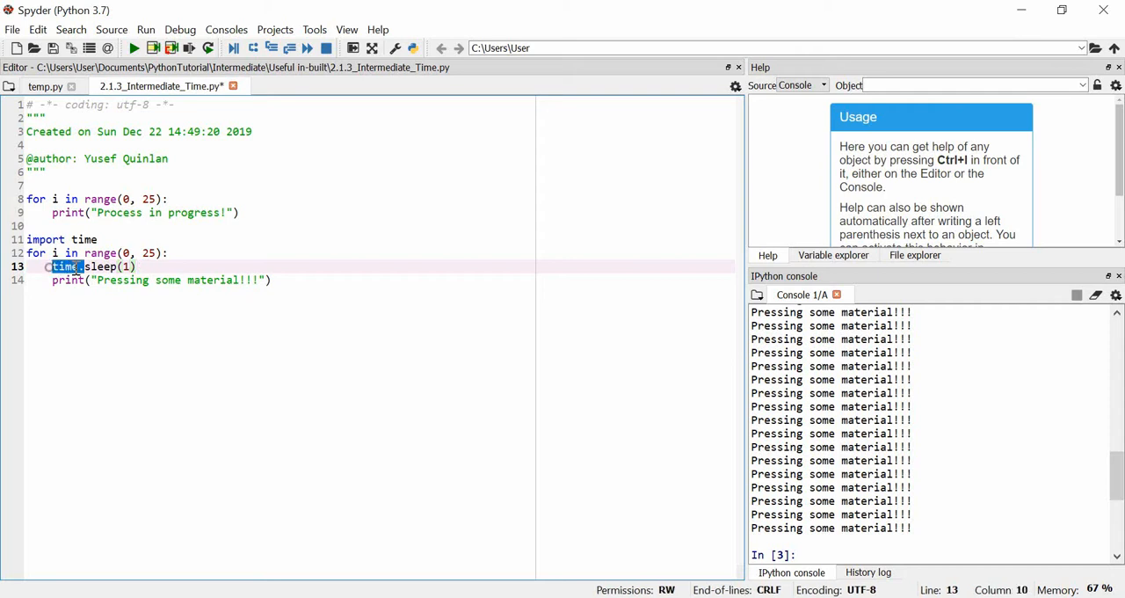
click(130, 267)
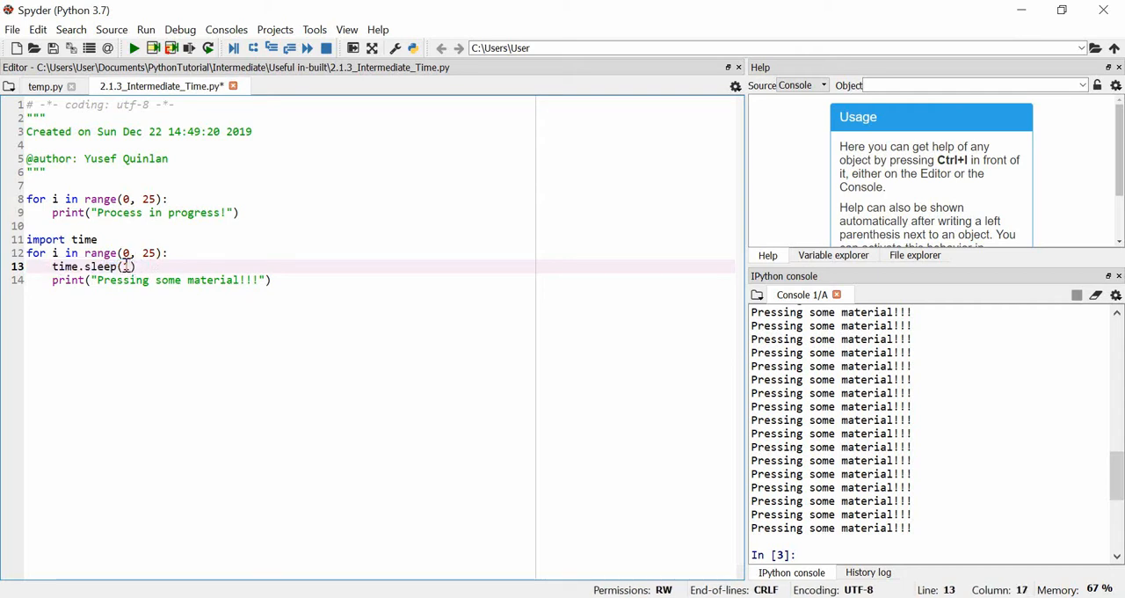
text(1)
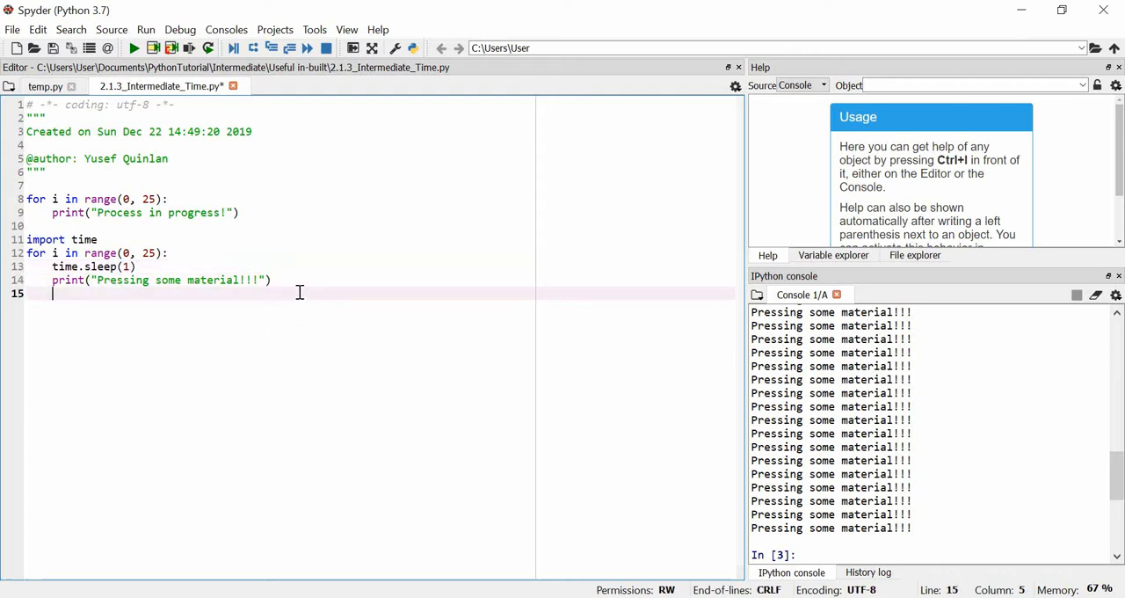
- Write a third loop header for i in range(0, 30):
text(for i in)
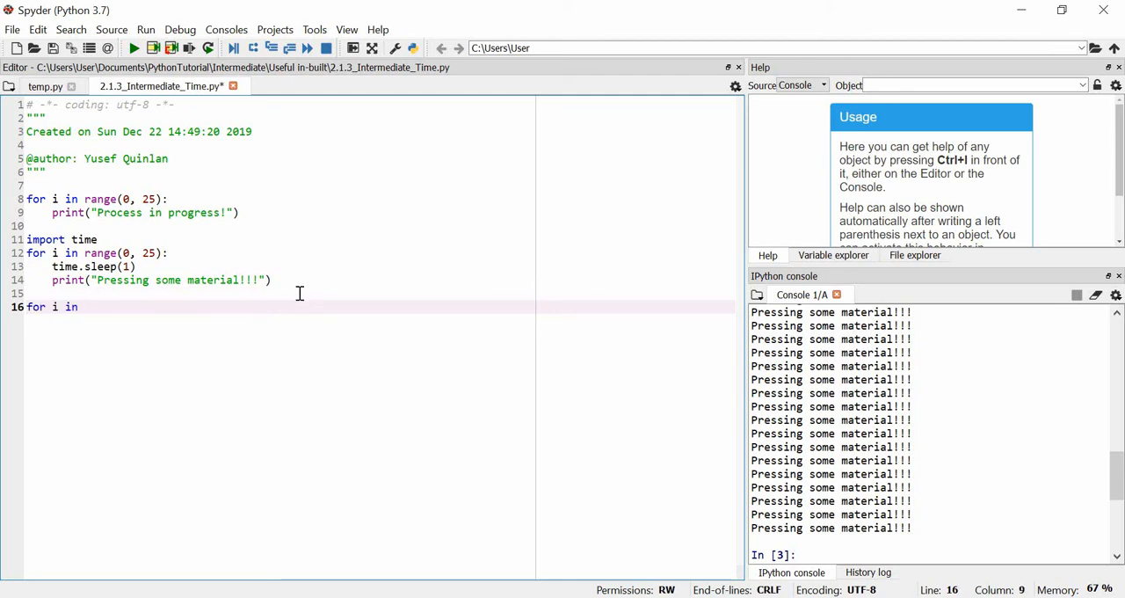
text(range)
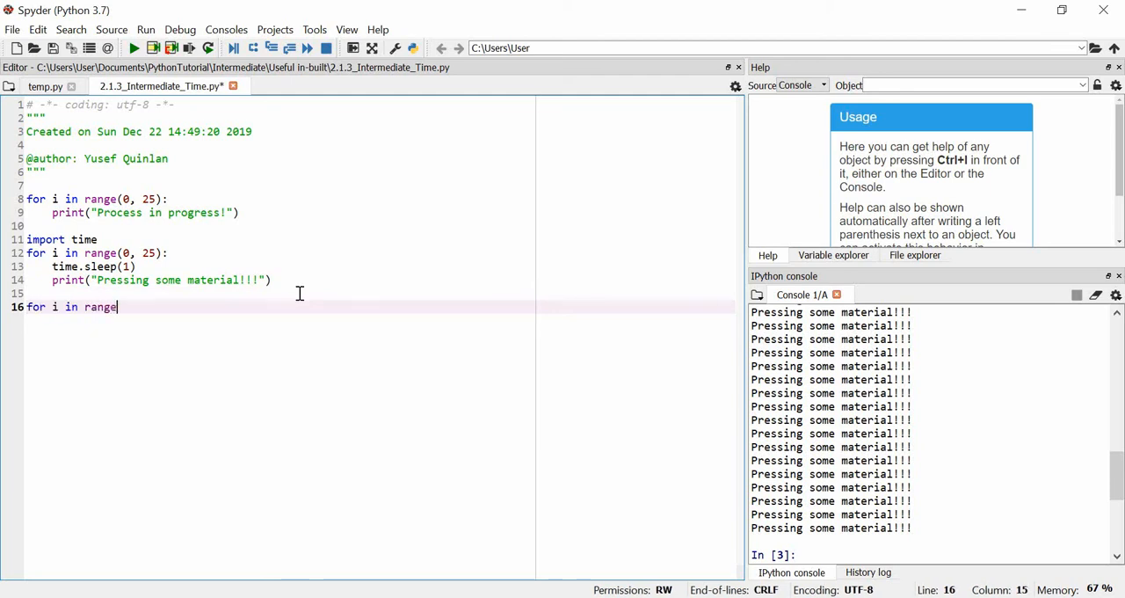
text())
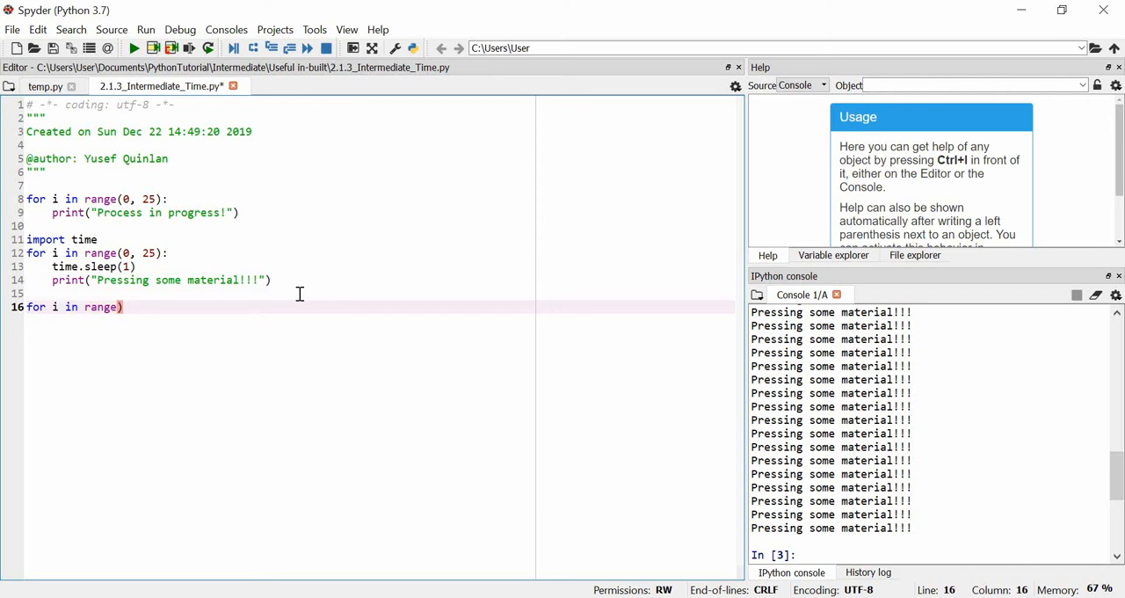
text(0)
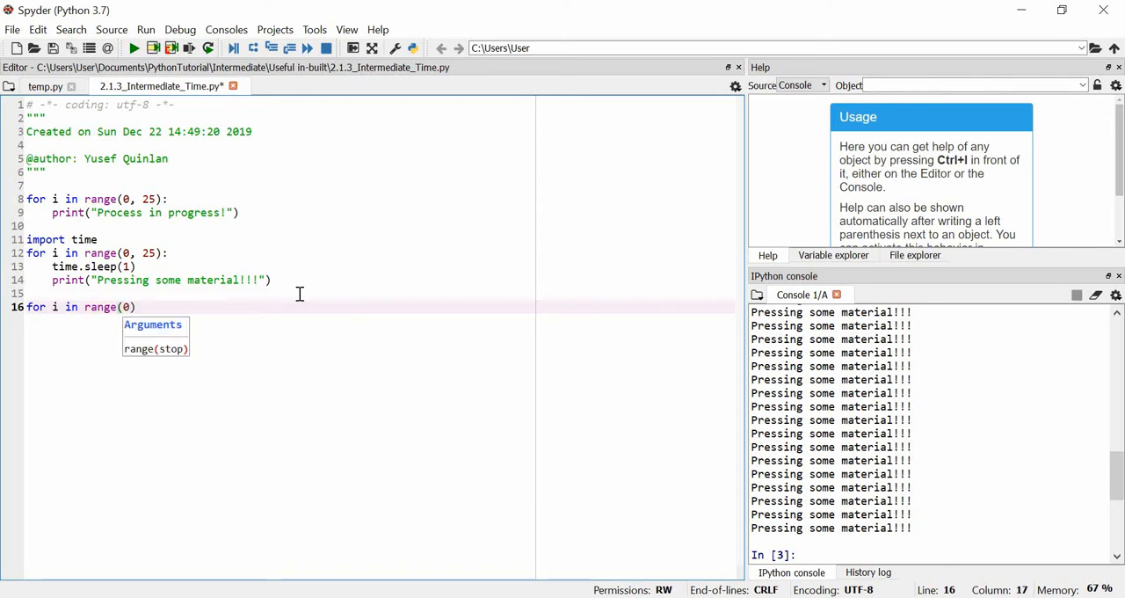
text(,)
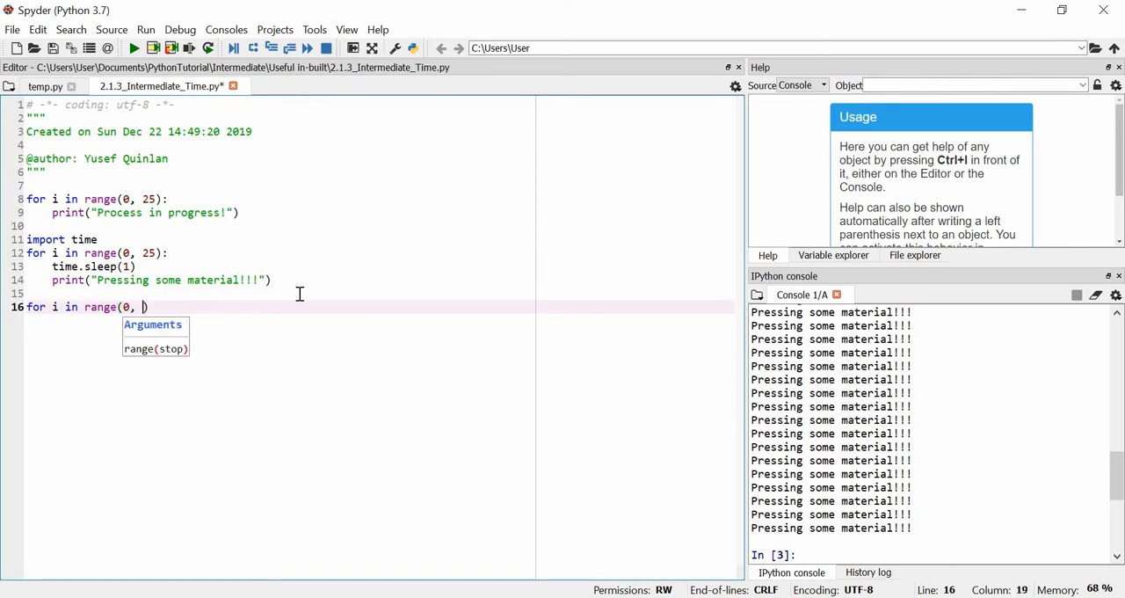
text(30))
text(time.sl)
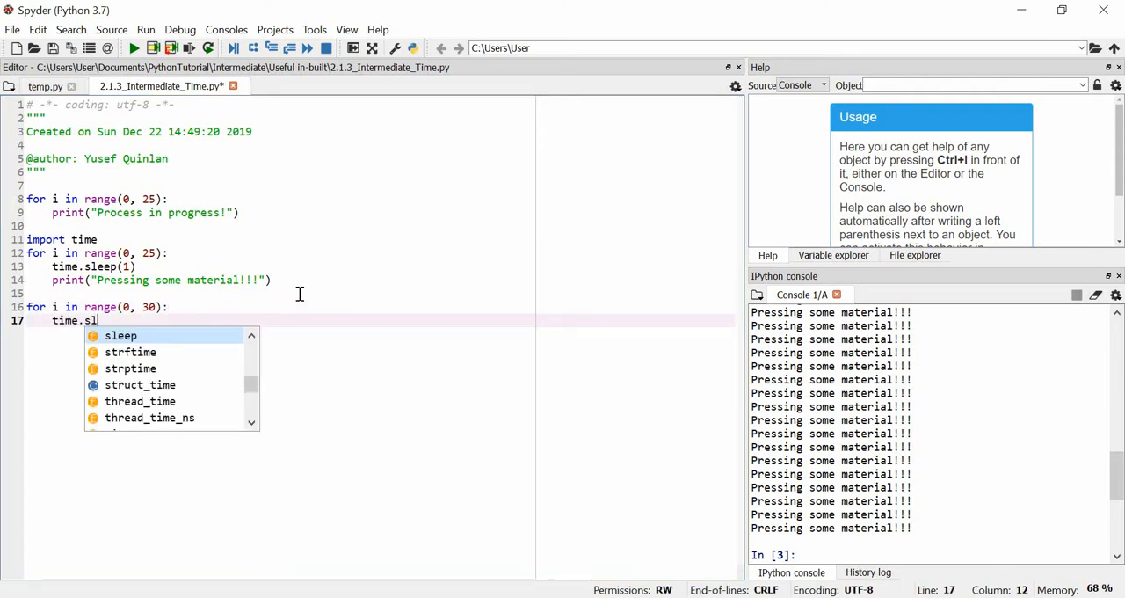
- Add time.sleep(0.5) and print("Do an action in game!") to the loop body
text(eep)
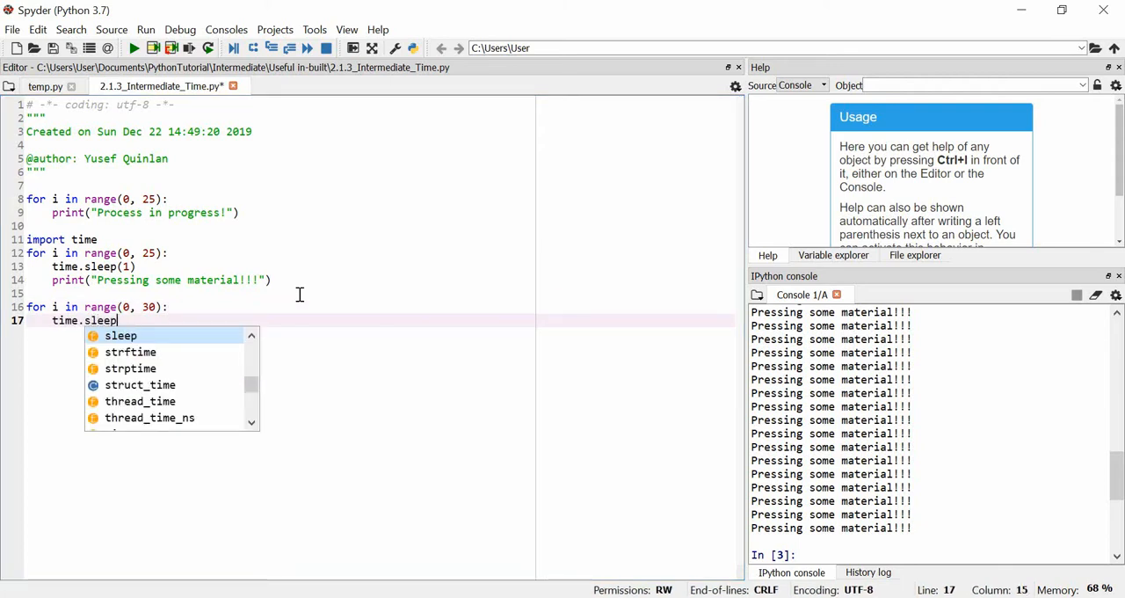
text((0.5))
text(print("Do an a)
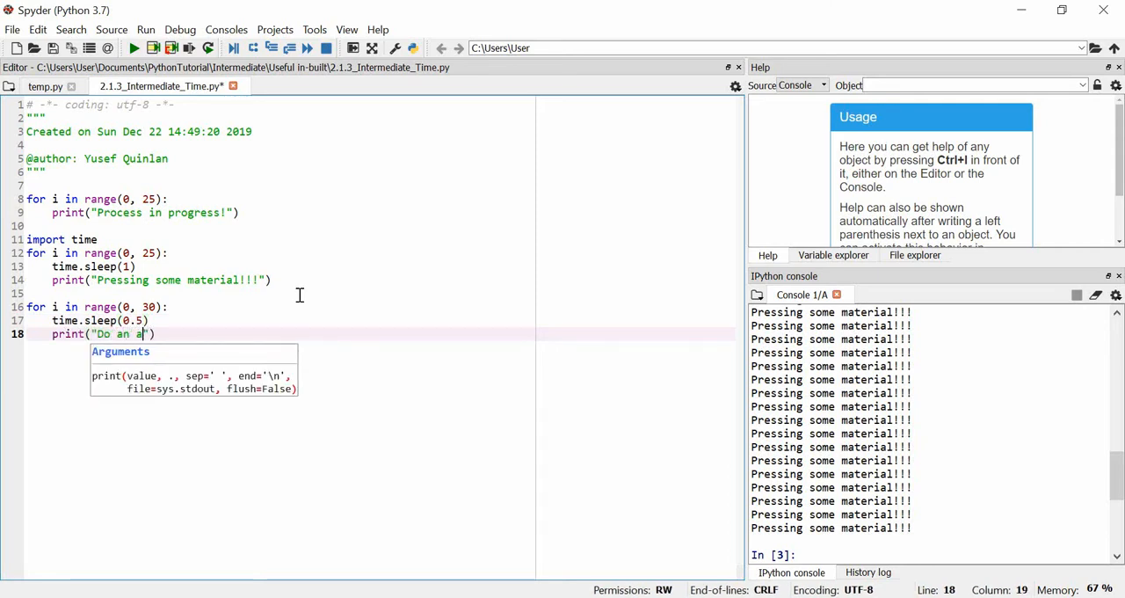
text(ction in game!)
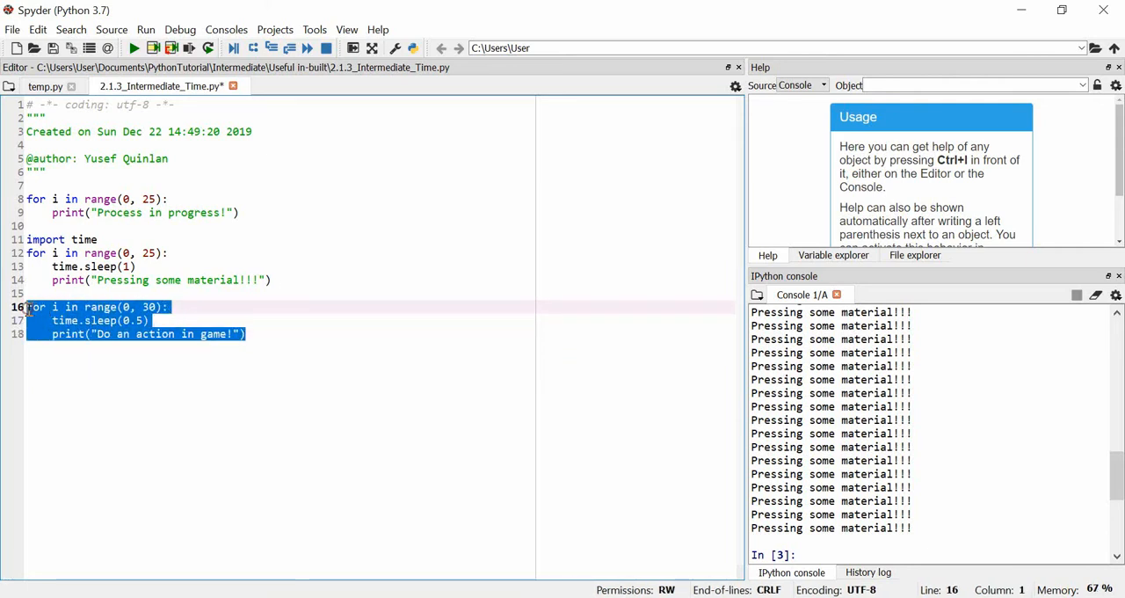
- Run the half-second loop so the console prints "Do an action in game!" 30 times
key(F9)
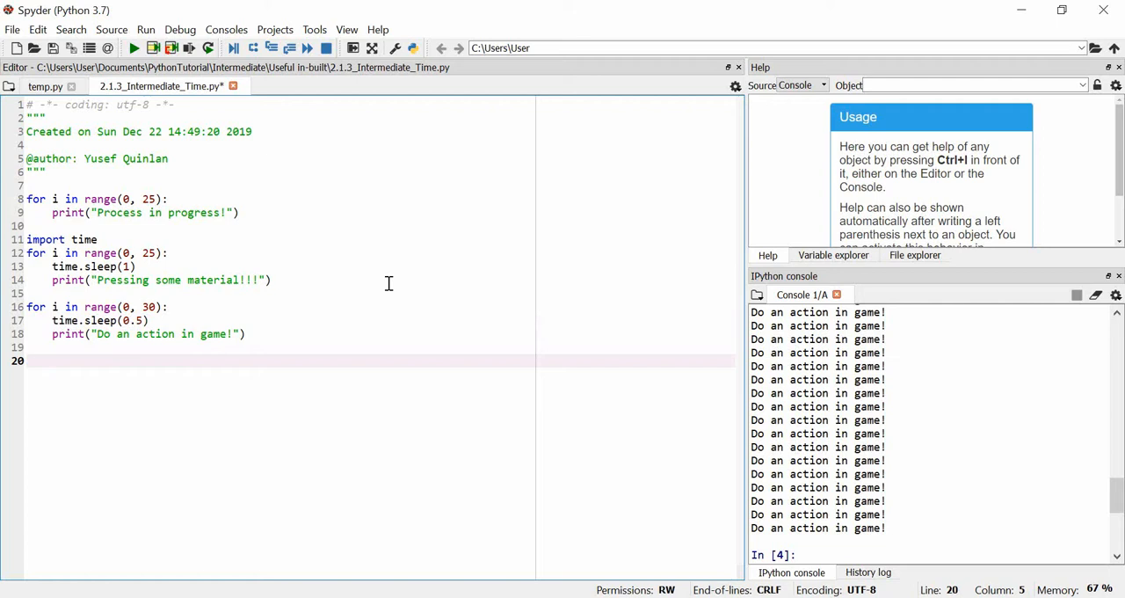
- Add a loop for i in range(0,2): with time.sleep(4) and print("An action!")
text(for i in rang)
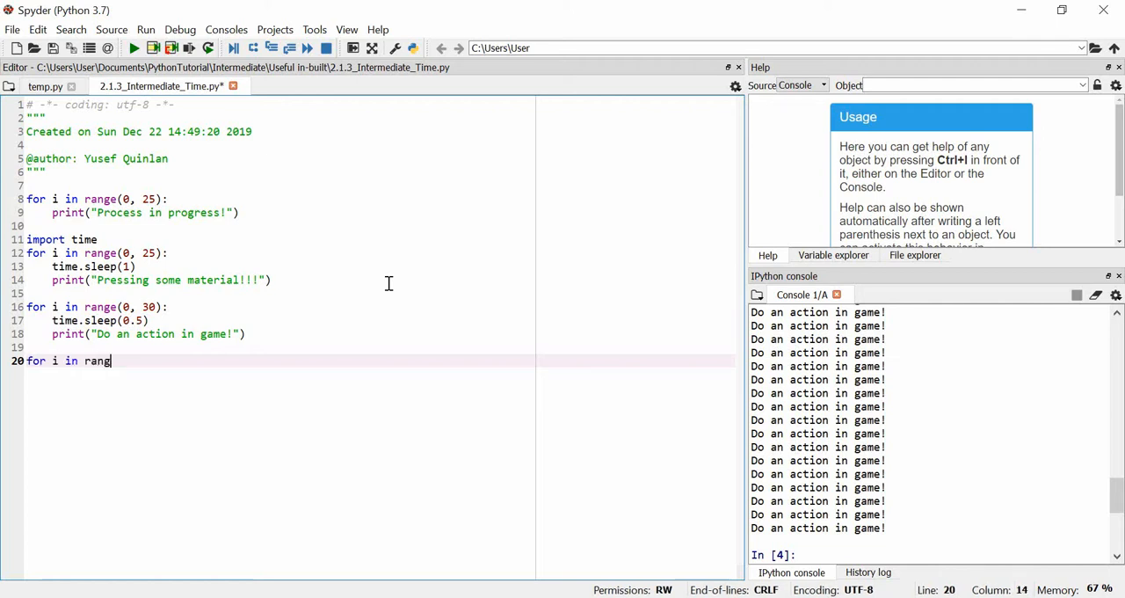
text(e(0)
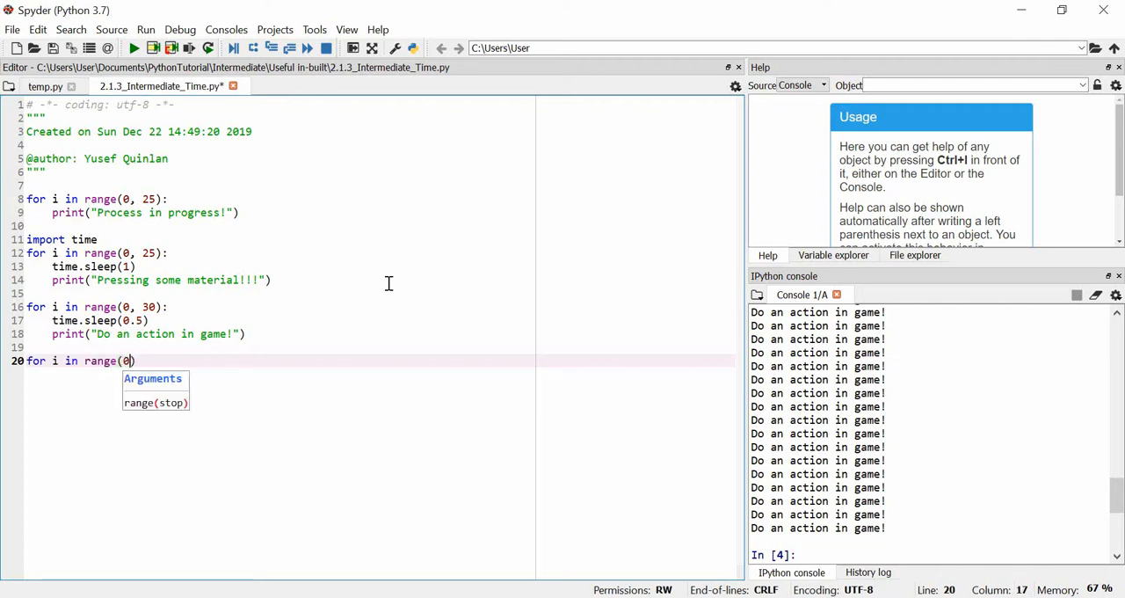
text(,2):)
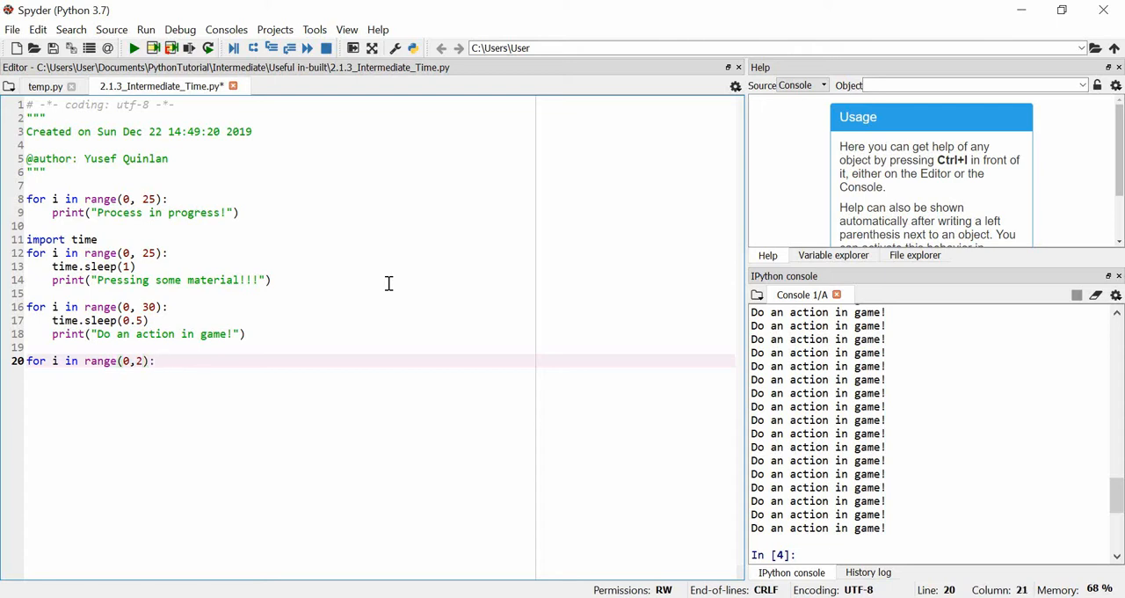
text(time.sleep()
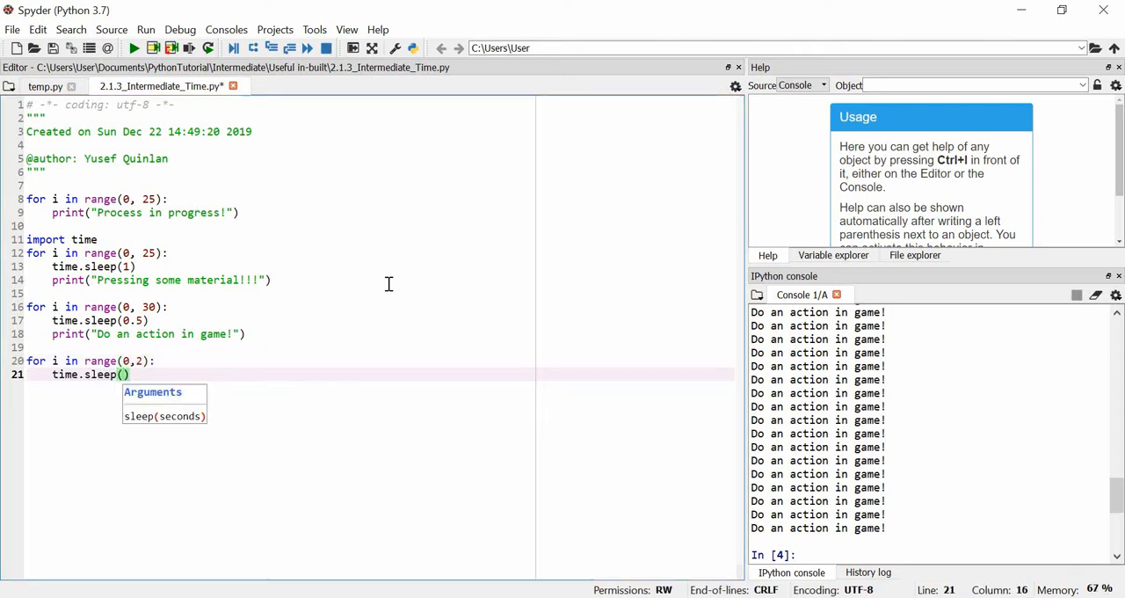
text(4))
text(print(")
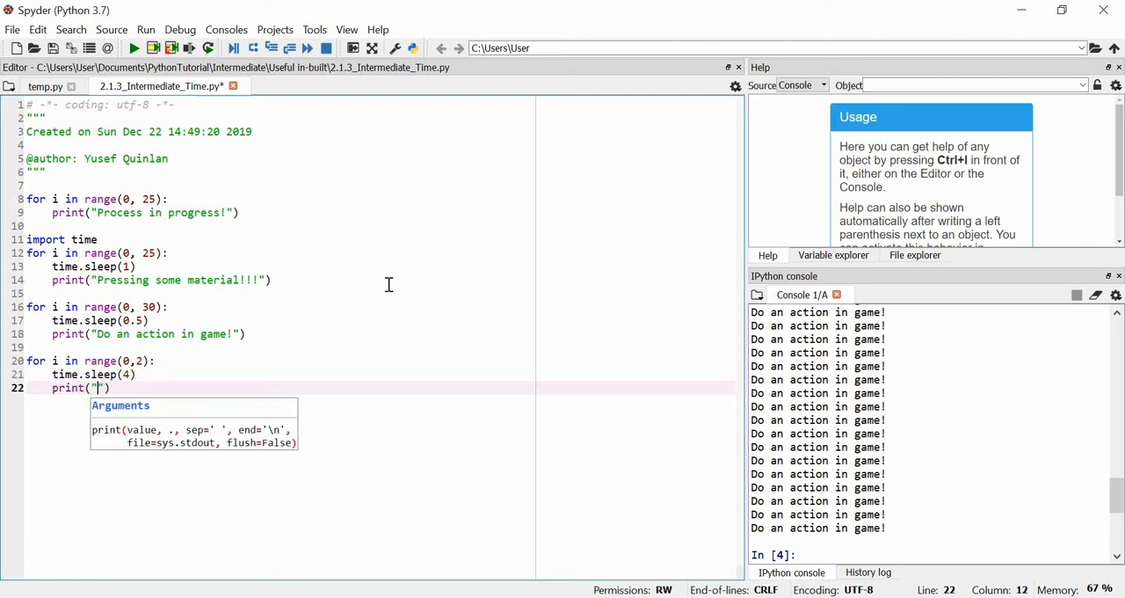
text(An action!)
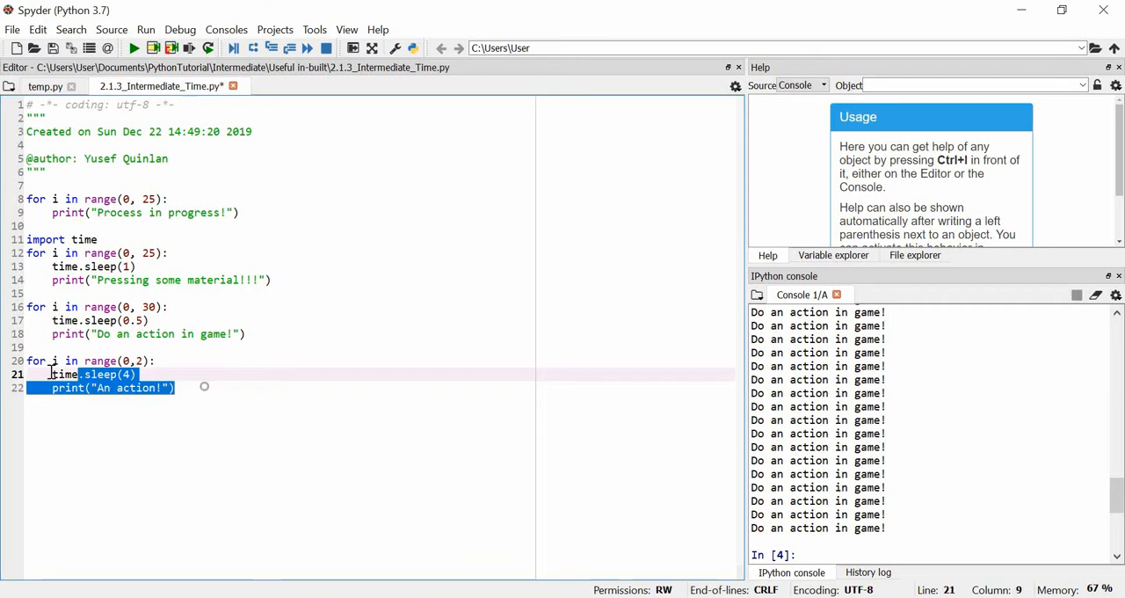
- Run the four-second loop so "An action!" prints twice, then point at the 0.5 sleep value
key(f9)
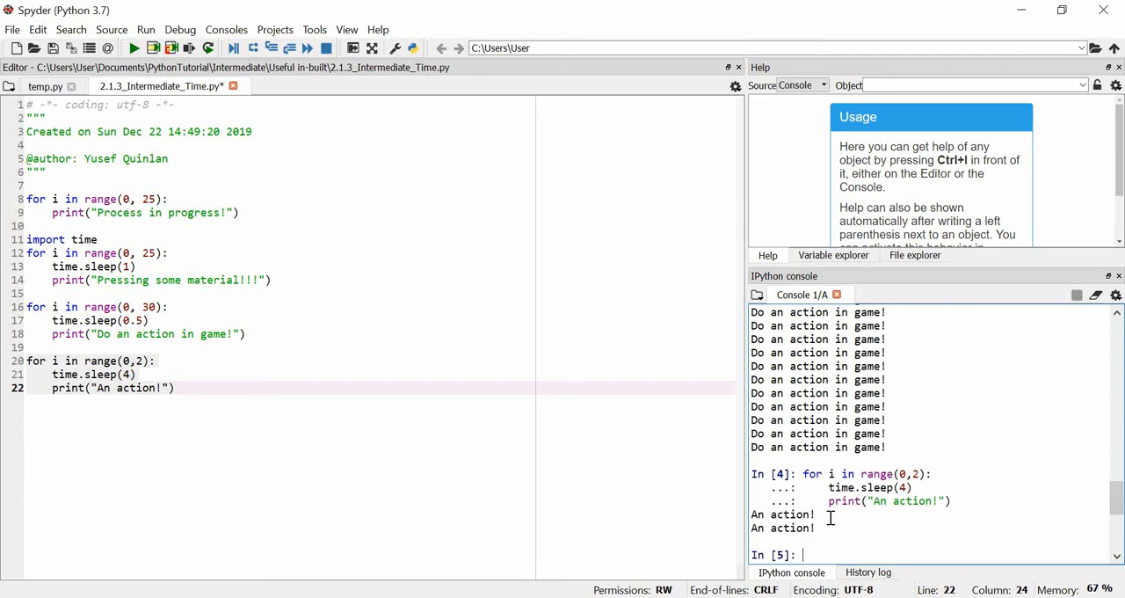
mouse_move(820, 526)
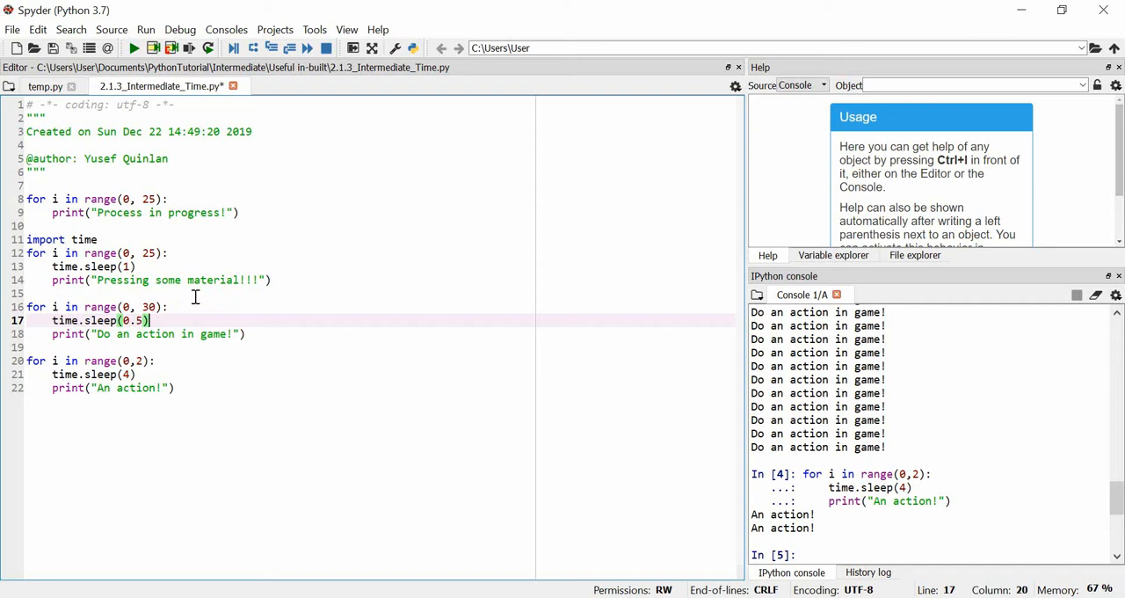
click(200, 306)
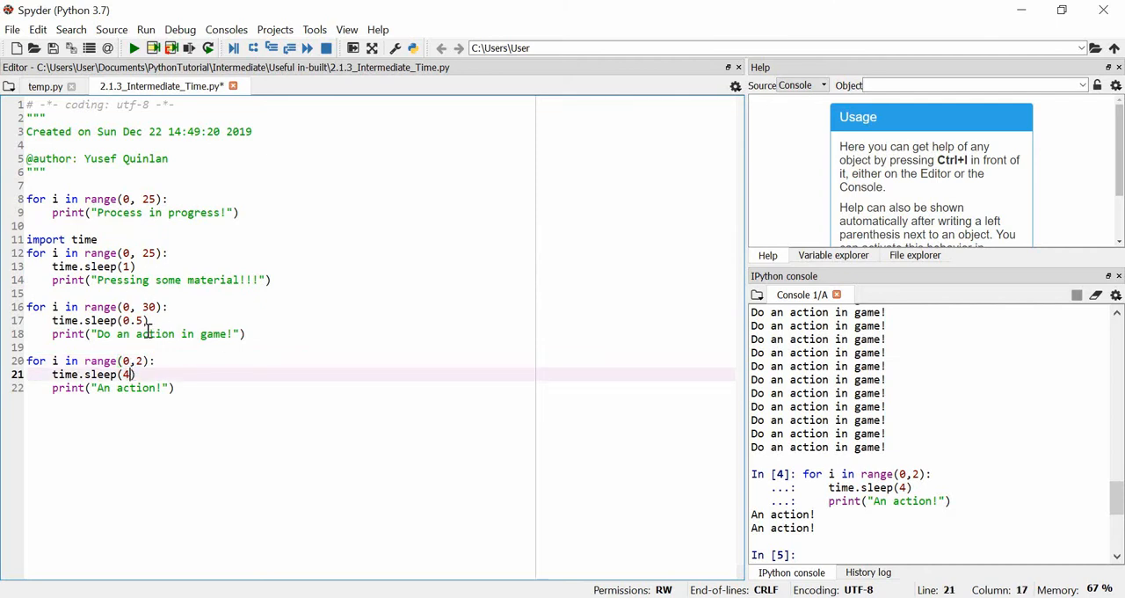
mouse_move(172, 239)
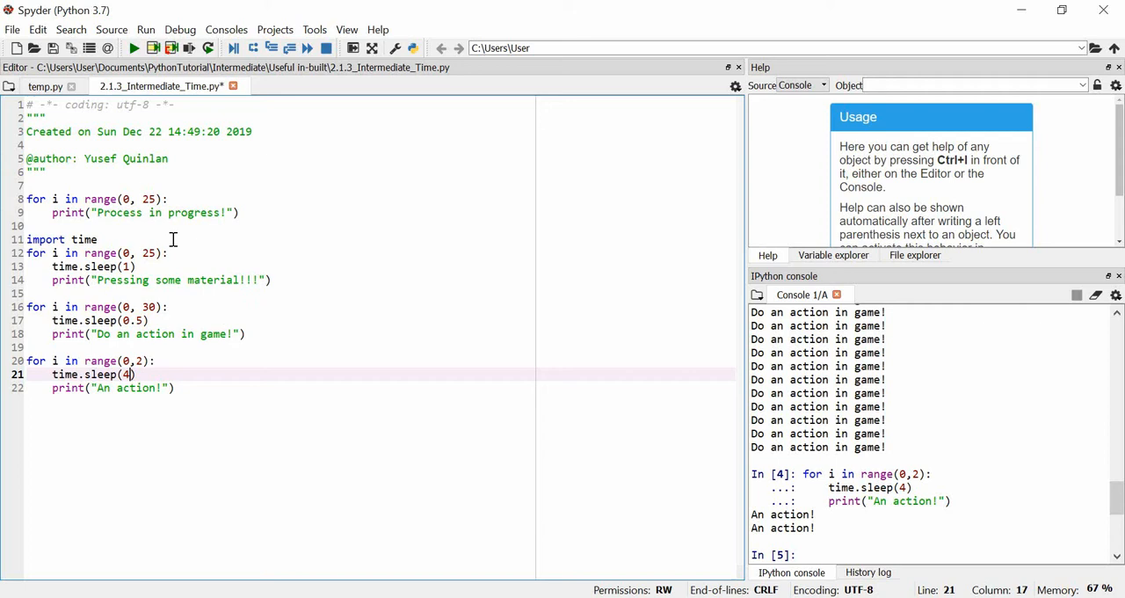
mouse_move(147, 291)
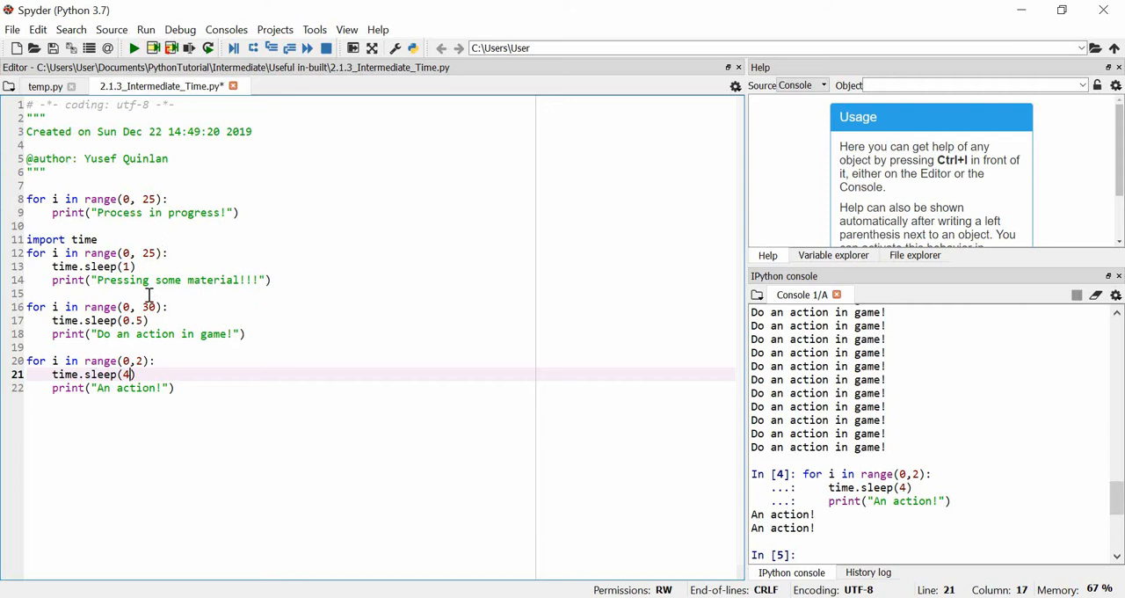
mouse_move(7, 298)
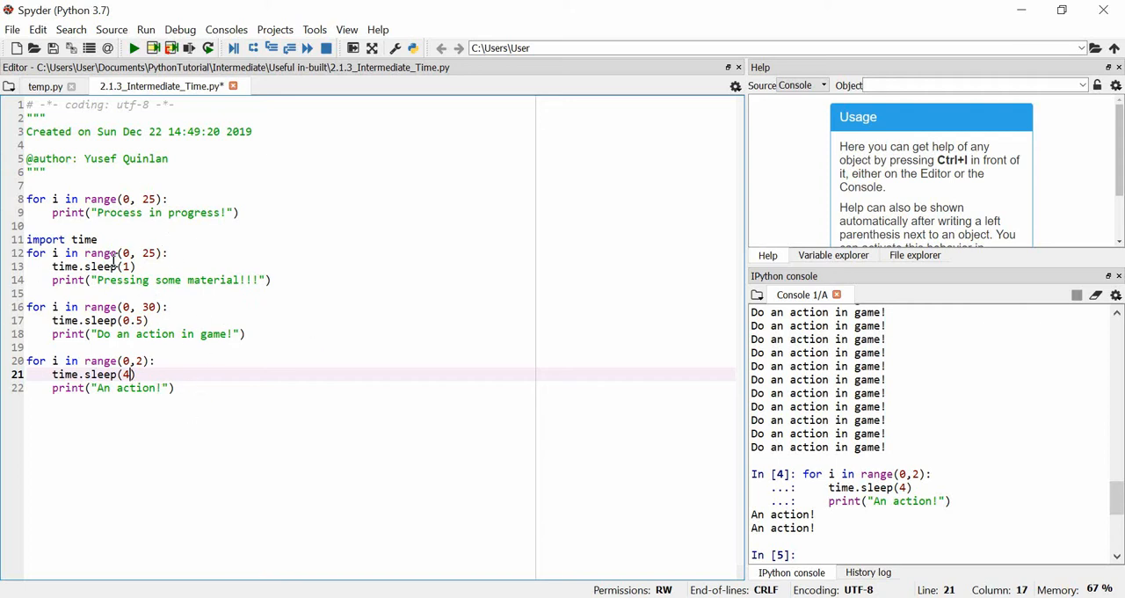
mouse_move(207, 344)
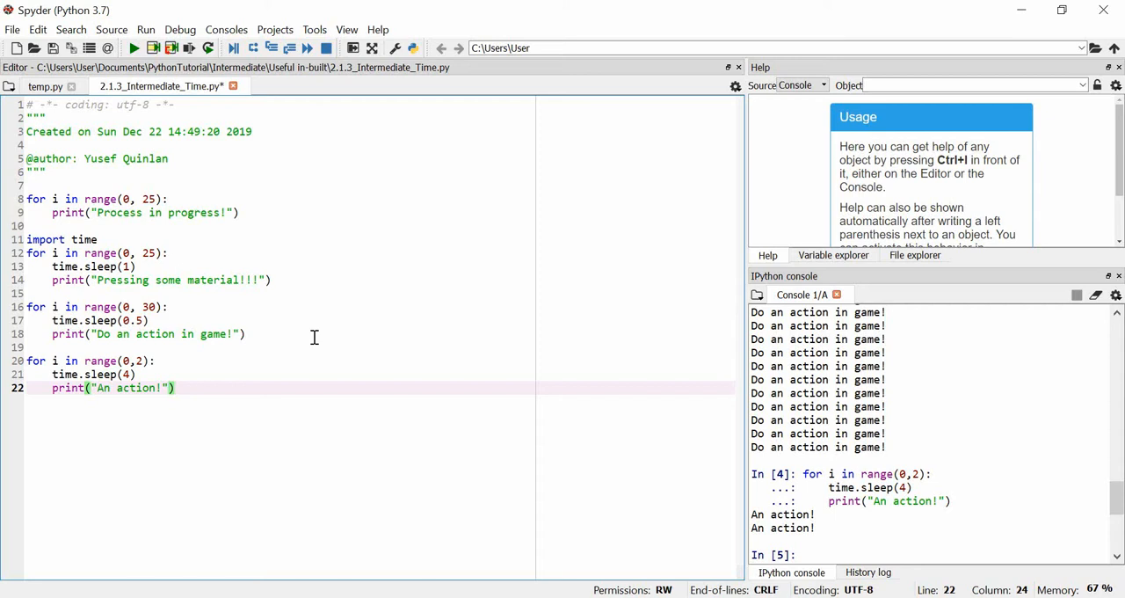
- Add print(time.asctime()) and run it, printing Sun Dec 22 14:56:55 2019
key(enter)
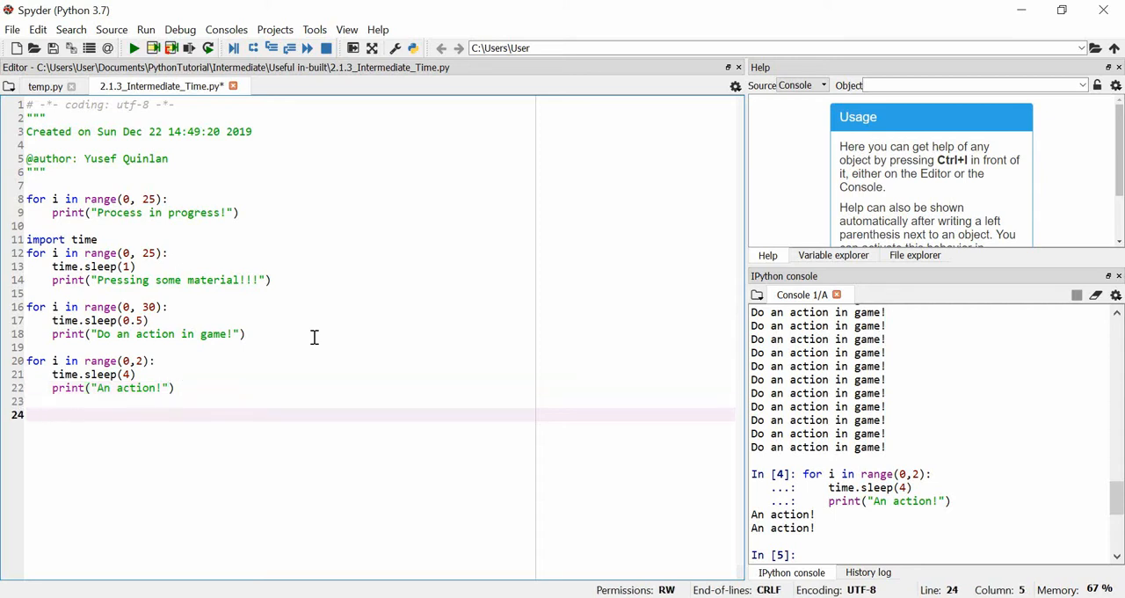
text(print)
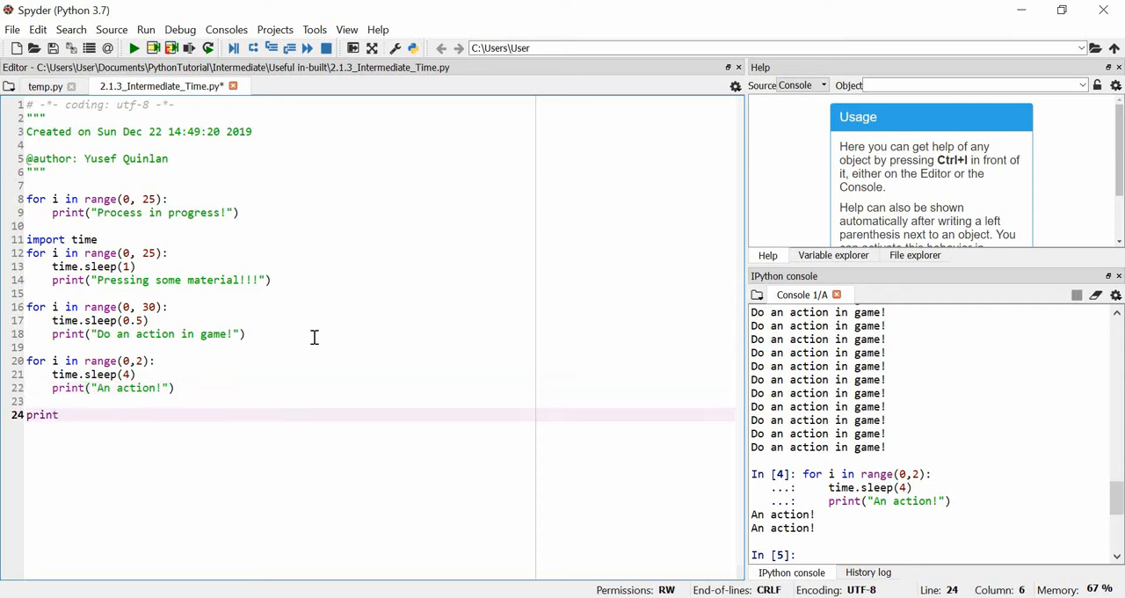
text((t)
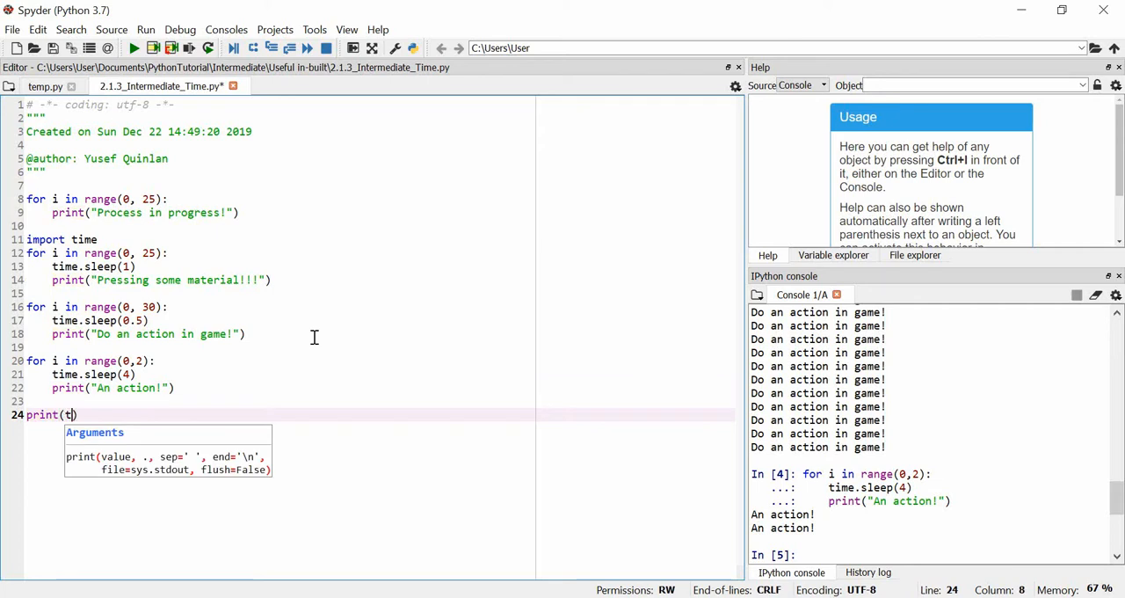
text(ime.asctime()
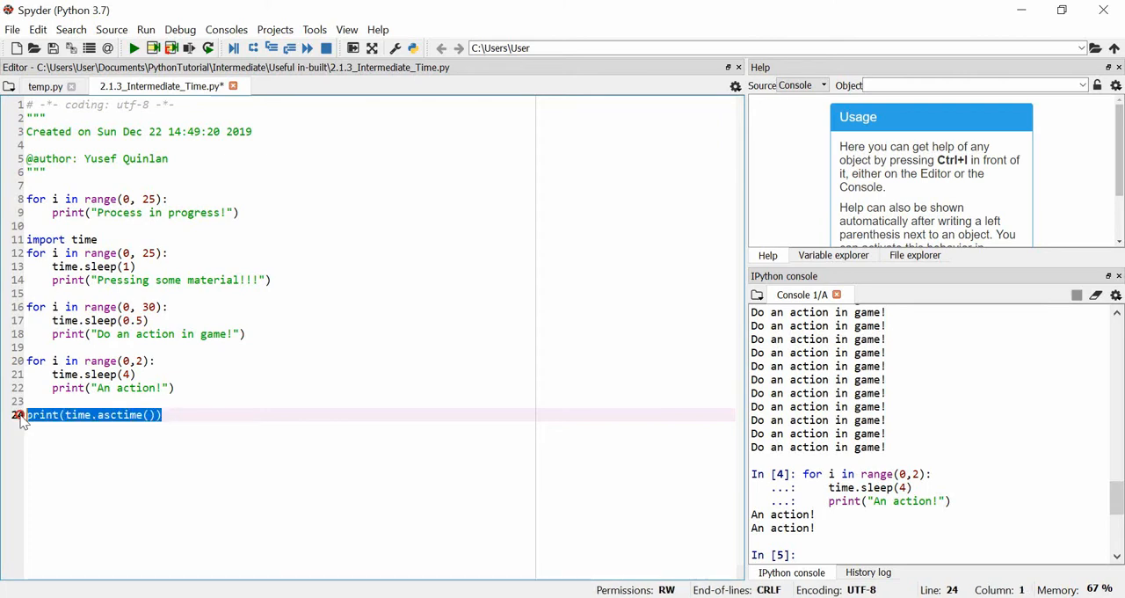
mouse_move(174, 406)
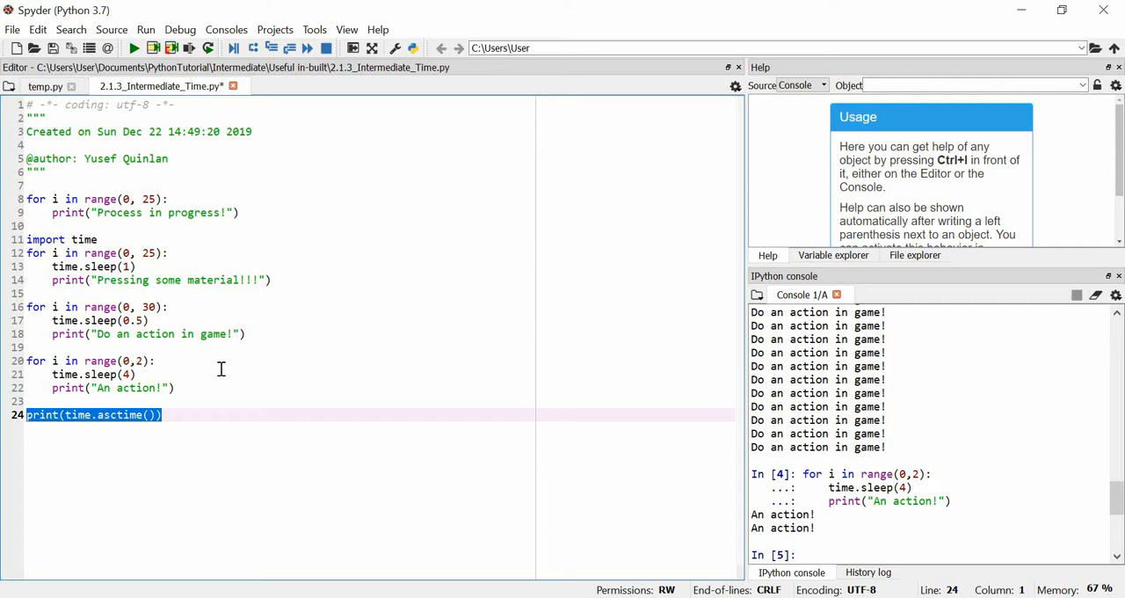
mouse_move(222, 369)
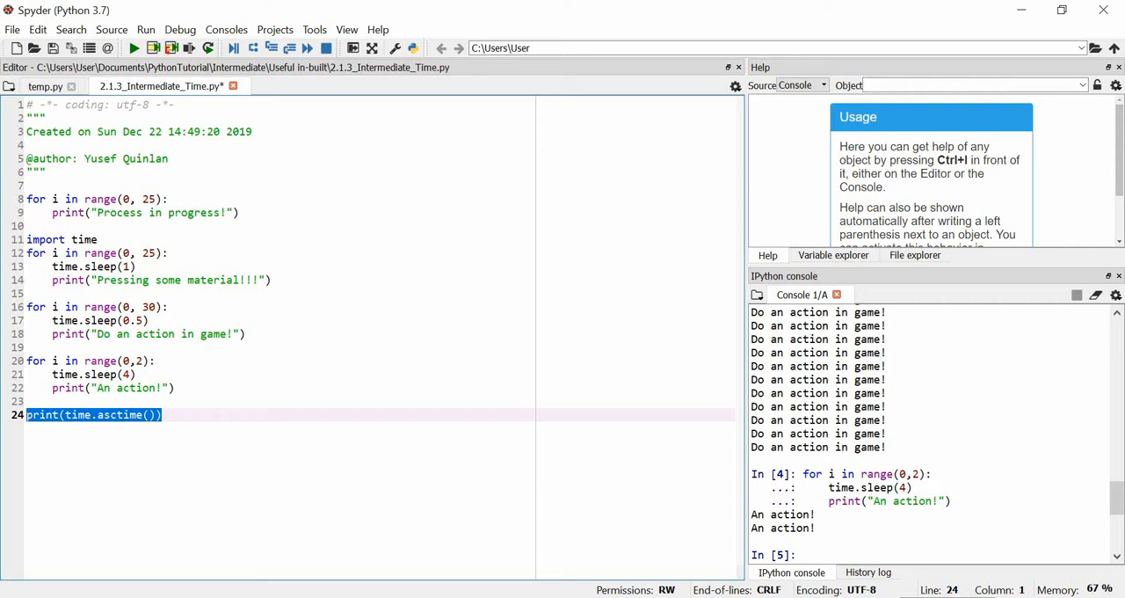
mouse_move(560, 496)
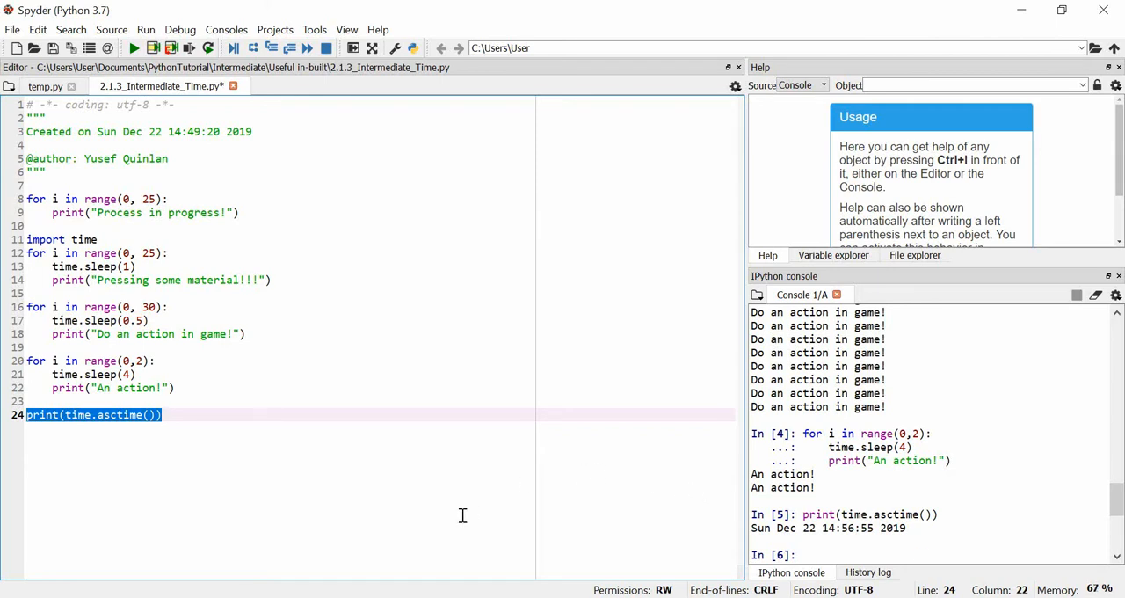
click(162, 415)
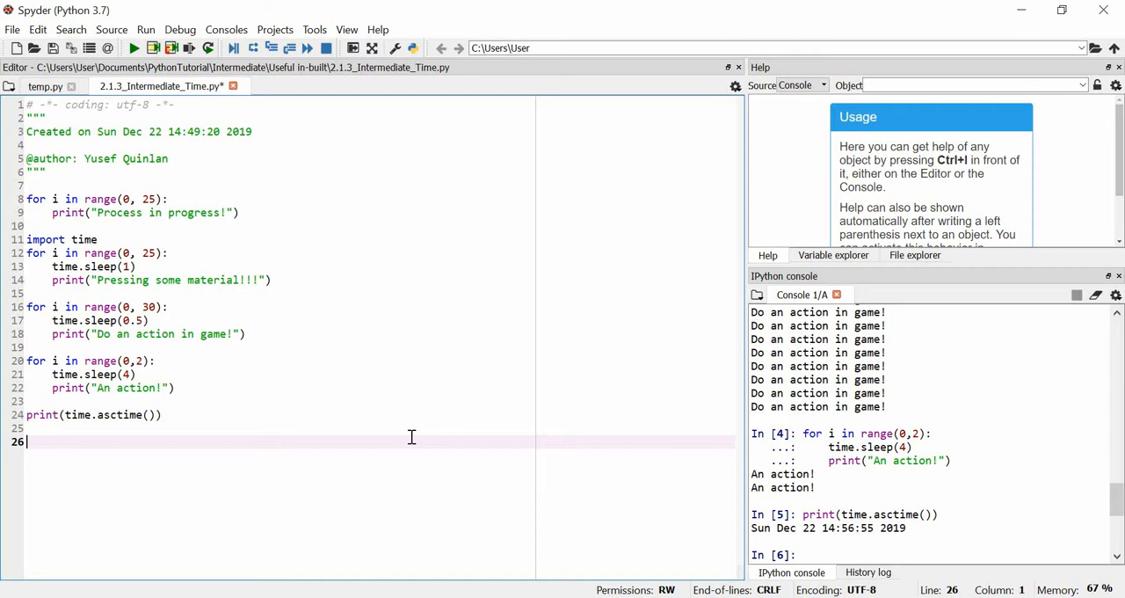
- Add time.time(), run it twice for two epoch timestamps, and begin a new for loop line
text(time.til)
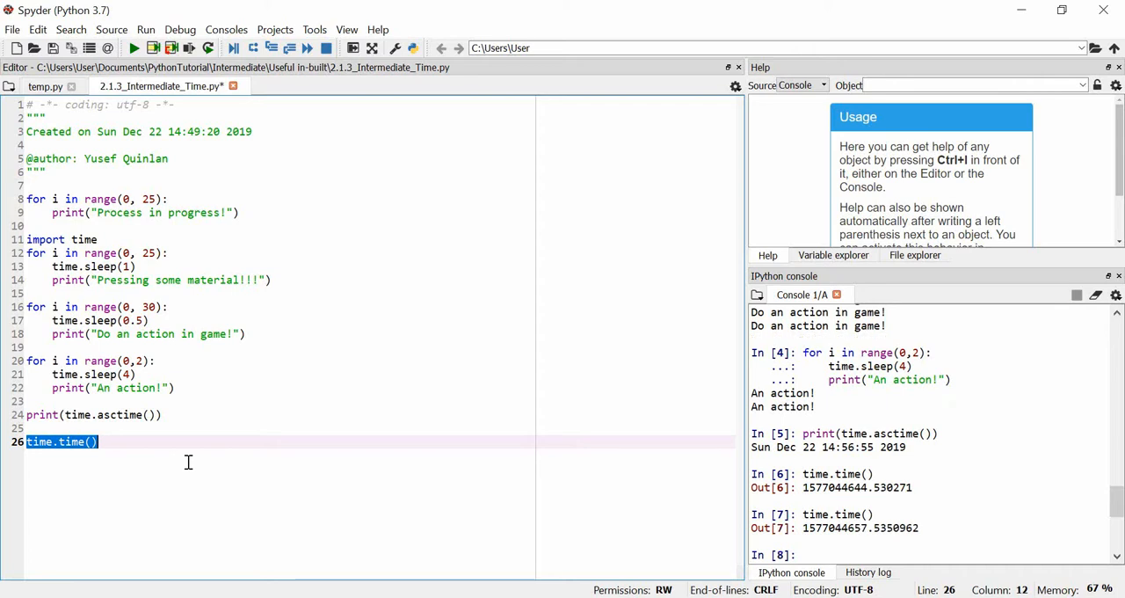
mouse_move(865, 527)
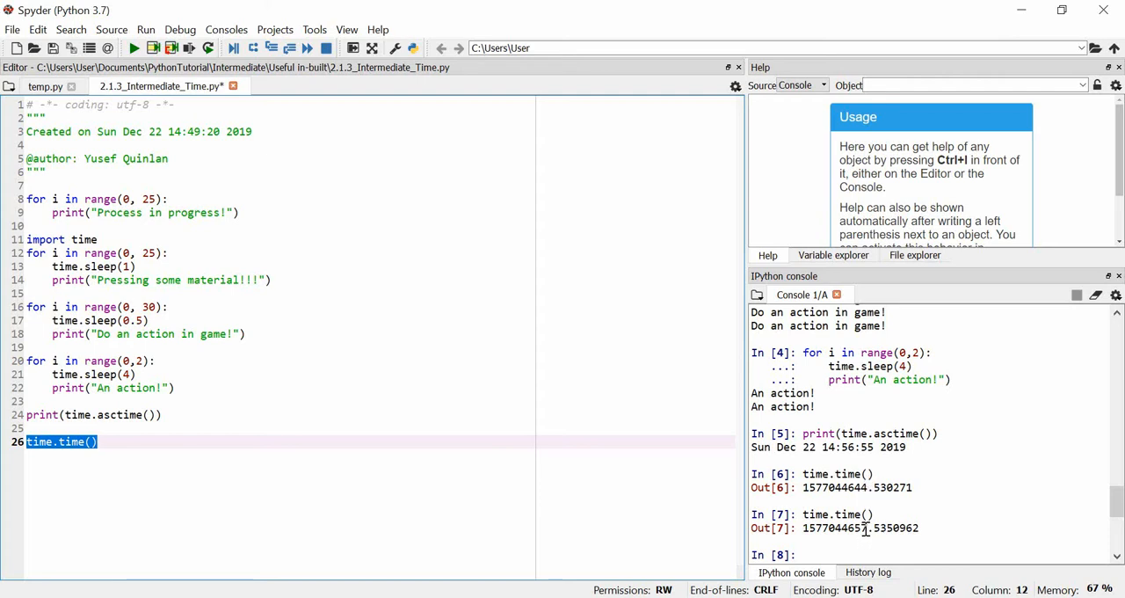
click(177, 441)
text(for i in range)
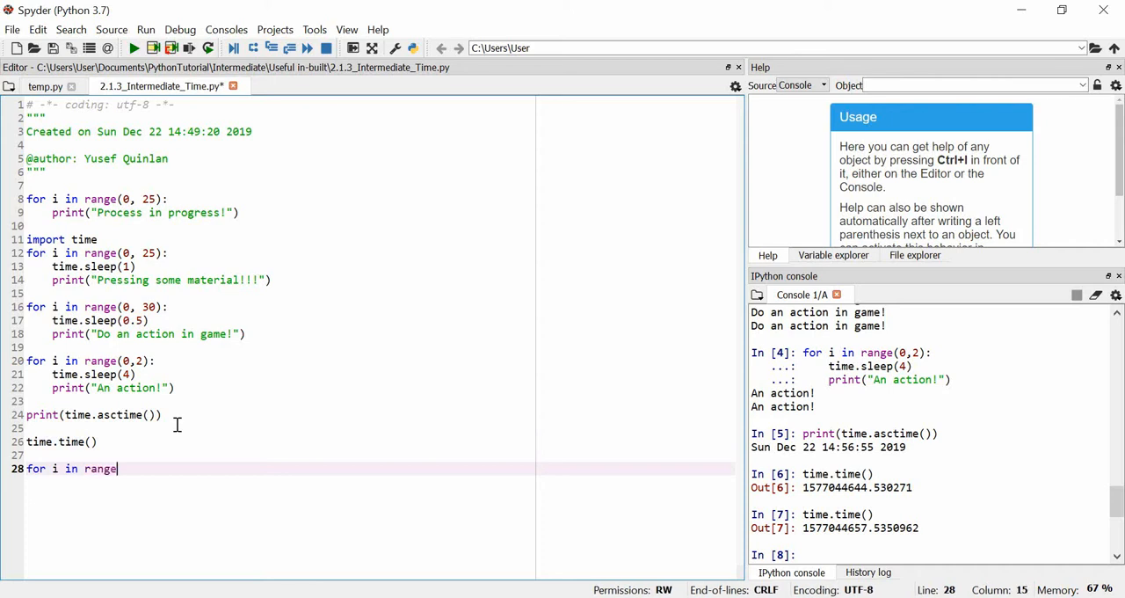
text(()
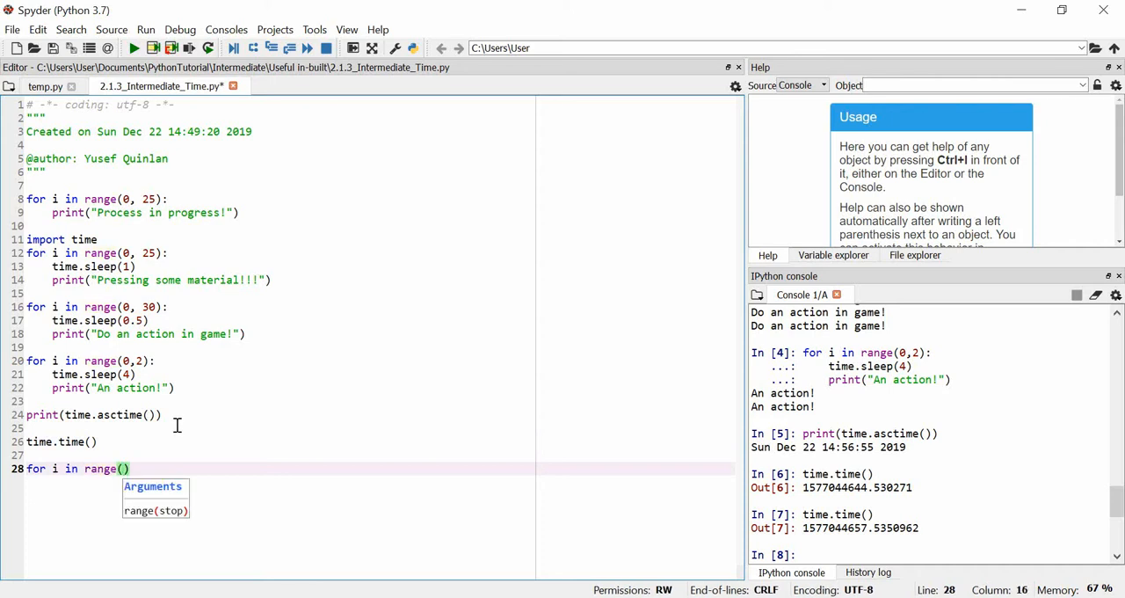
- Store the start time as ftime = time.time() and add time.sleep inside the for loop
text(0,5)
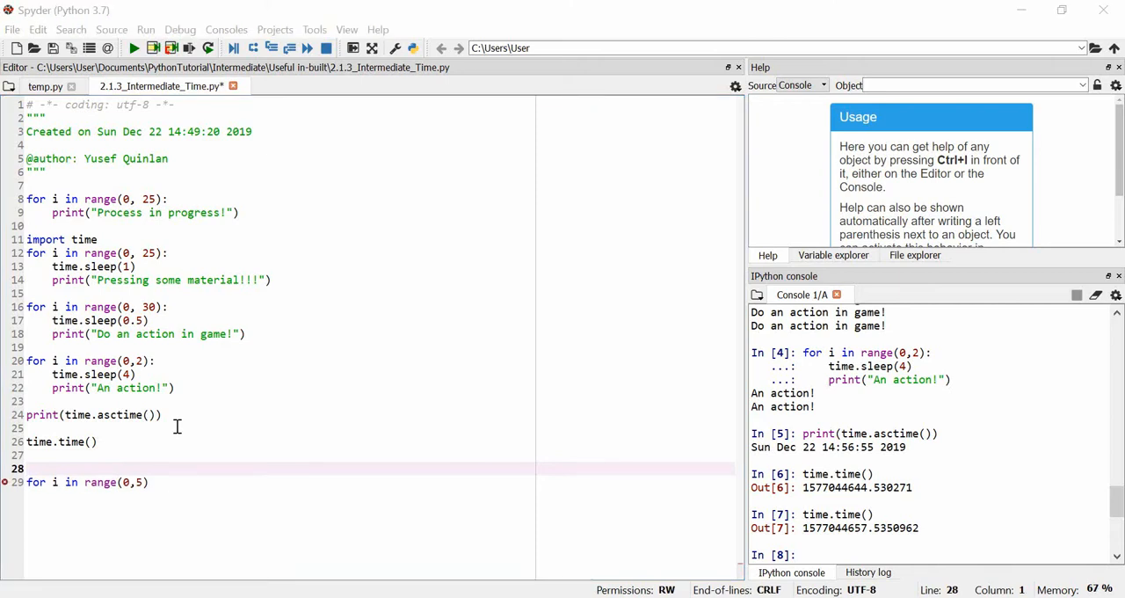
click(138, 467)
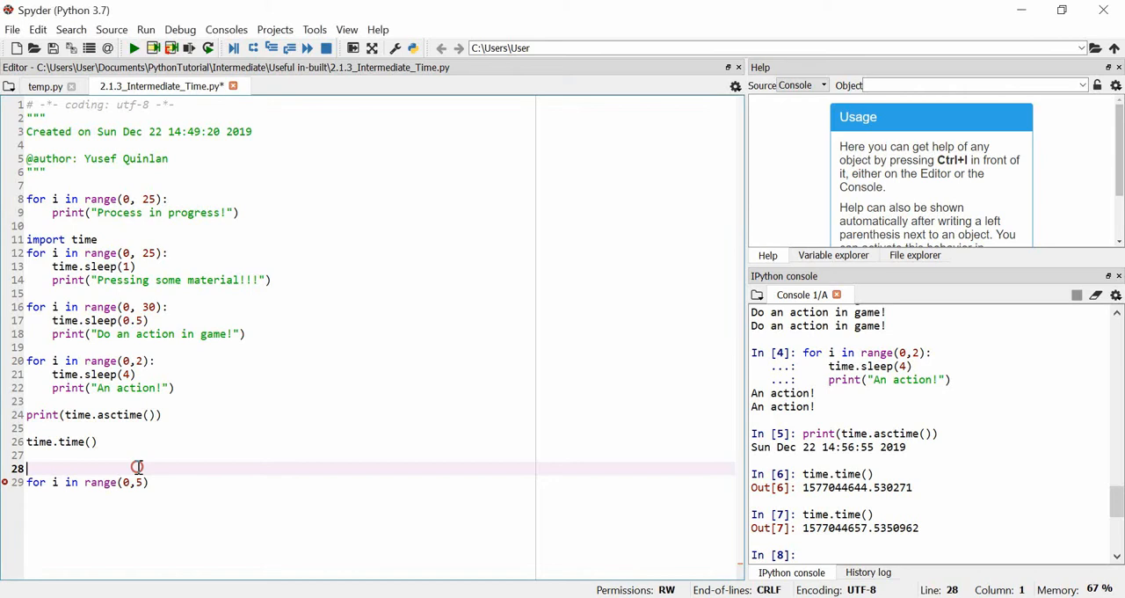
text(ftime =)
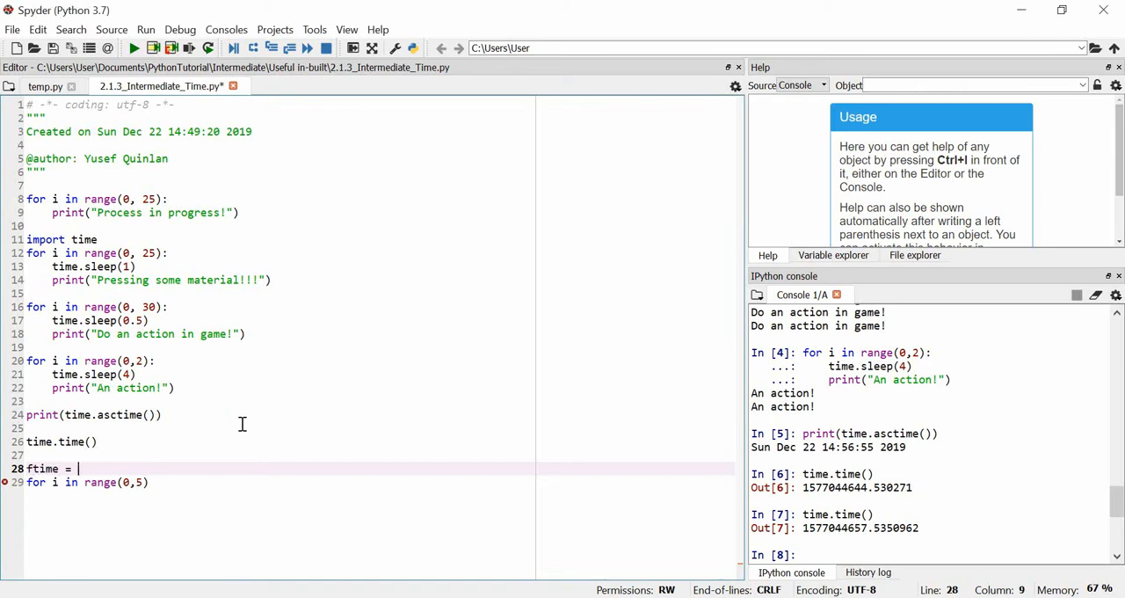
text(time.time()
click(380, 482)
text(:)
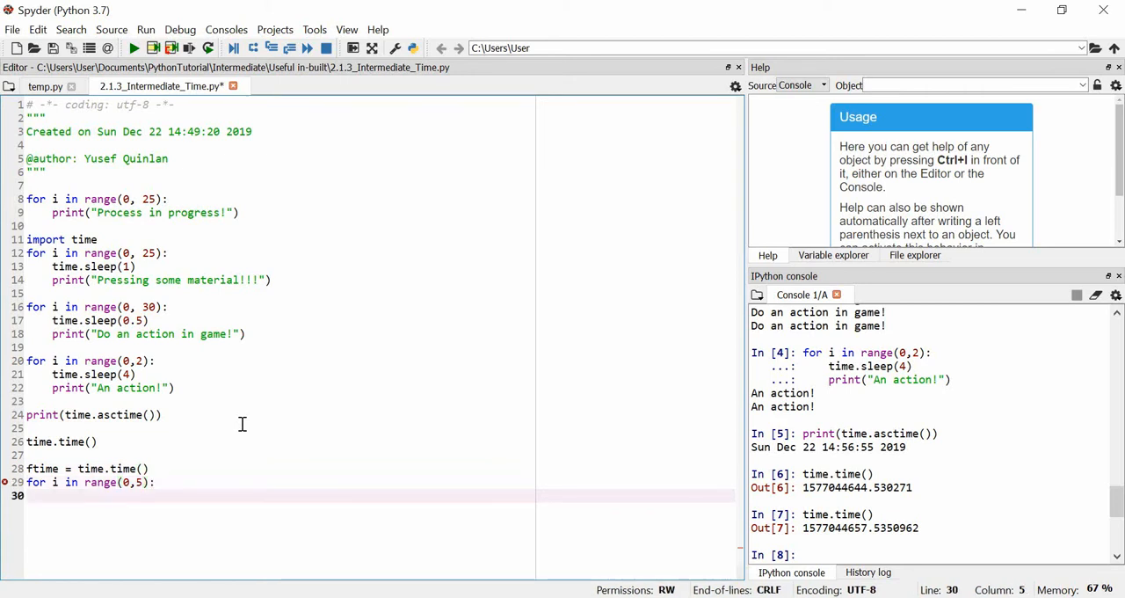
text(time.sleep(2)
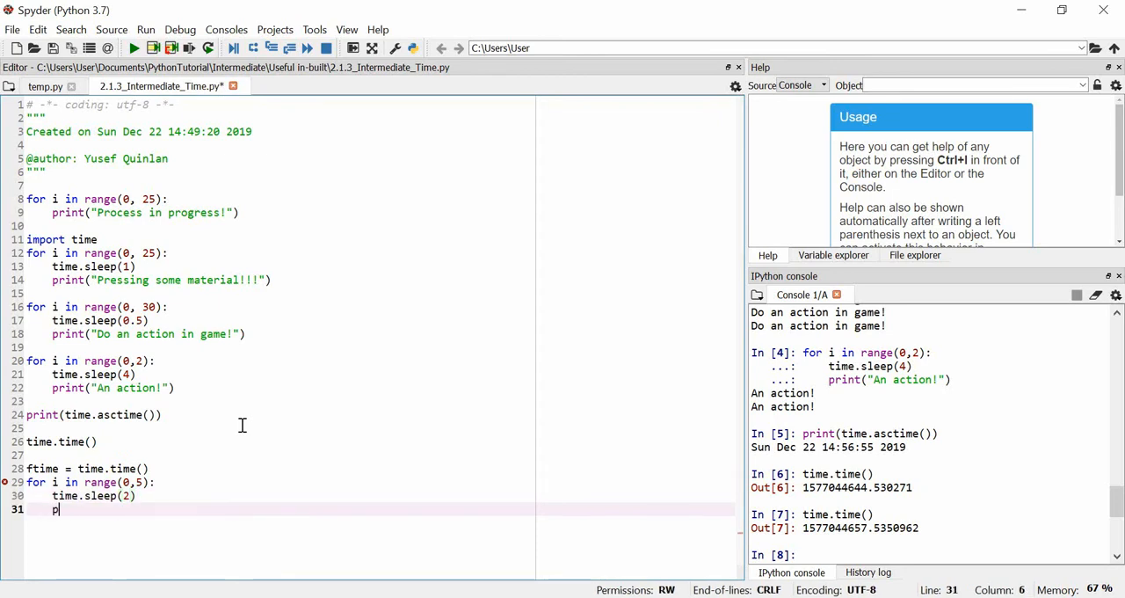
- Write the loop's print statement concatenating a seconds-passed message with String(time...)
text(rint()
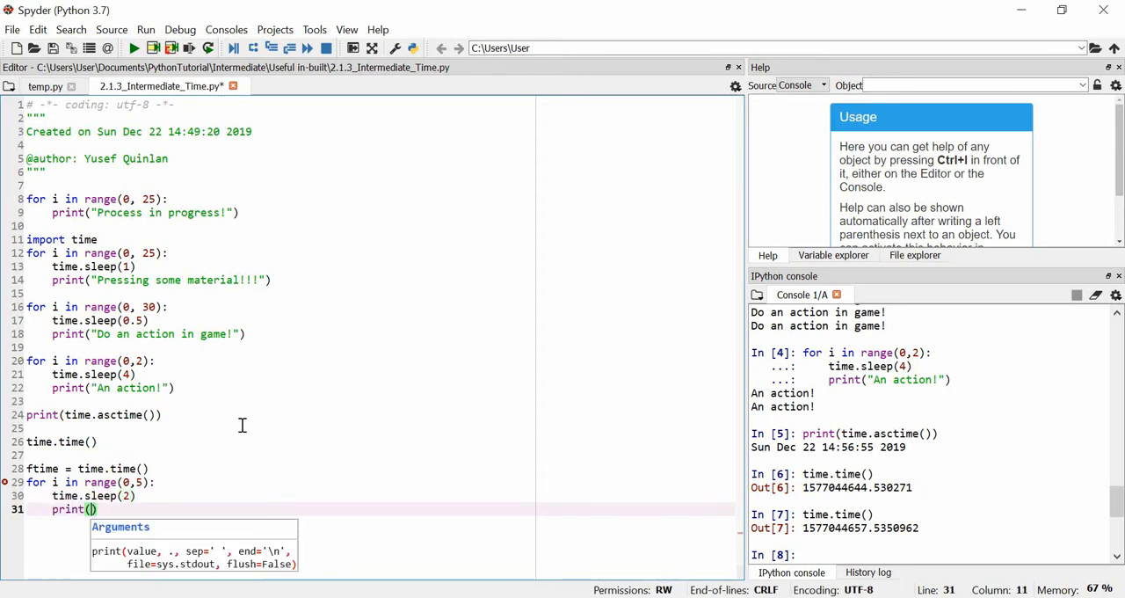
text(the time is now)
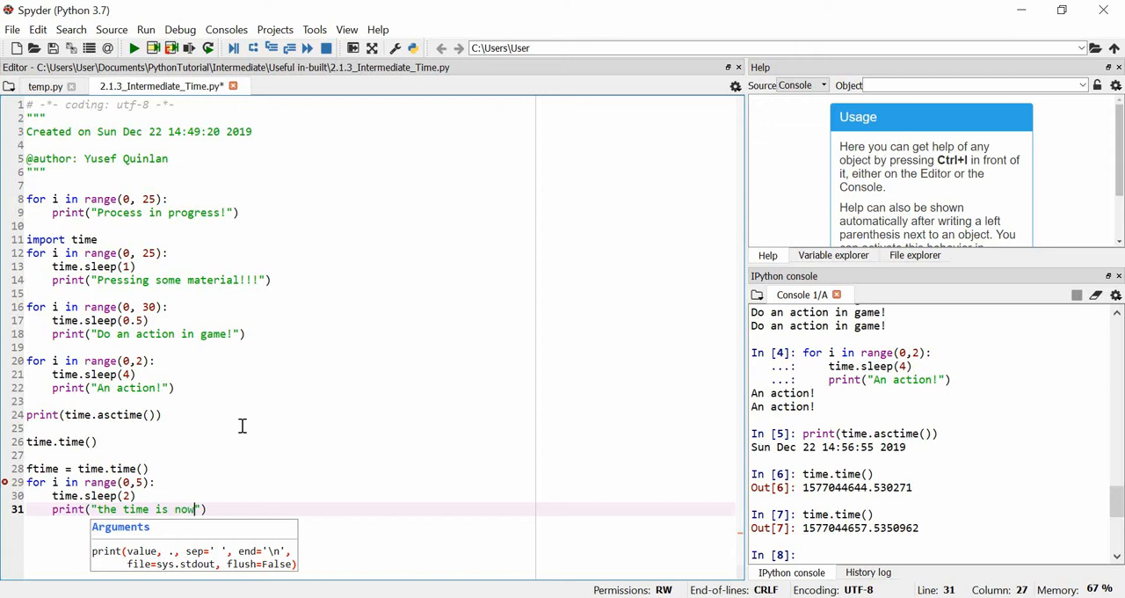
text(" ")
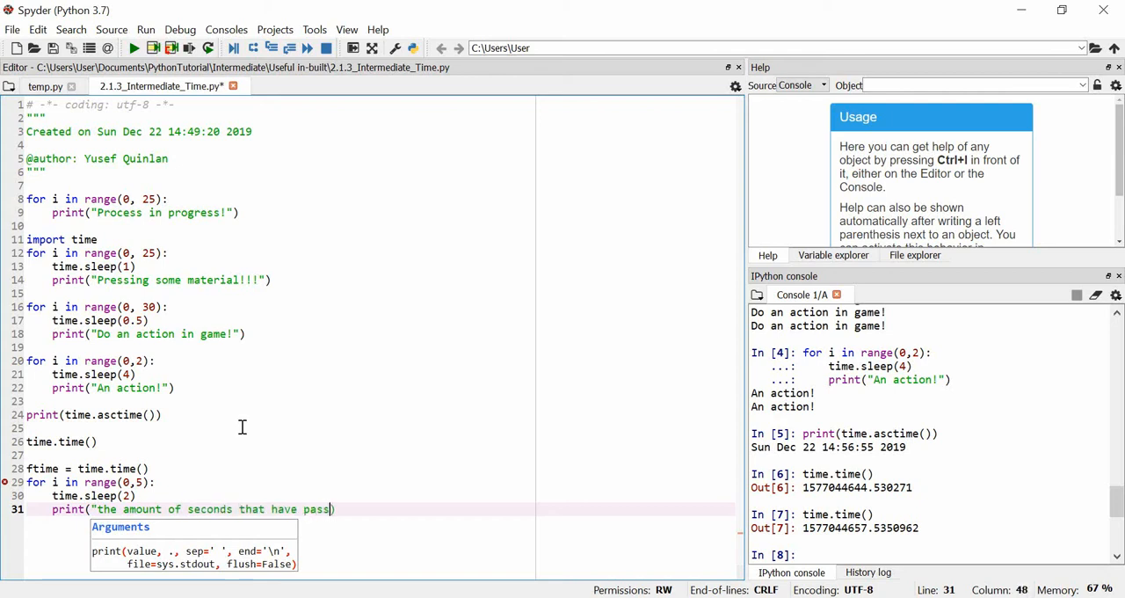
text(e)
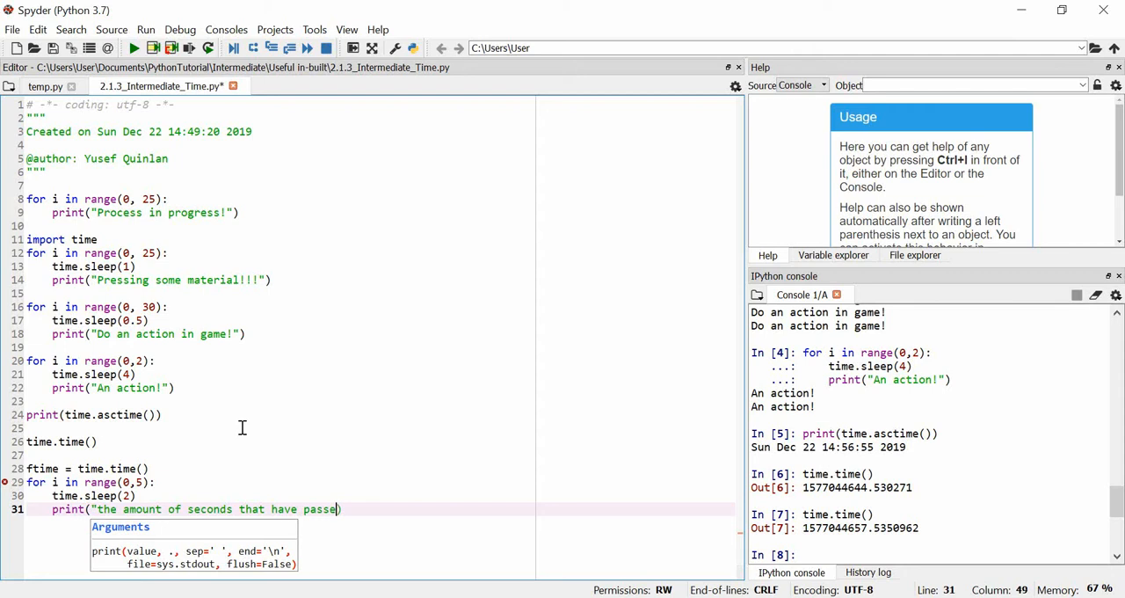
text(are:)
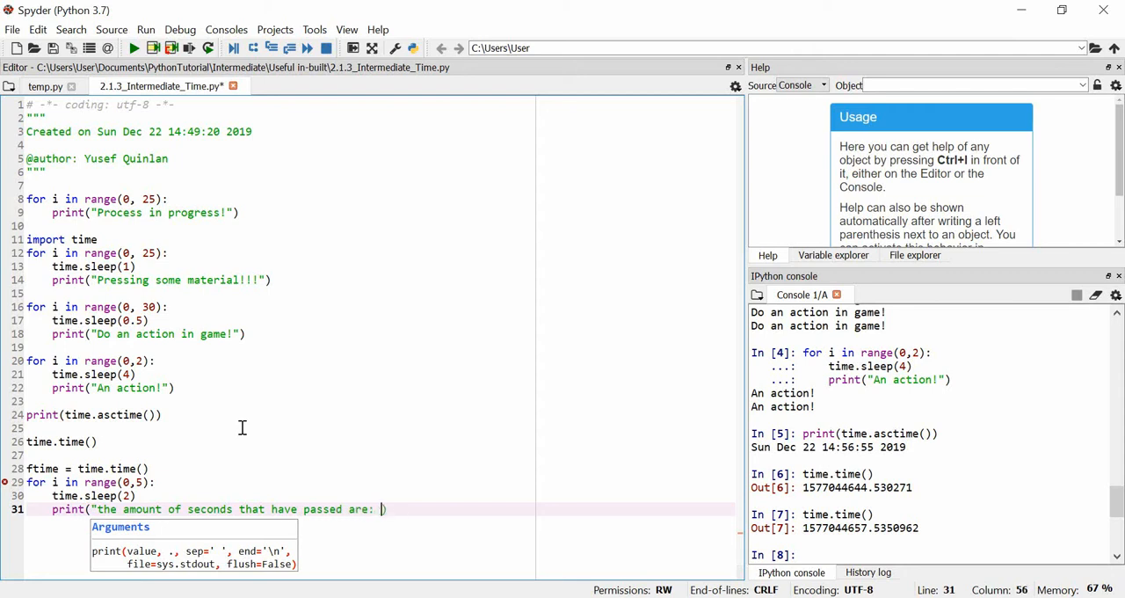
text(" +)
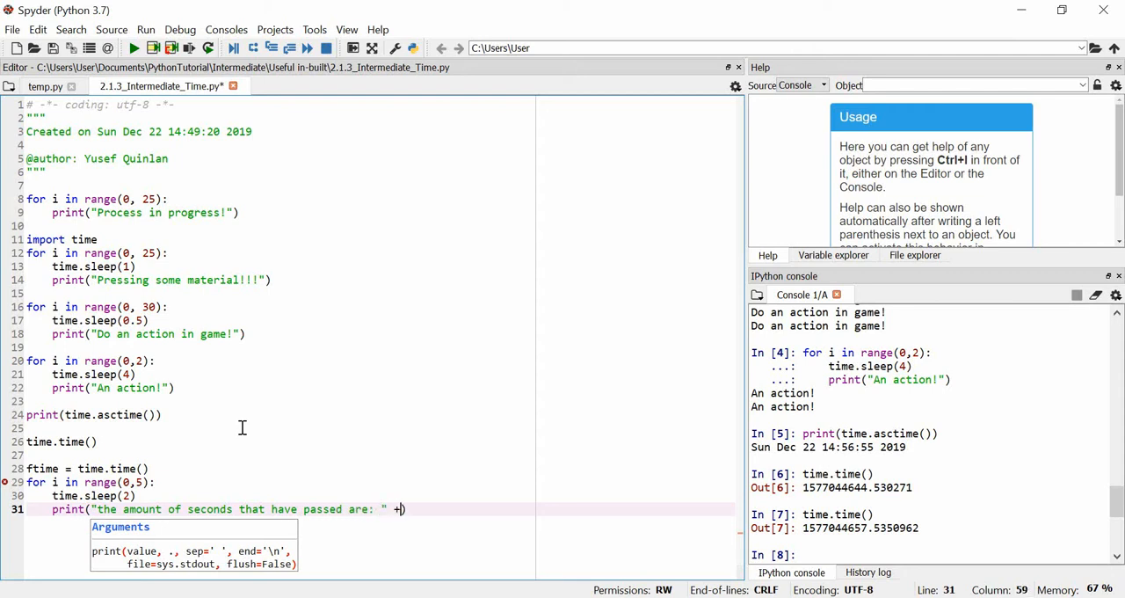
text(s)
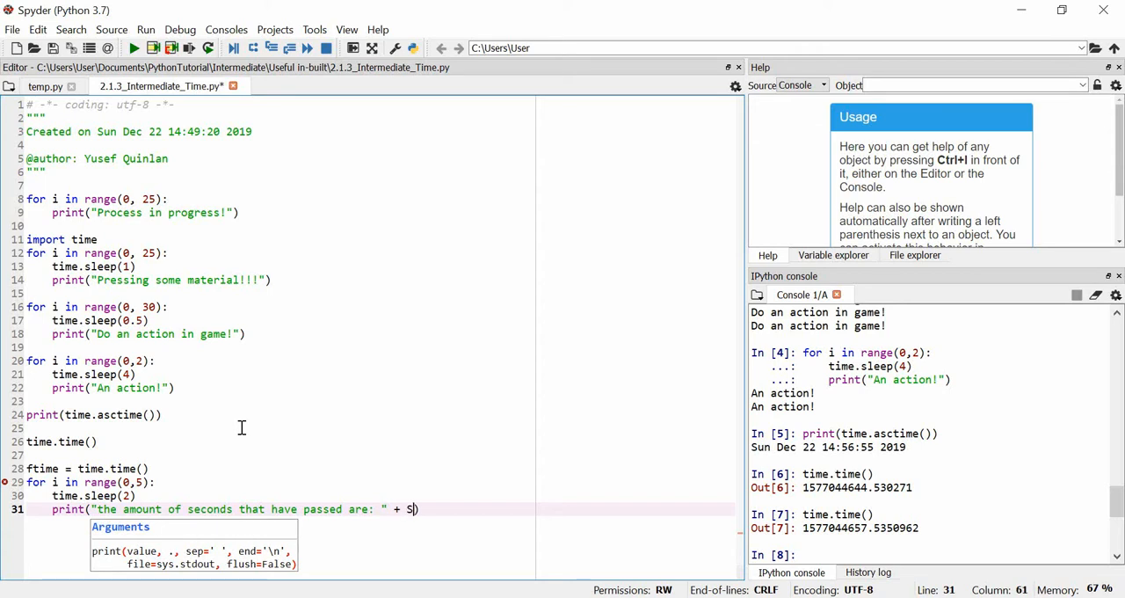
text(tring())
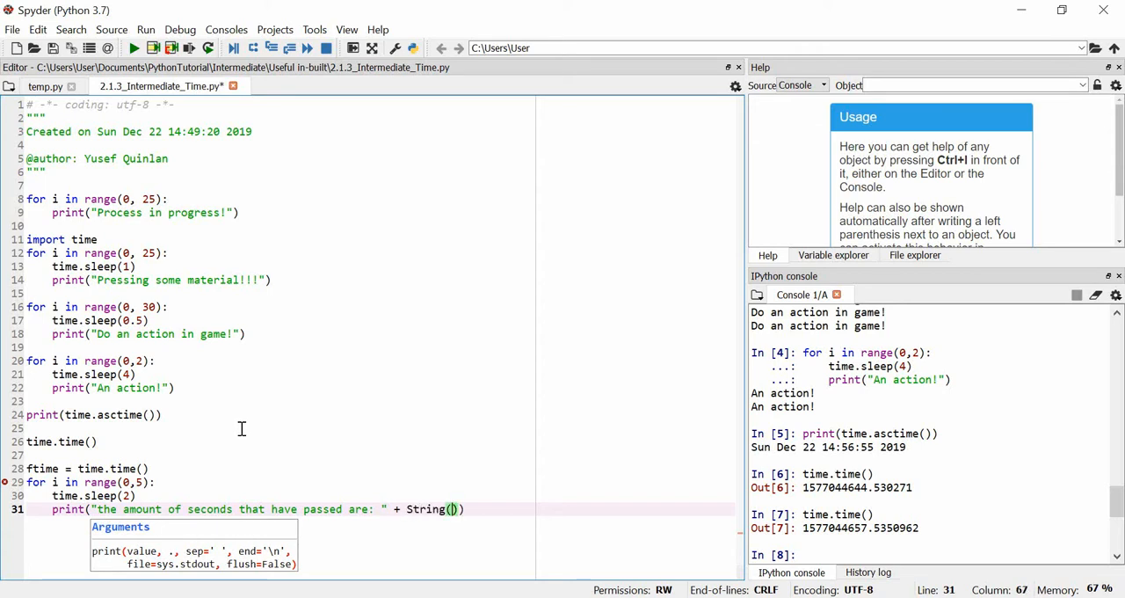
text(time.time()
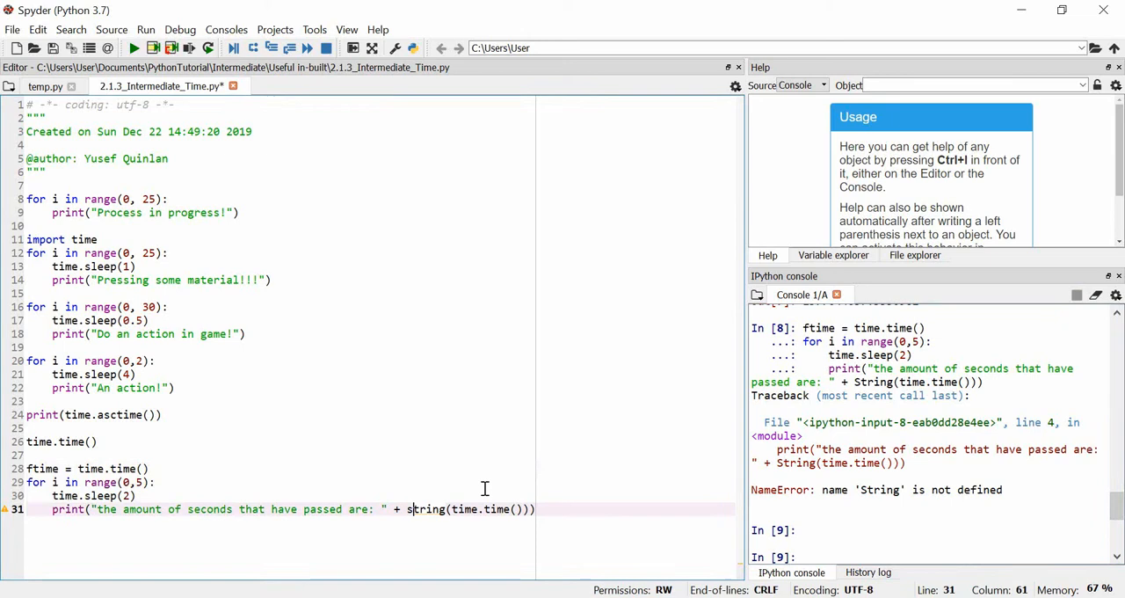
mouse_move(457, 510)
text( - )
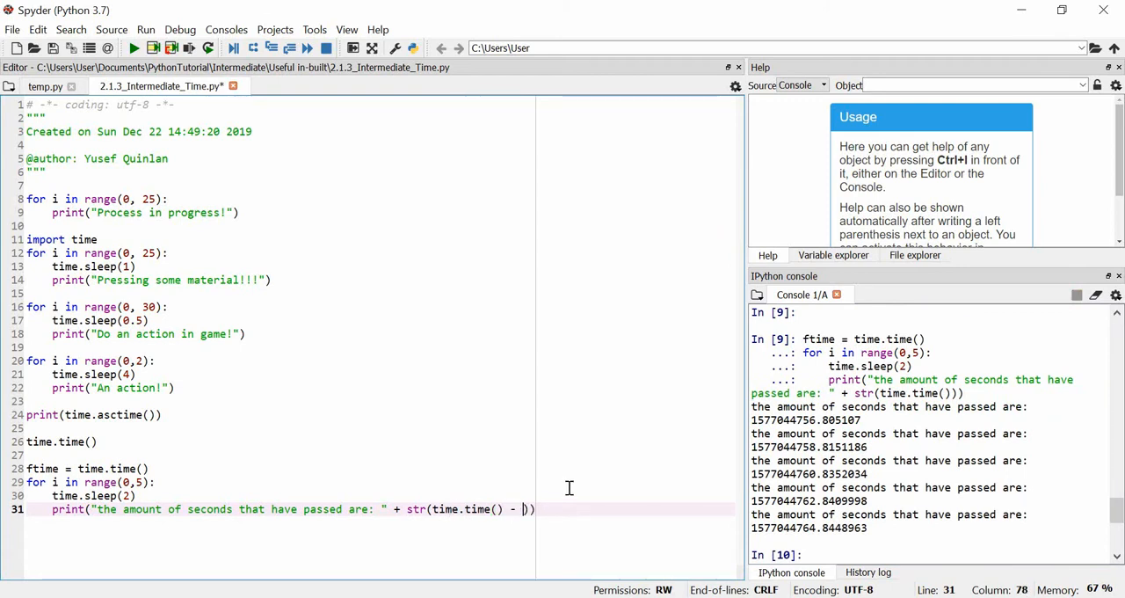
- Complete the expression as str(time.time() - ftime) and run lines 28-31 with F9
text(ftime)
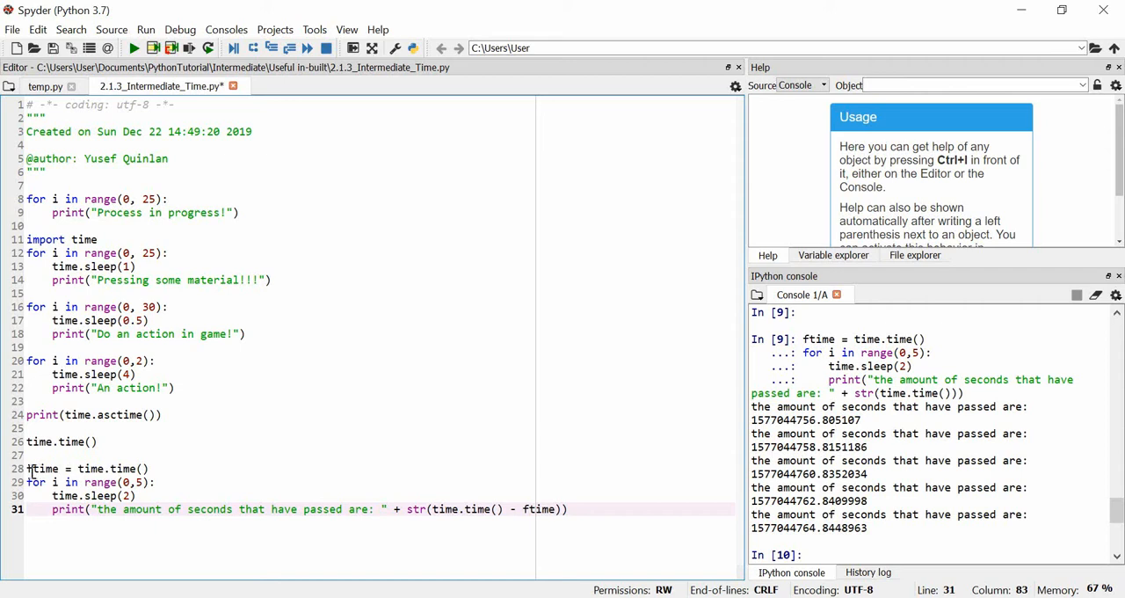
drag(26, 468, 568, 510)
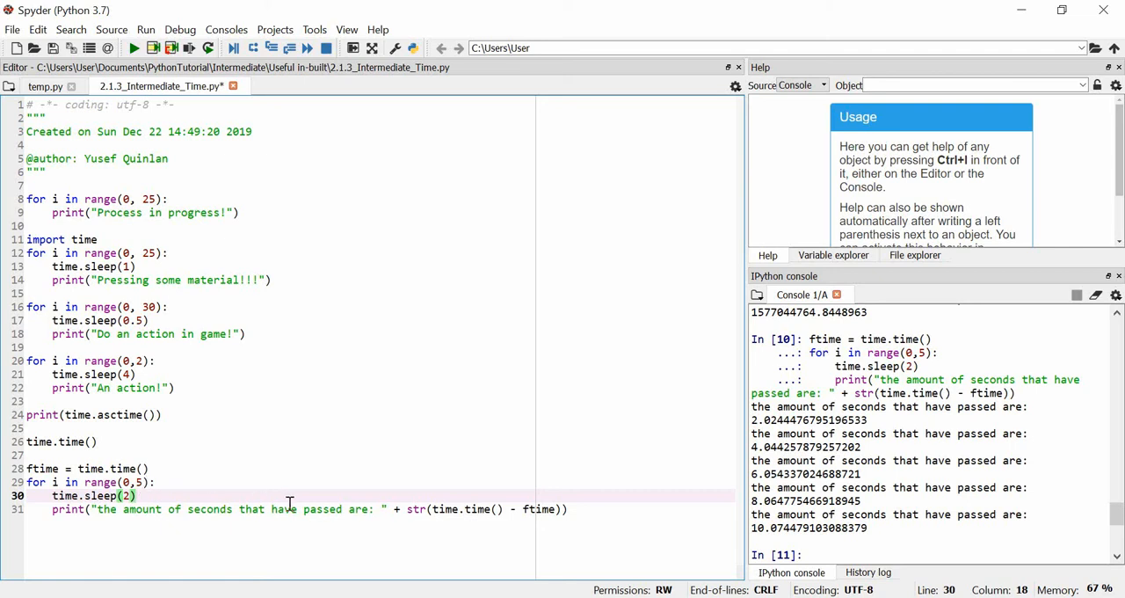
mouse_move(157, 510)
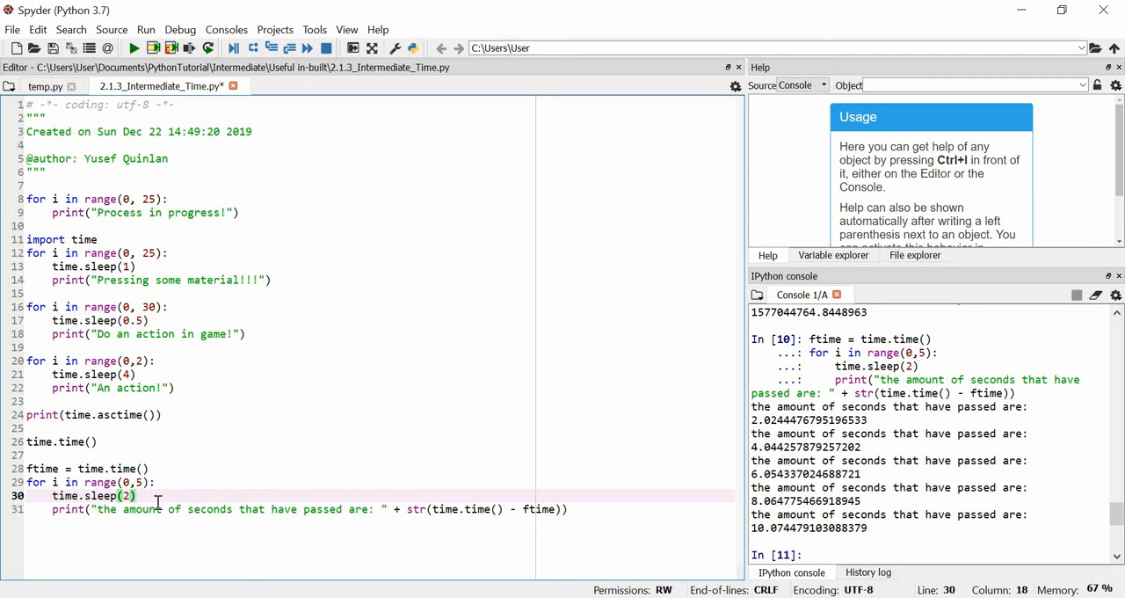
mouse_move(146, 510)
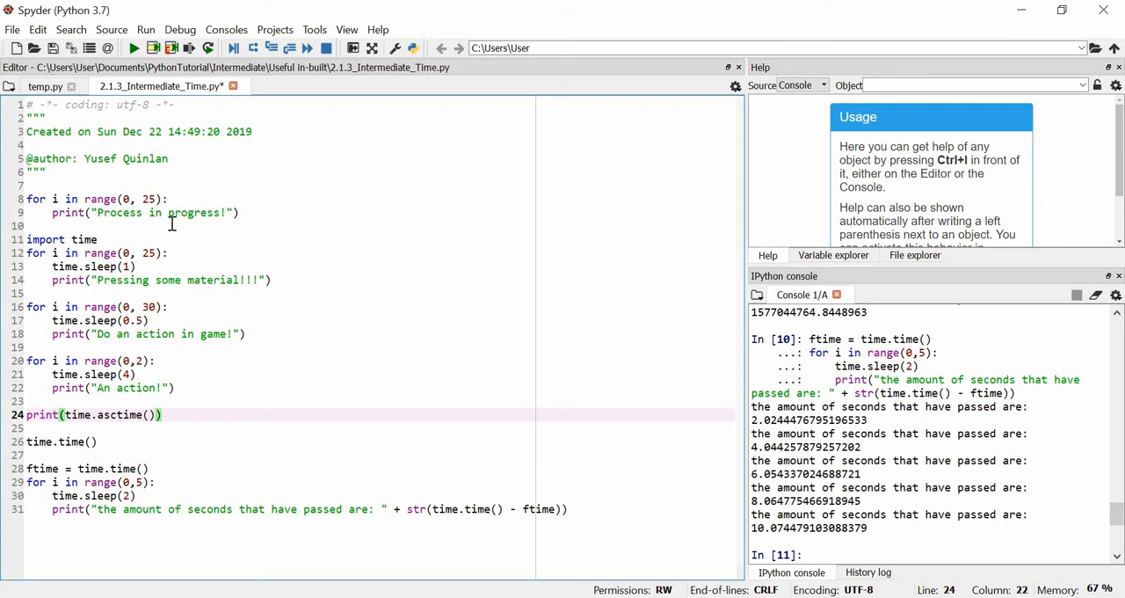
mouse_move(193, 351)
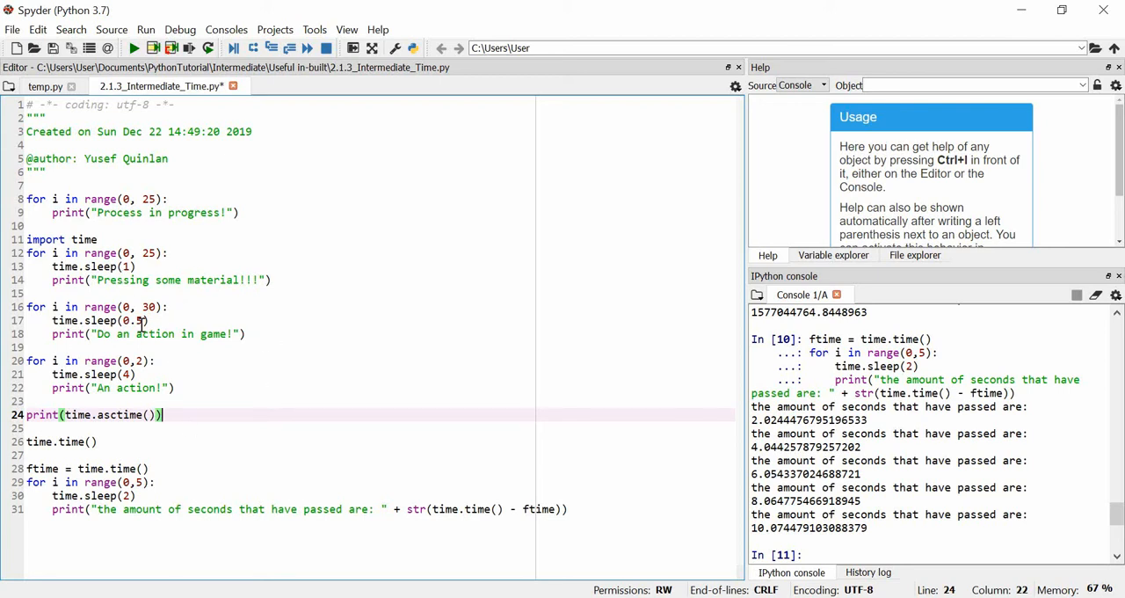
mouse_move(209, 264)
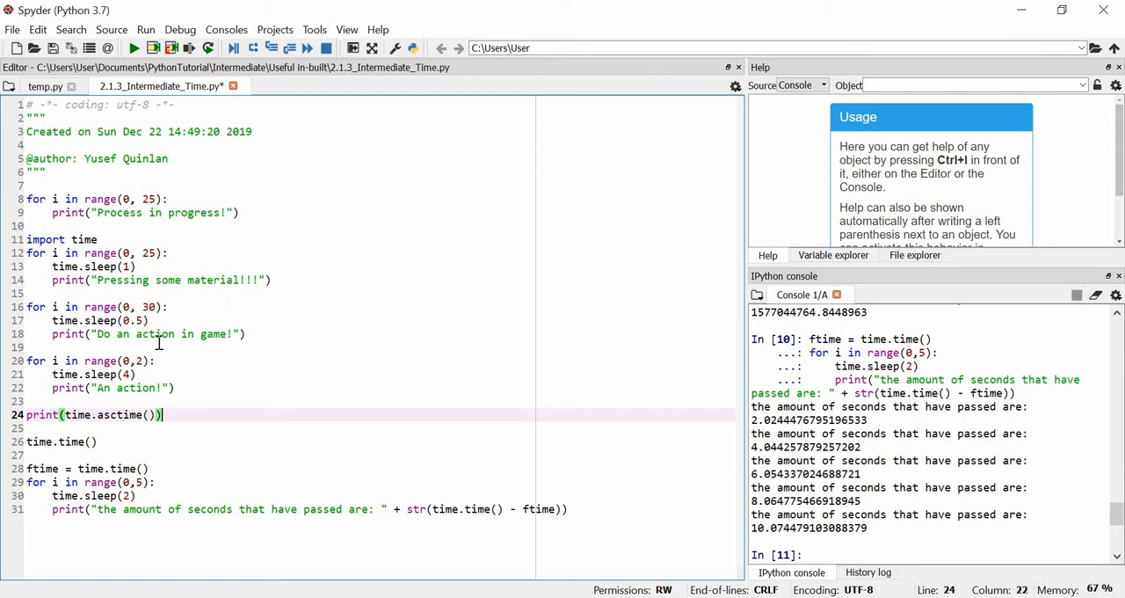
mouse_move(161, 320)
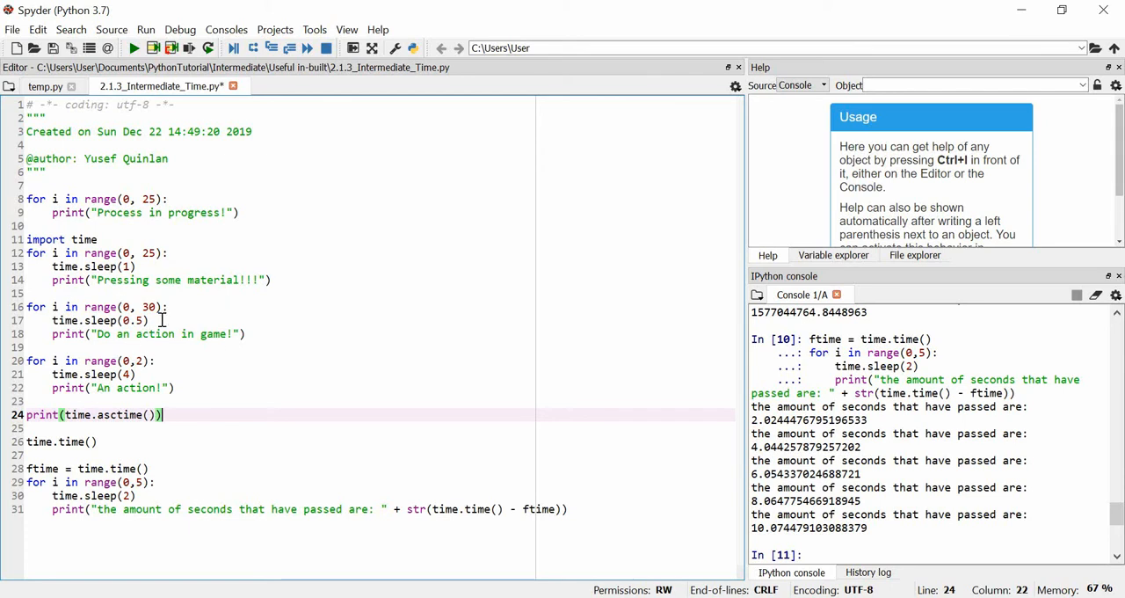
mouse_move(236, 255)
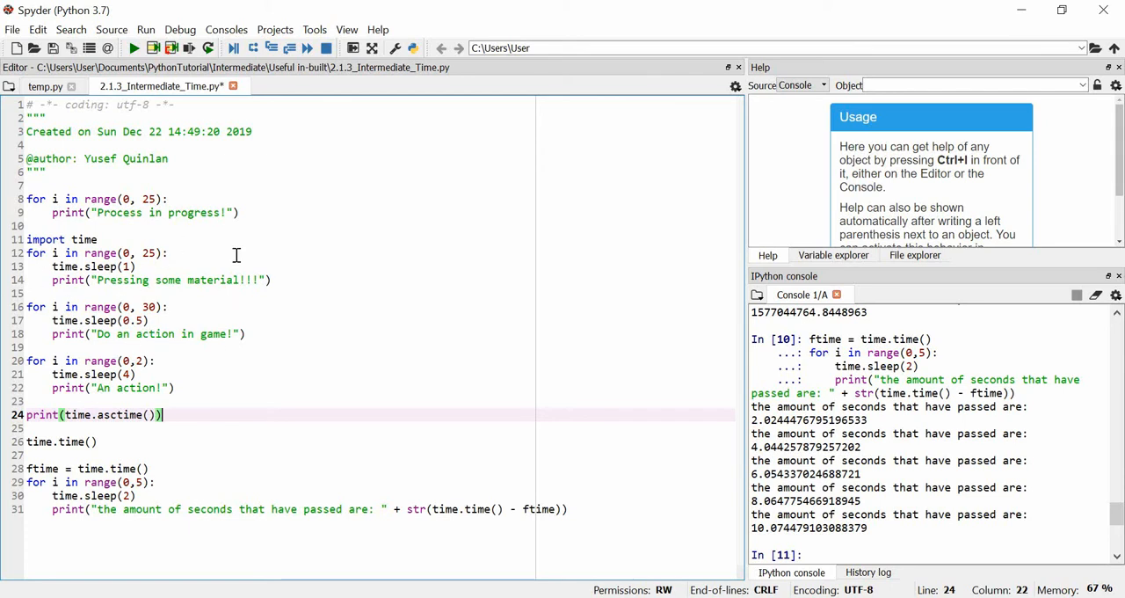
mouse_move(106, 482)
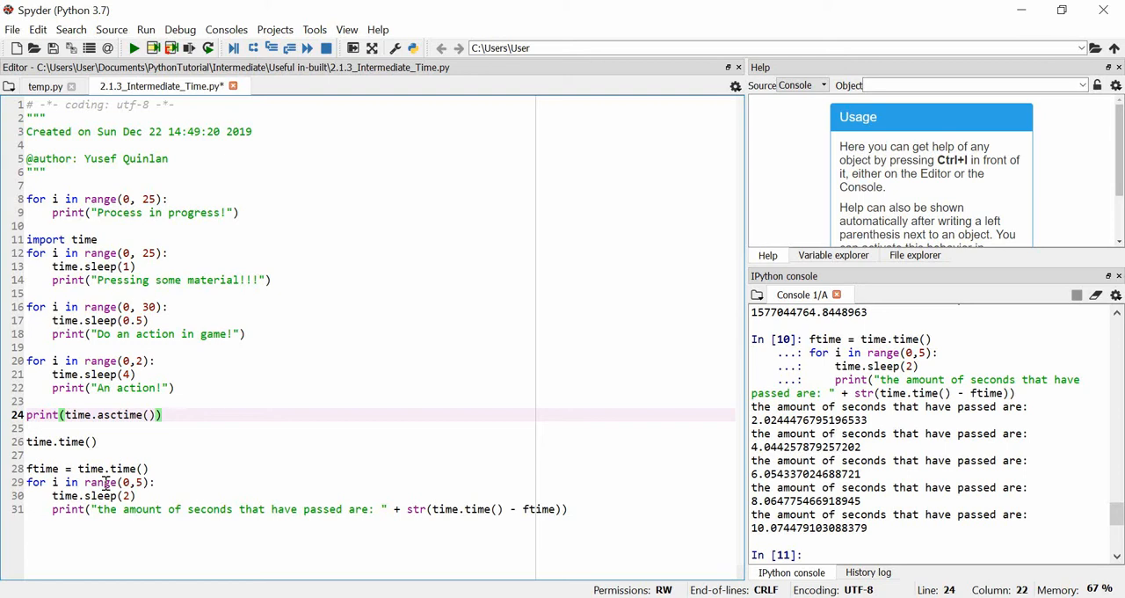
mouse_move(936, 483)
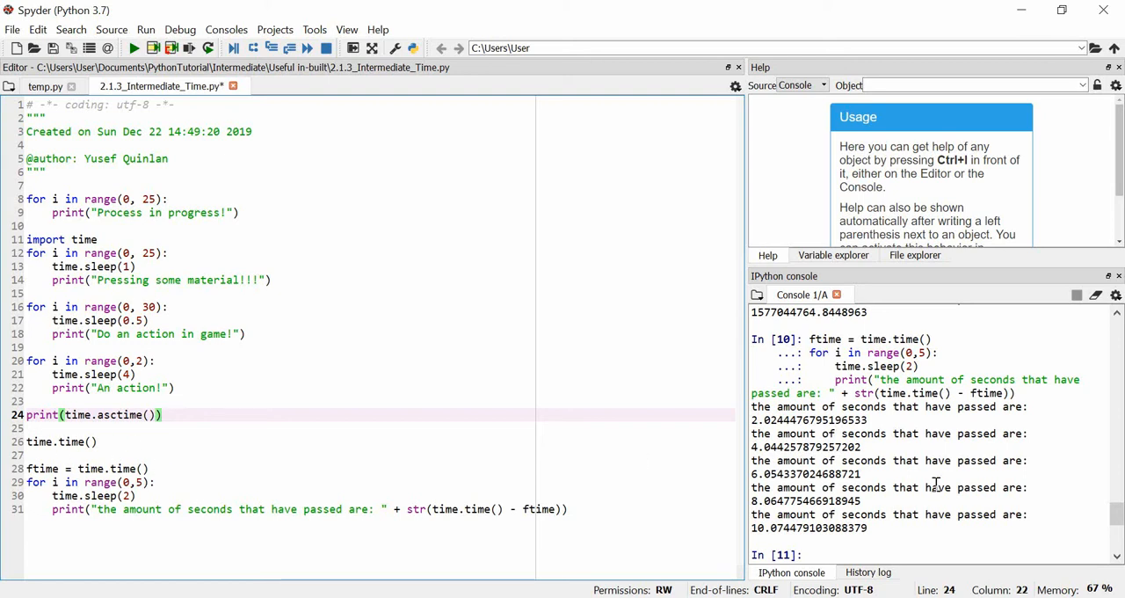
double_click(812, 475)
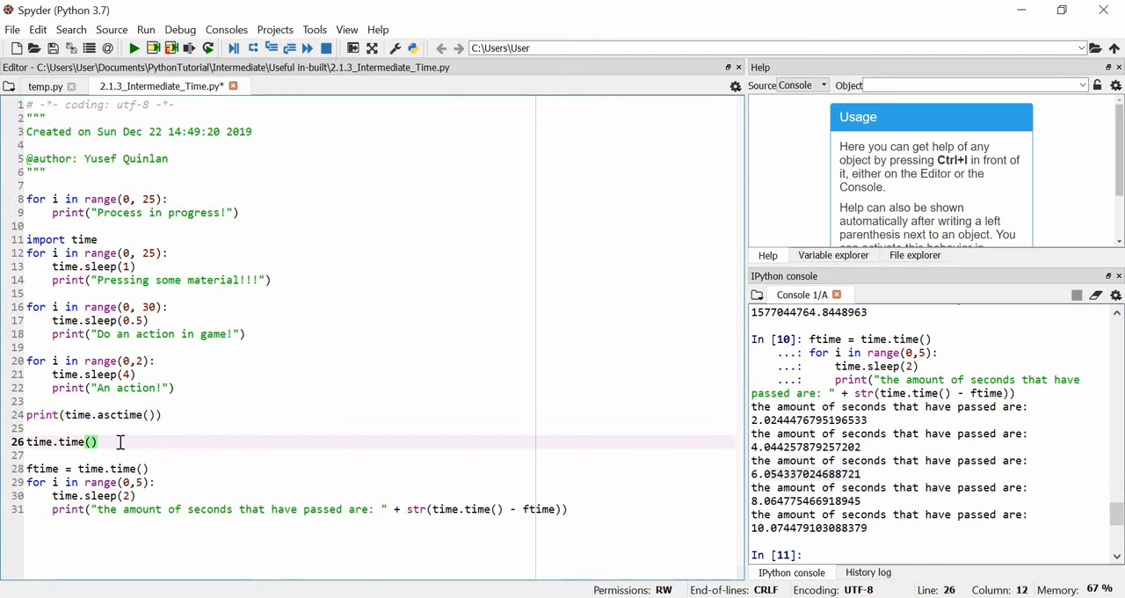
mouse_move(707, 397)
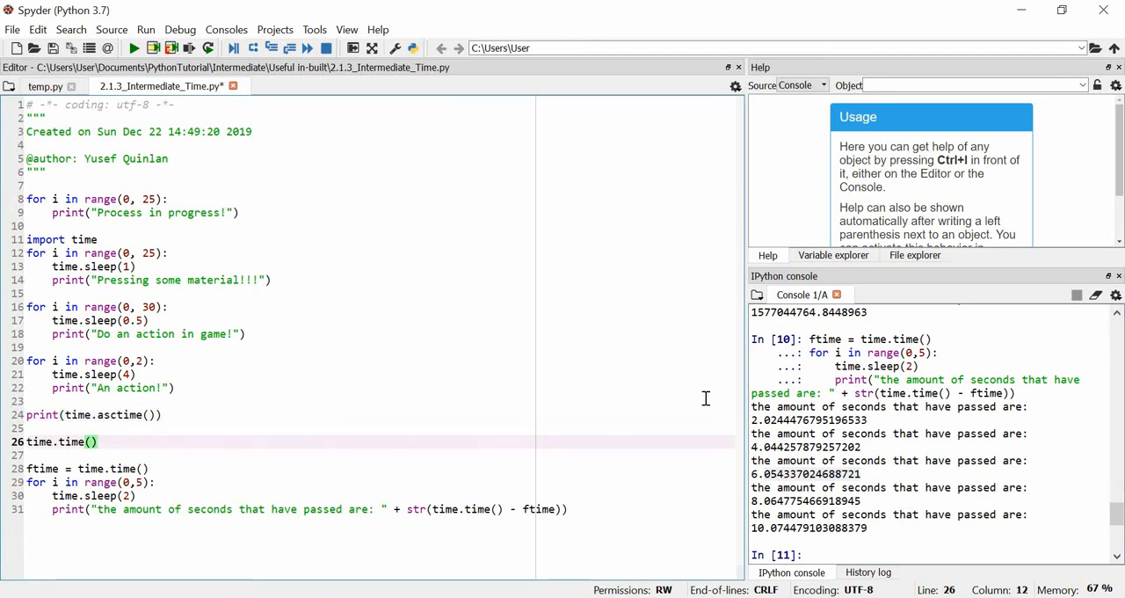
mouse_move(566, 475)
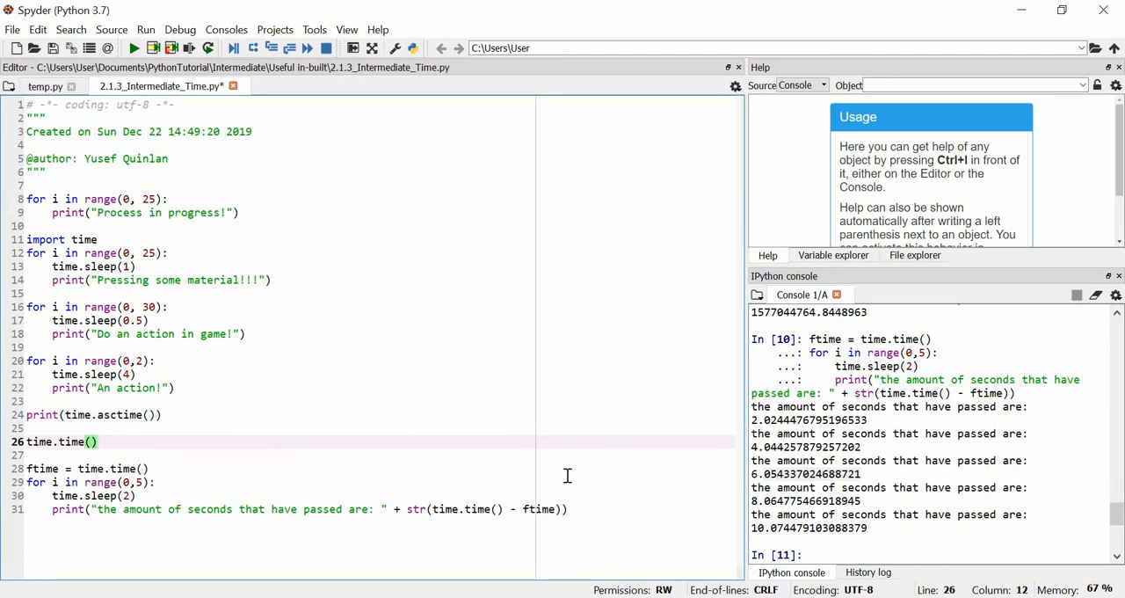